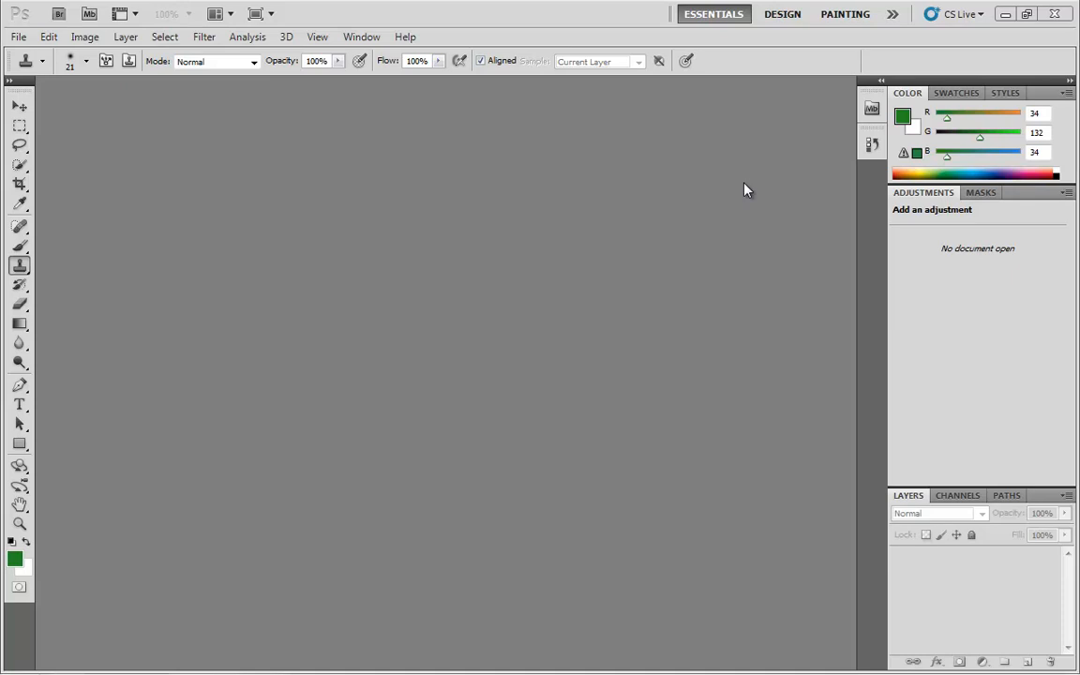
mouse_move(859, 120)
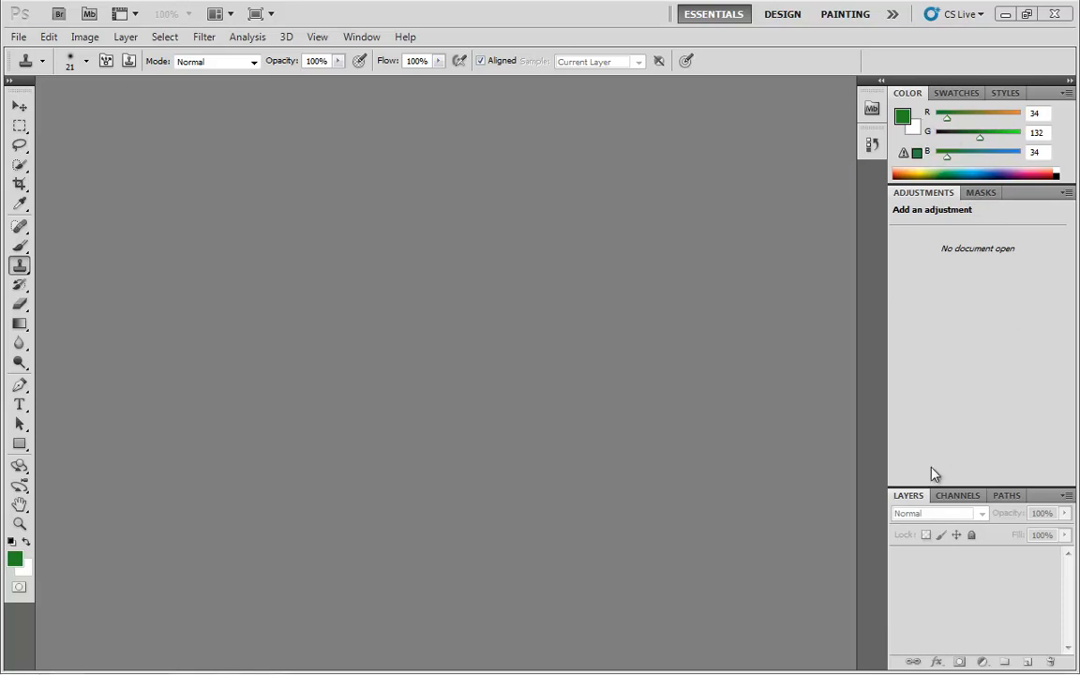
mouse_move(548, 217)
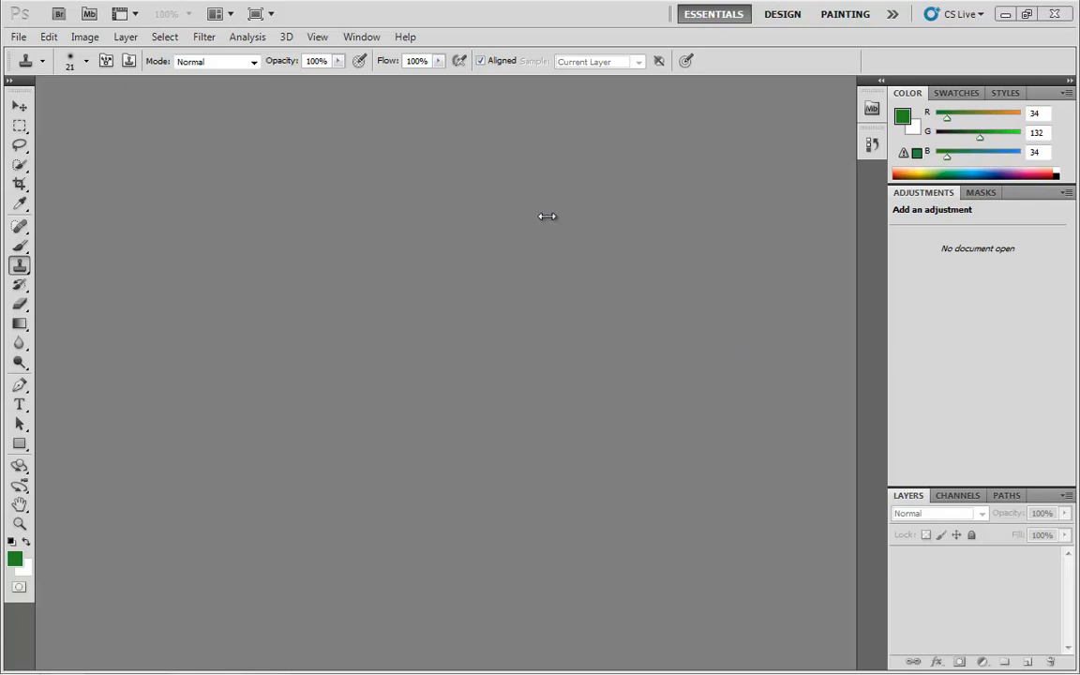
mouse_move(741, 45)
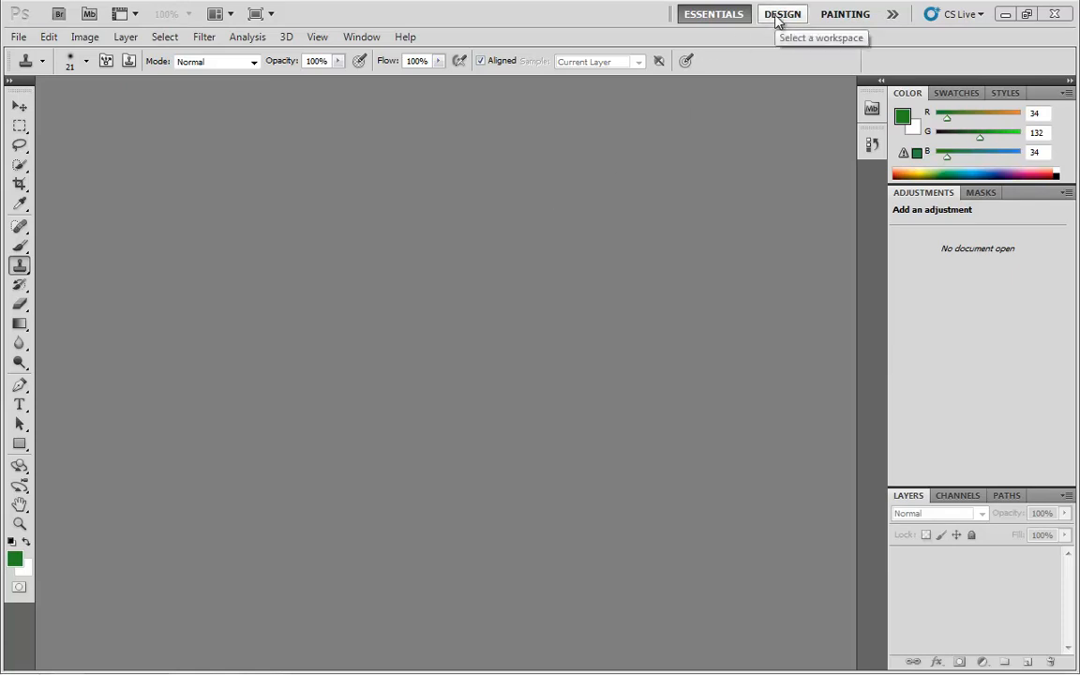
- Cycle through the Essentials, Design and Painting workspaces, then choose Photography from the workspace list
left_click(712, 13)
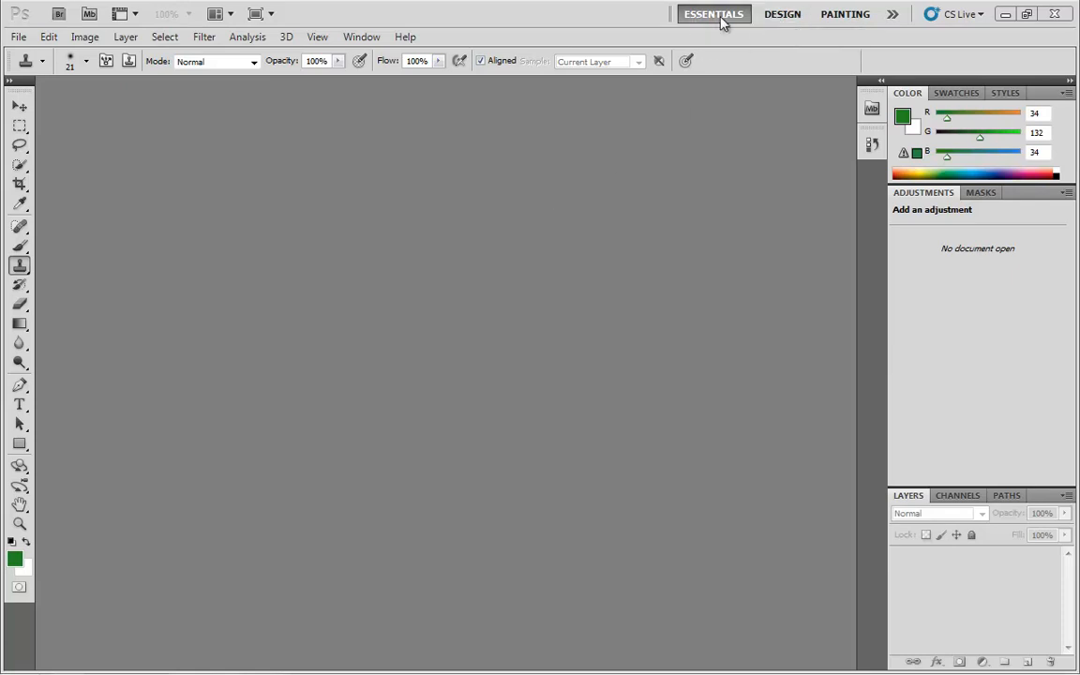
left_click(782, 13)
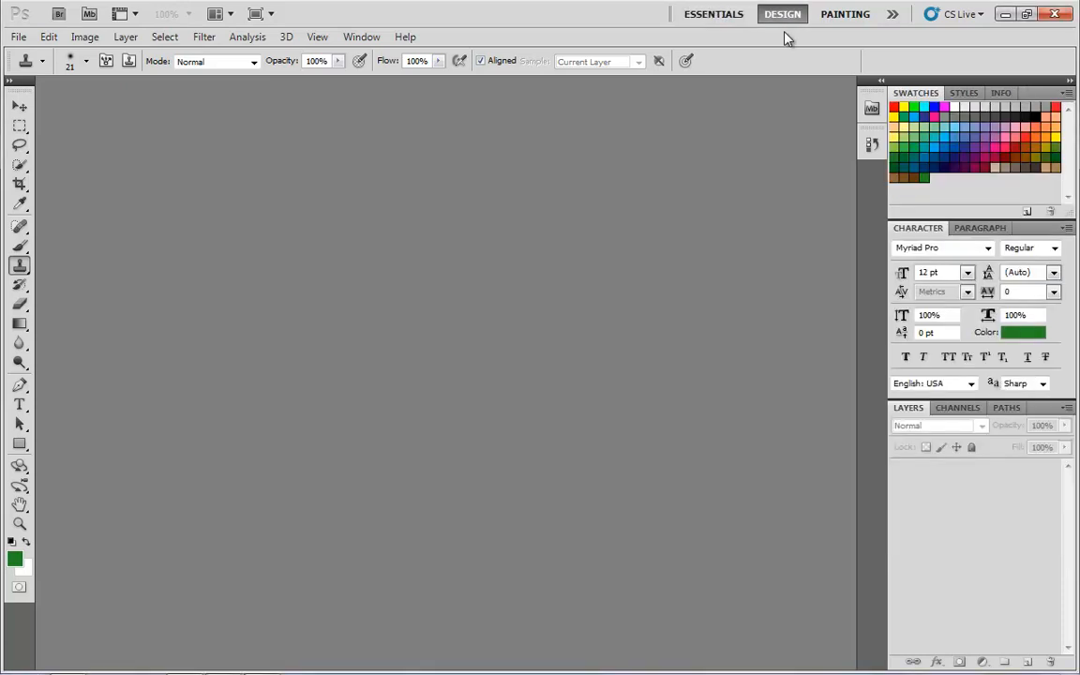
left_click(844, 13)
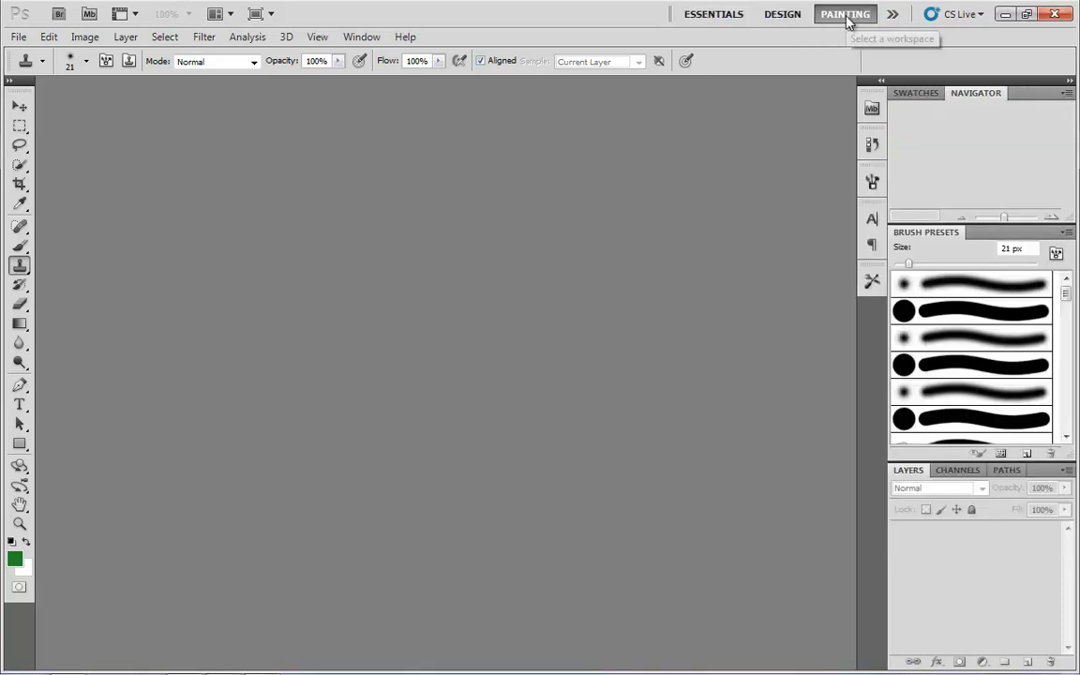
left_click(893, 13)
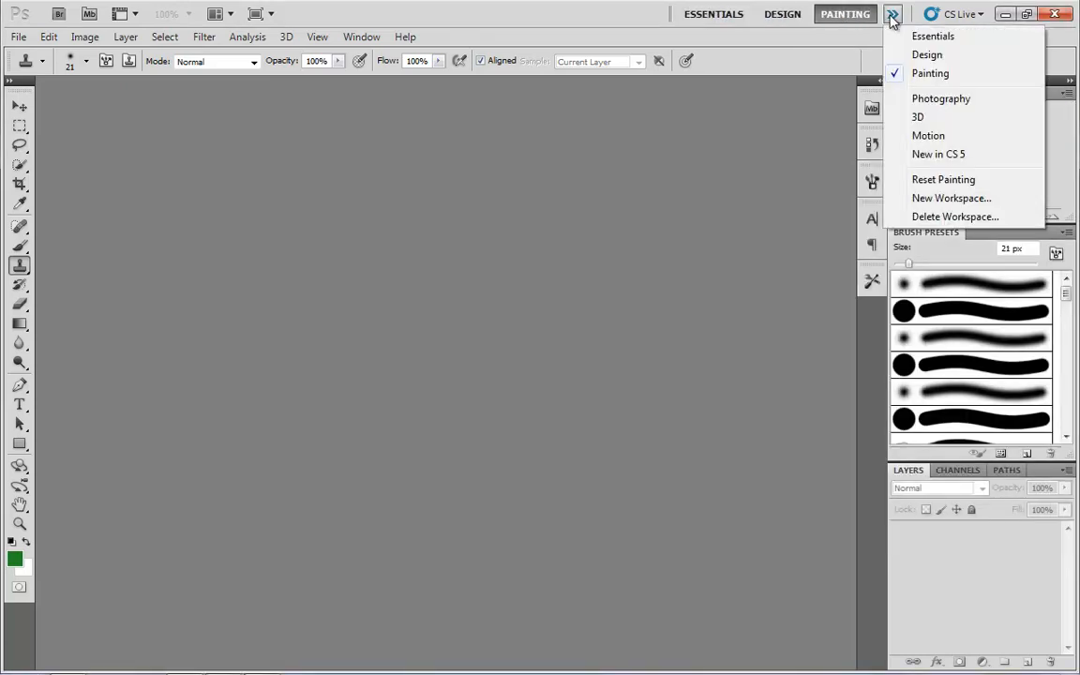
left_click(942, 98)
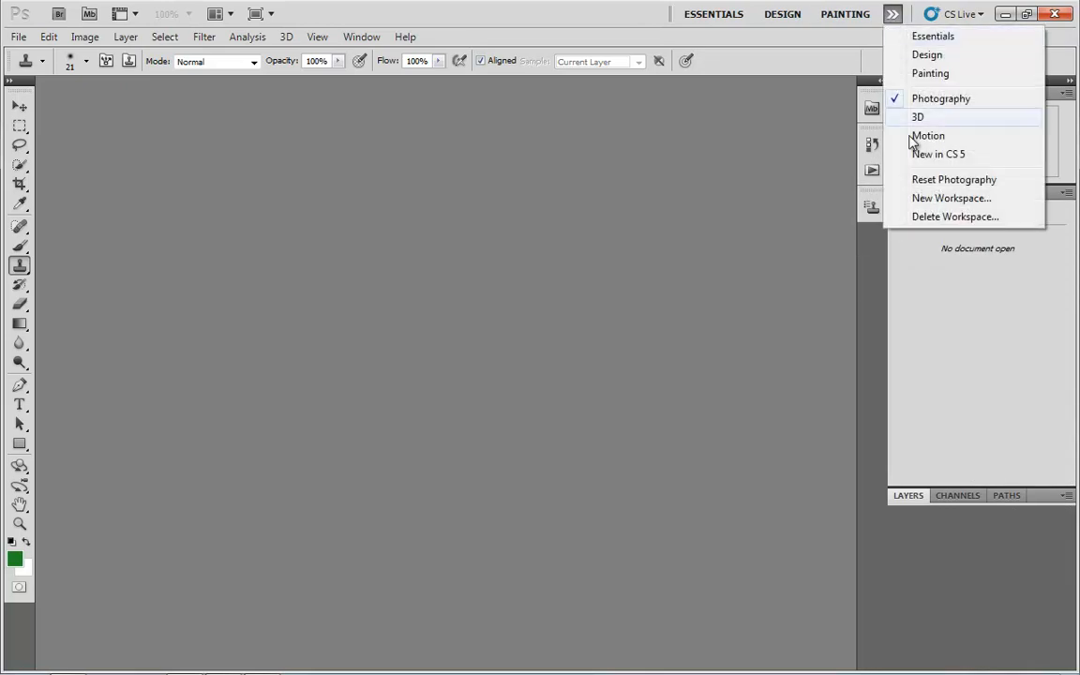
mouse_move(927, 159)
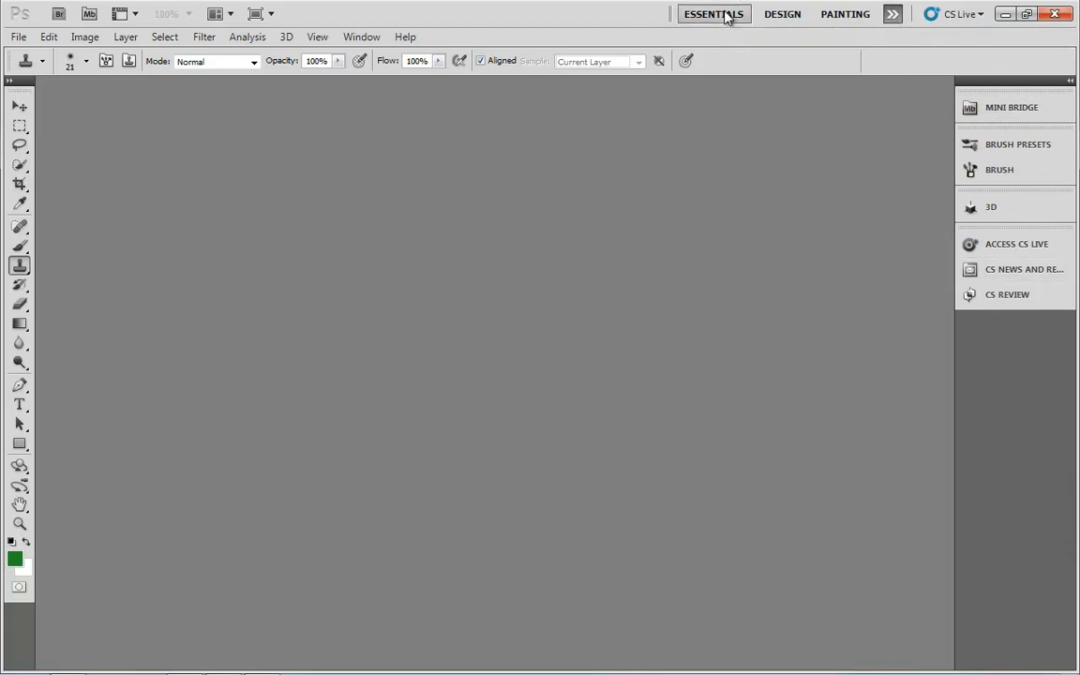
- Switch back to the Essentials workspace, restoring the Color, Adjustments and Layers panels
left_click(713, 13)
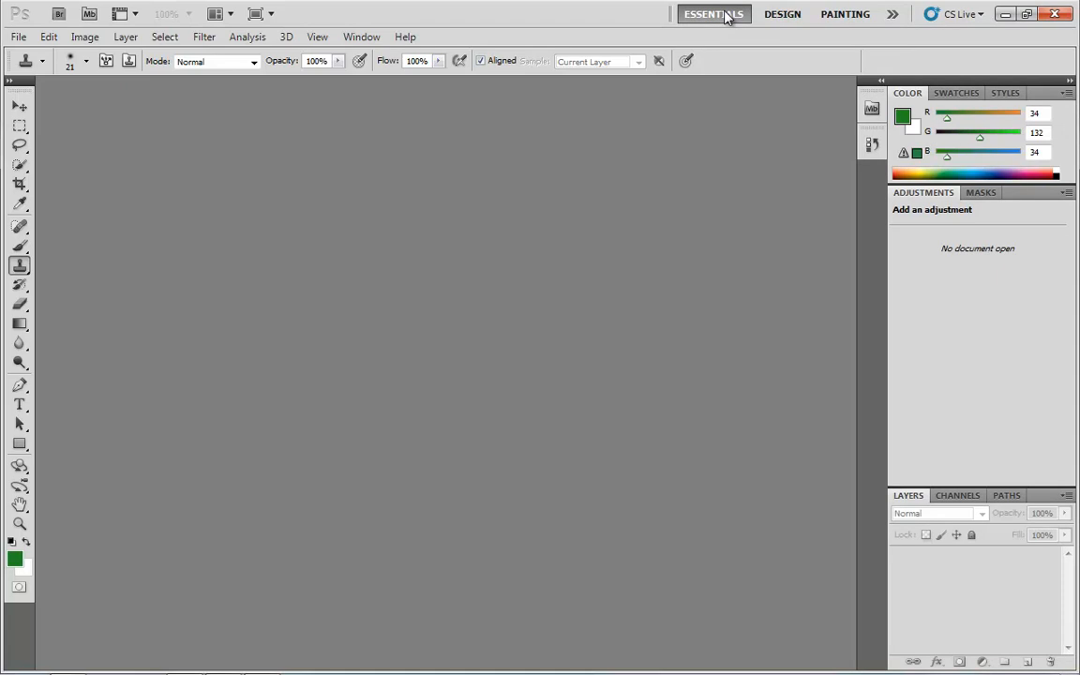
mouse_move(713, 13)
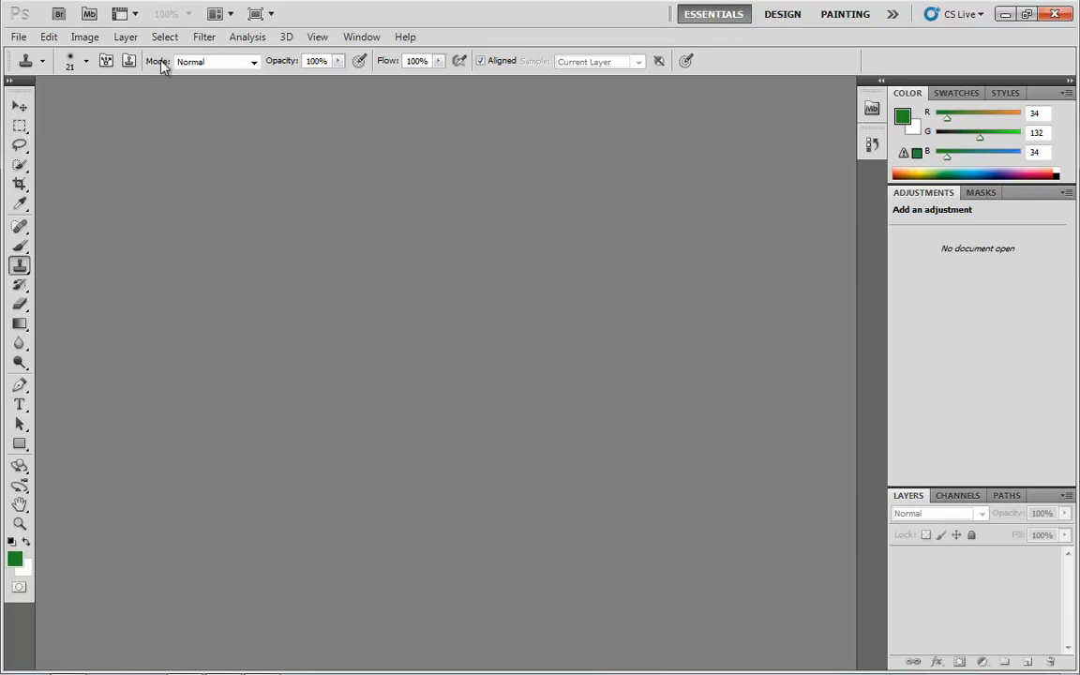
mouse_move(593, 75)
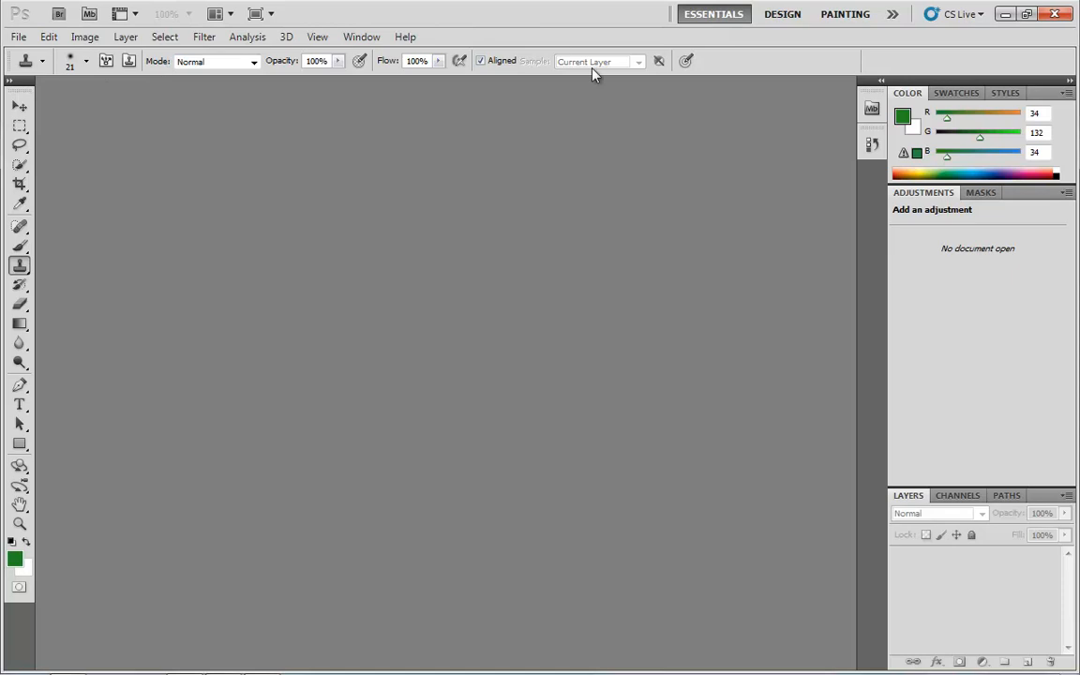
mouse_move(11, 64)
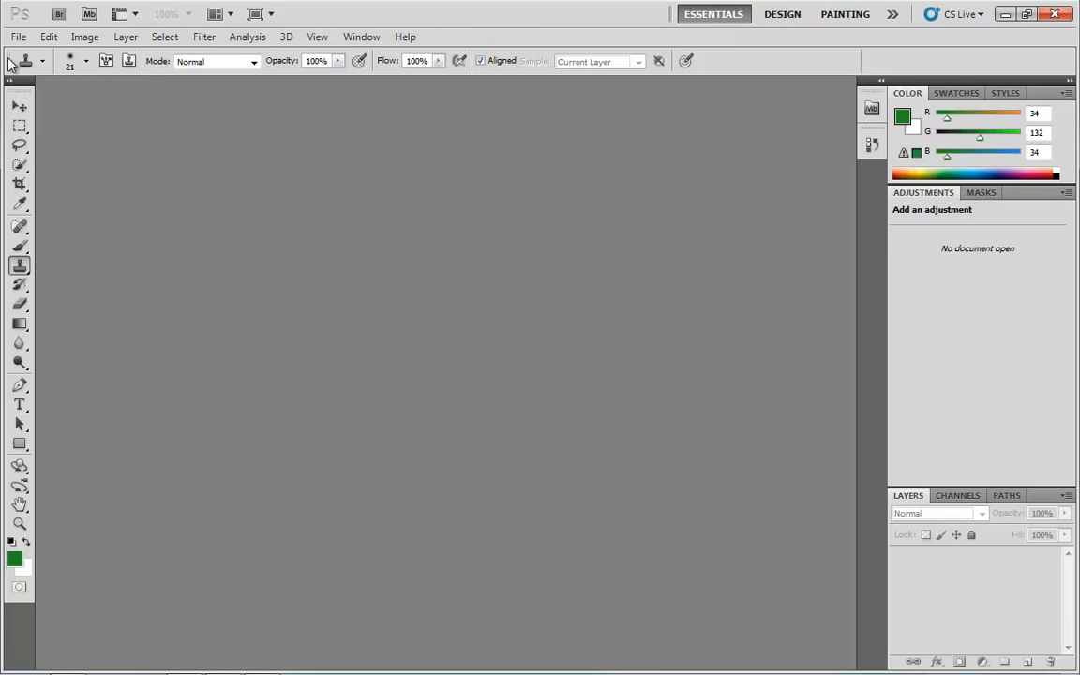
mouse_move(21, 186)
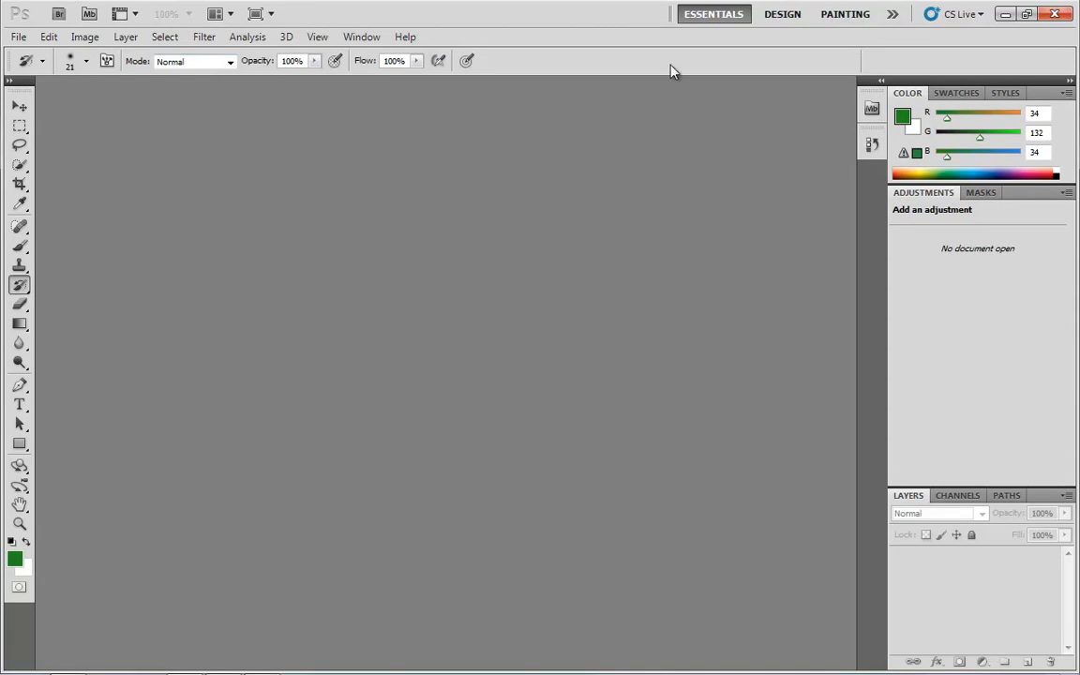
mouse_move(915, 141)
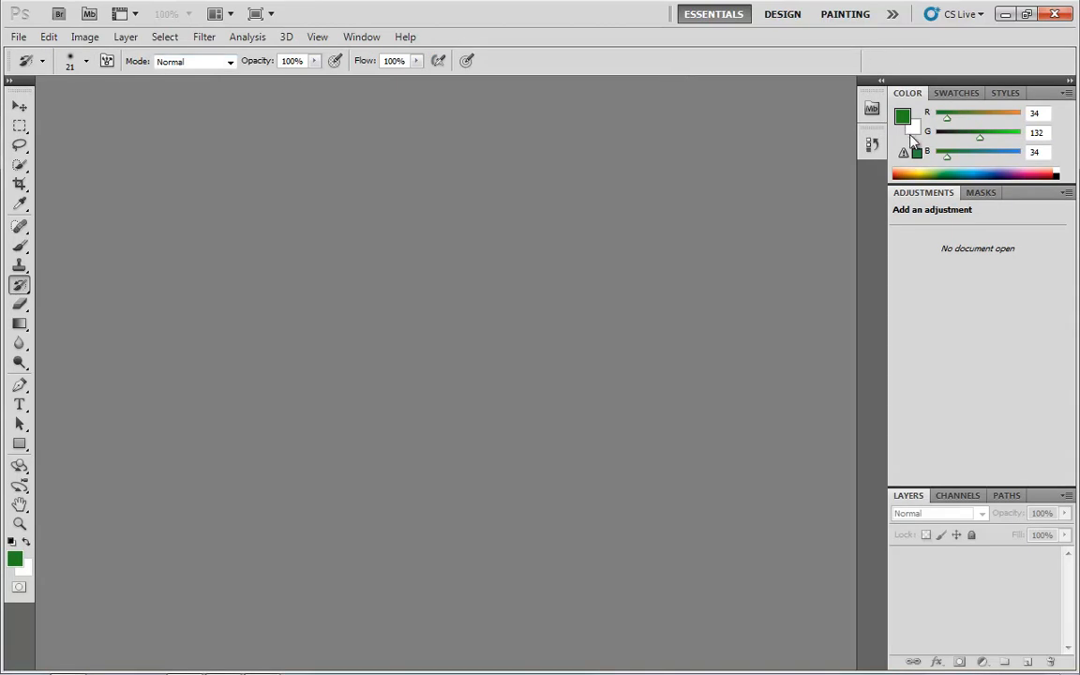
mouse_move(863, 90)
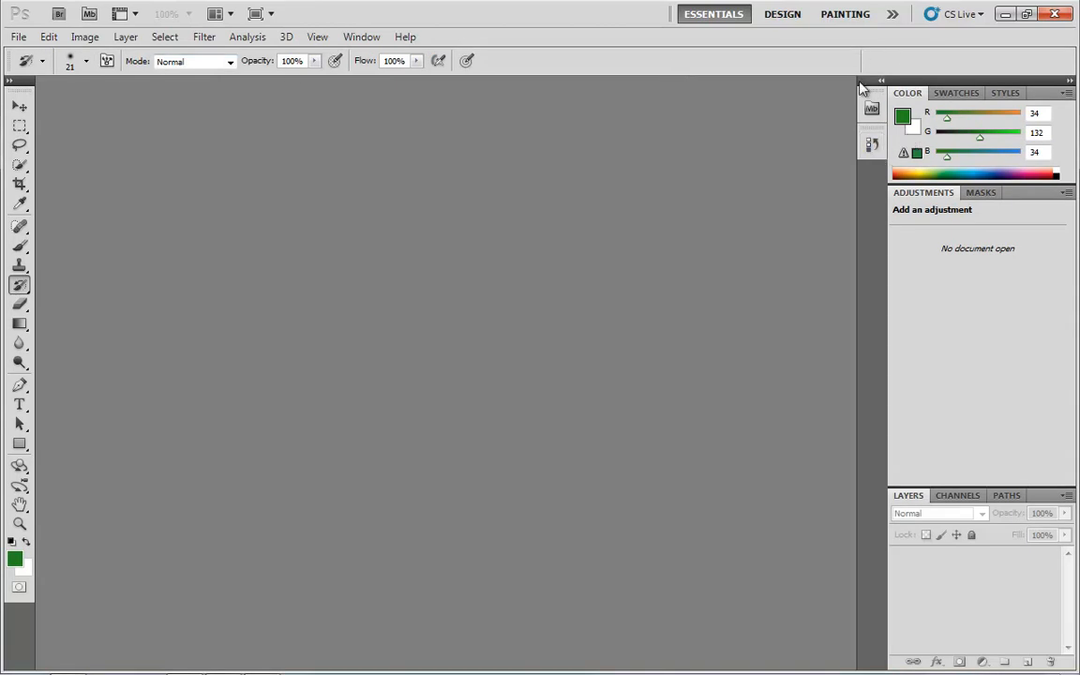
mouse_move(728, 40)
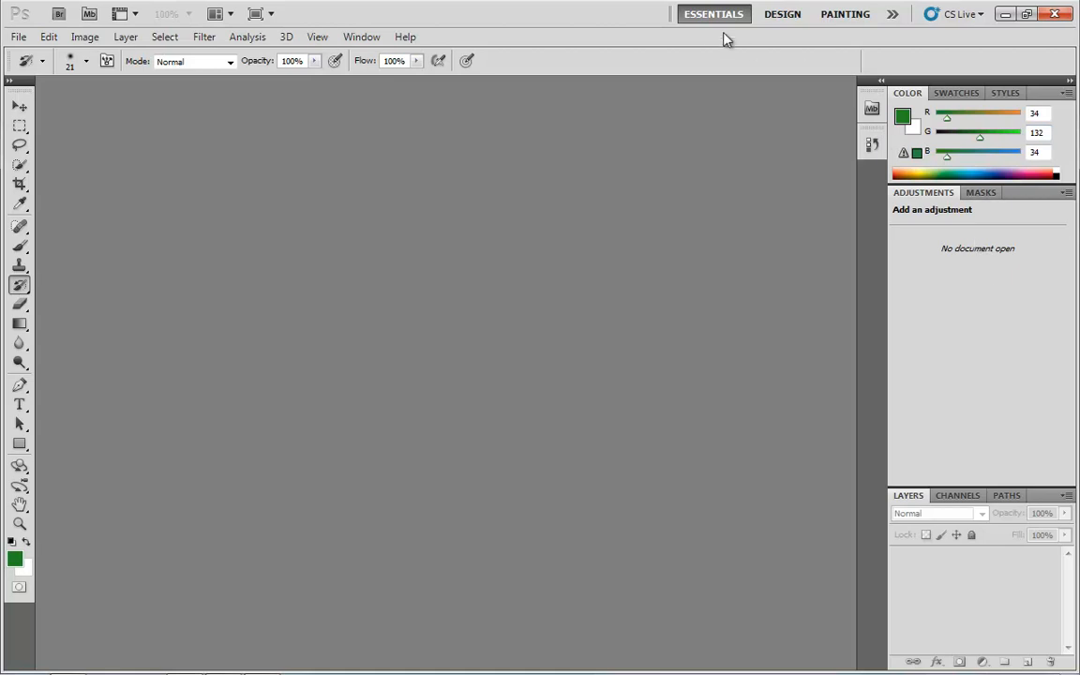
mouse_move(784, 13)
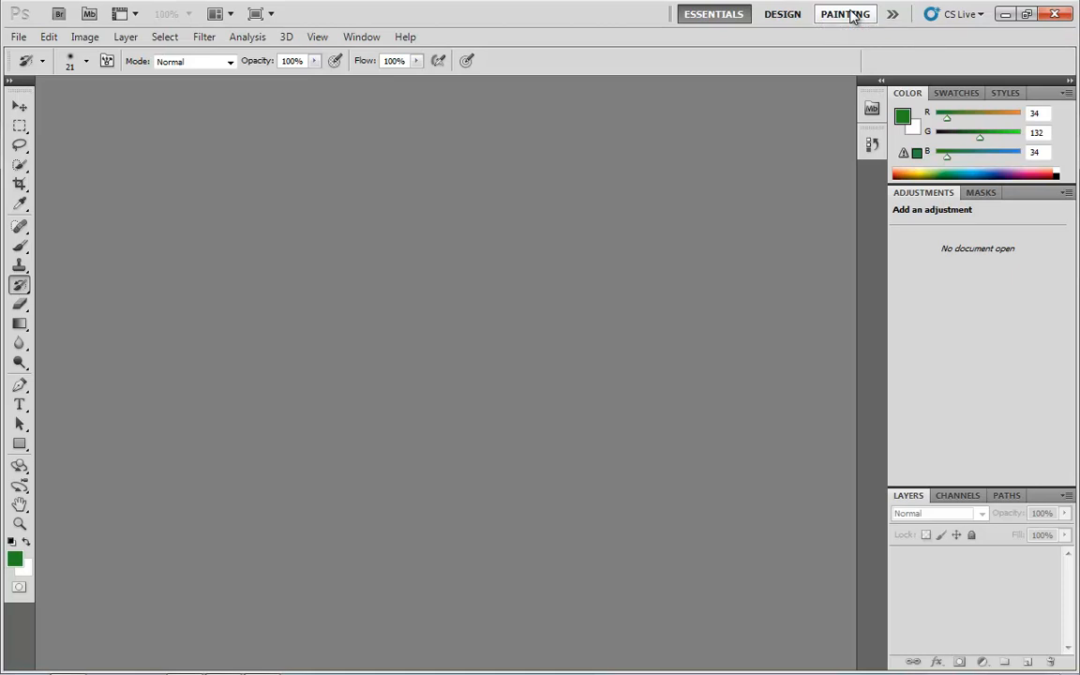
mouse_move(872, 27)
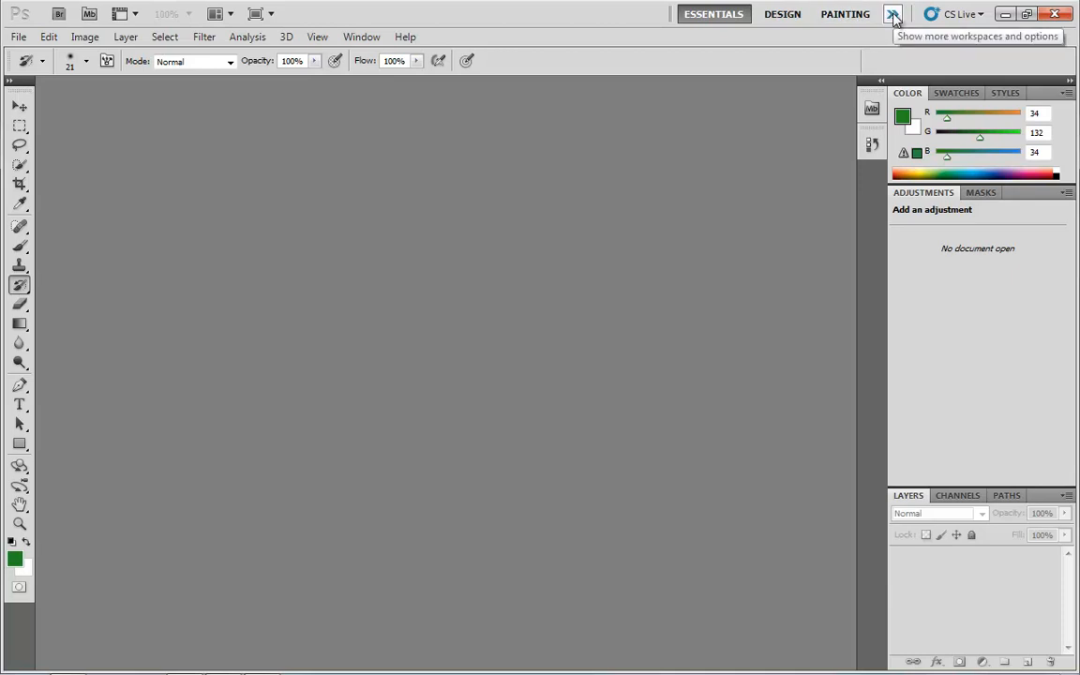
mouse_move(893, 14)
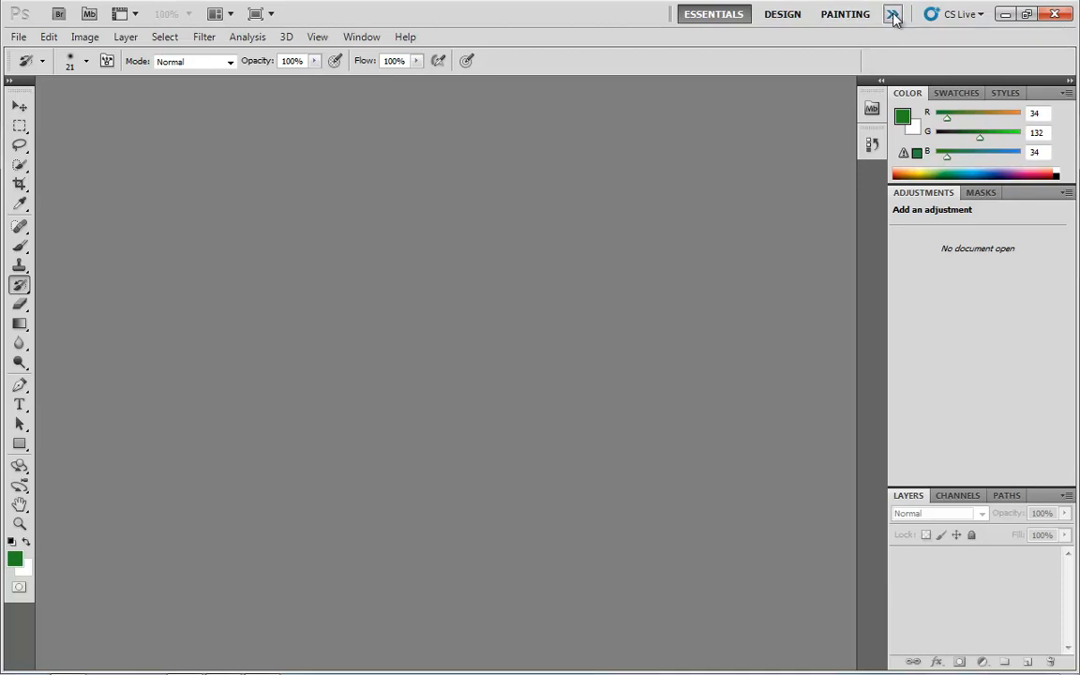
- Save the current panel layout as a new workspace named AwesomeWorkspace
left_click(893, 13)
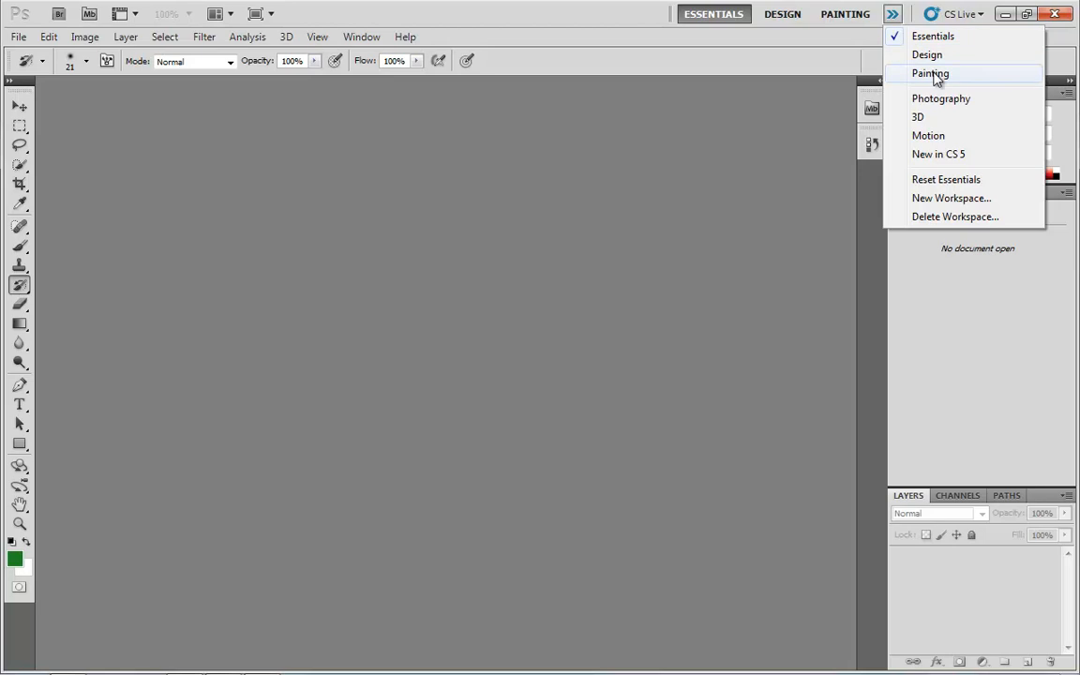
left_click(951, 199)
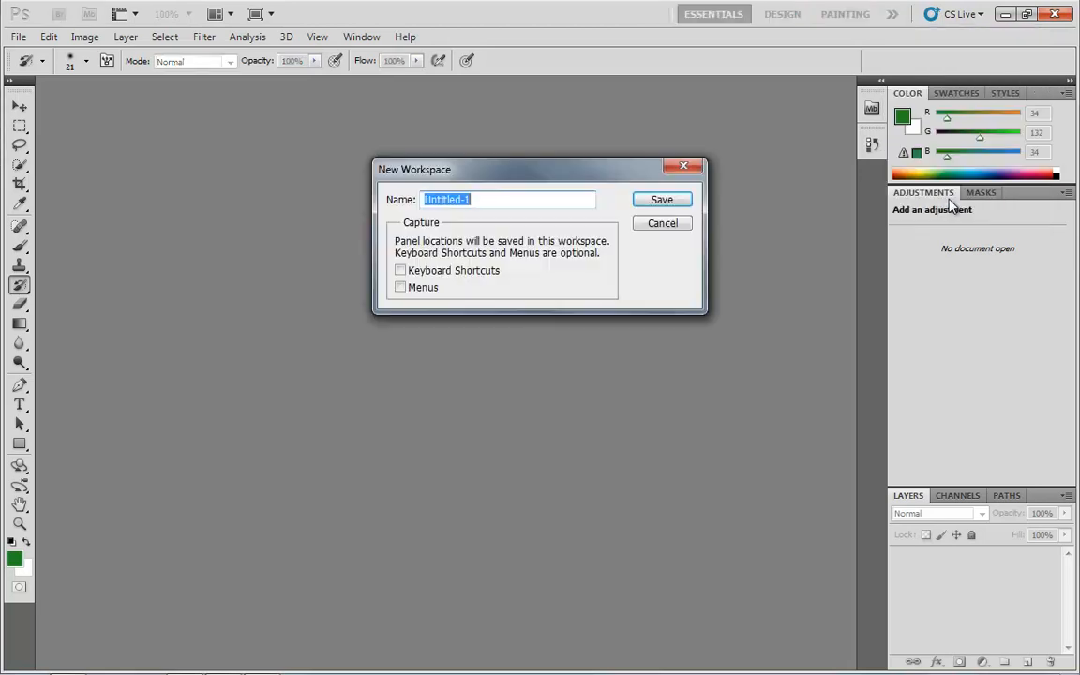
type("M")
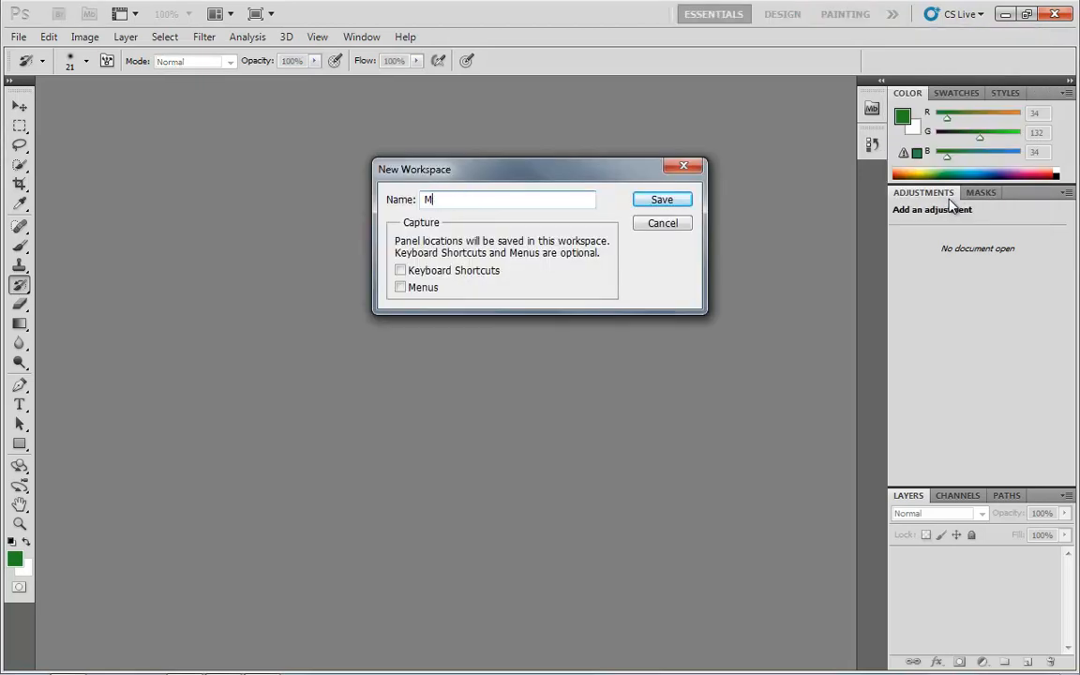
type("yAwesom")
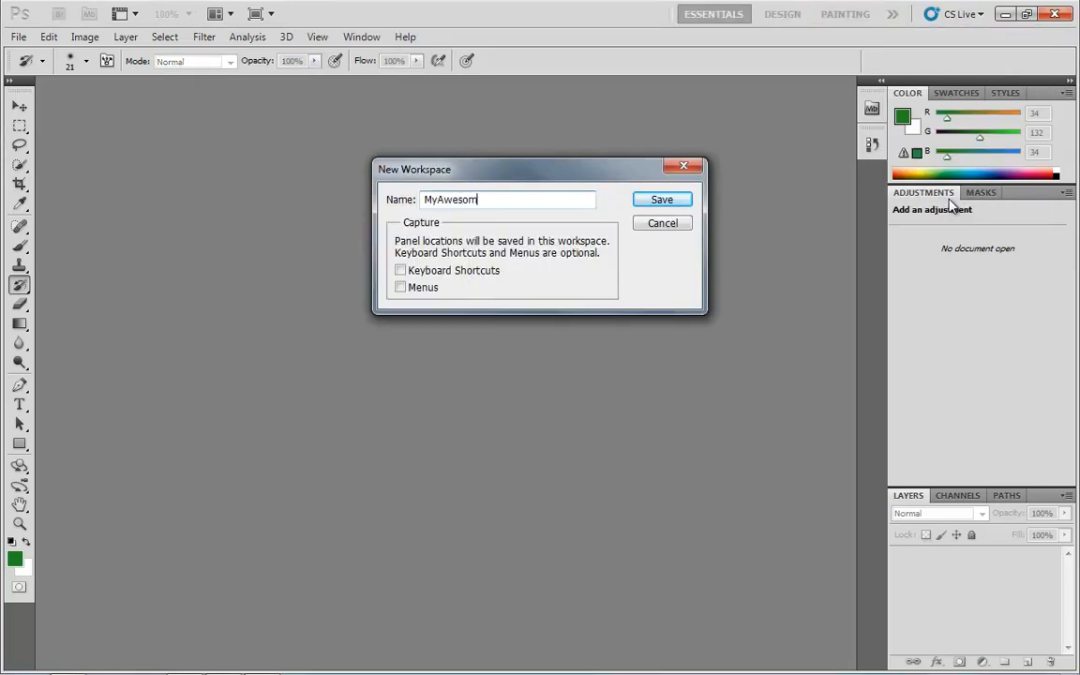
type("eWor")
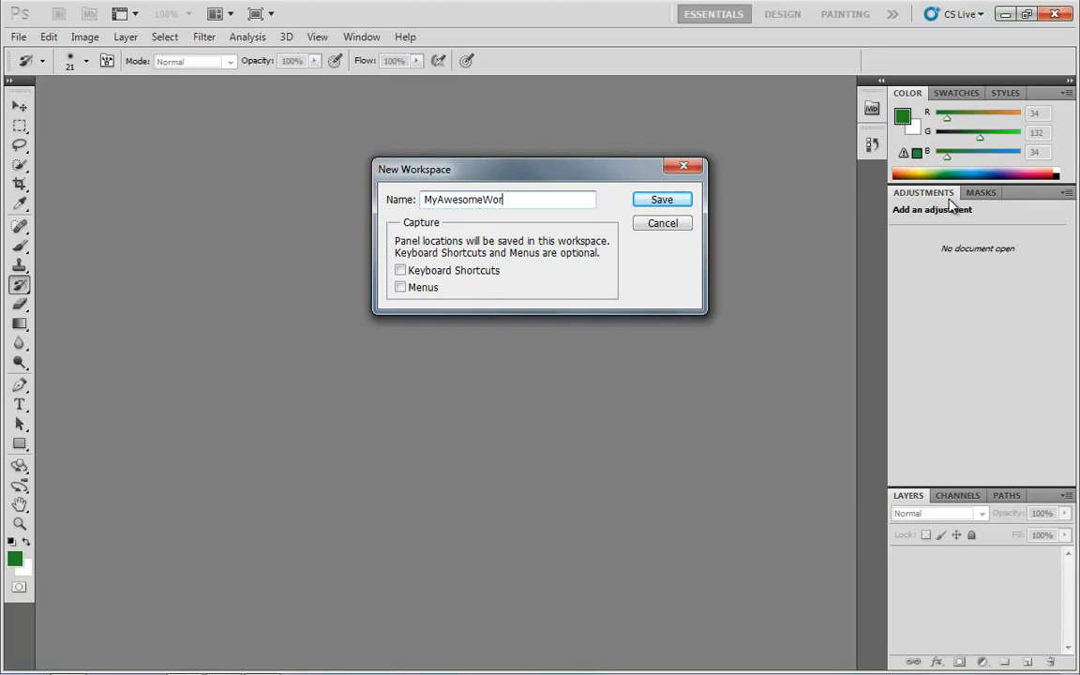
type("kspace")
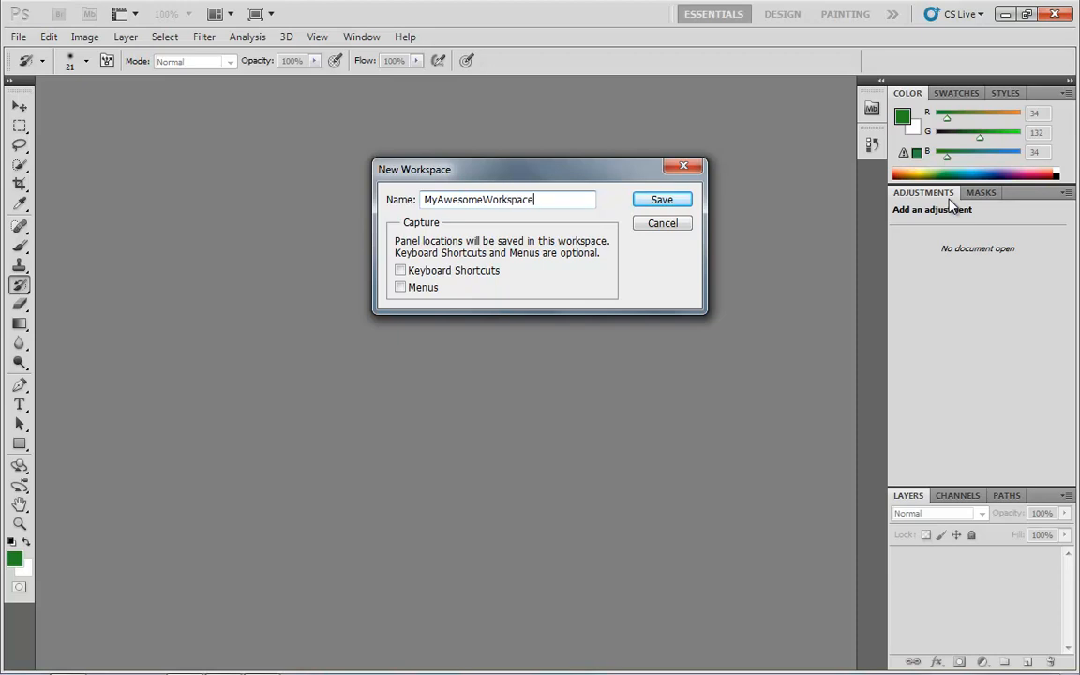
mouse_move(497, 169)
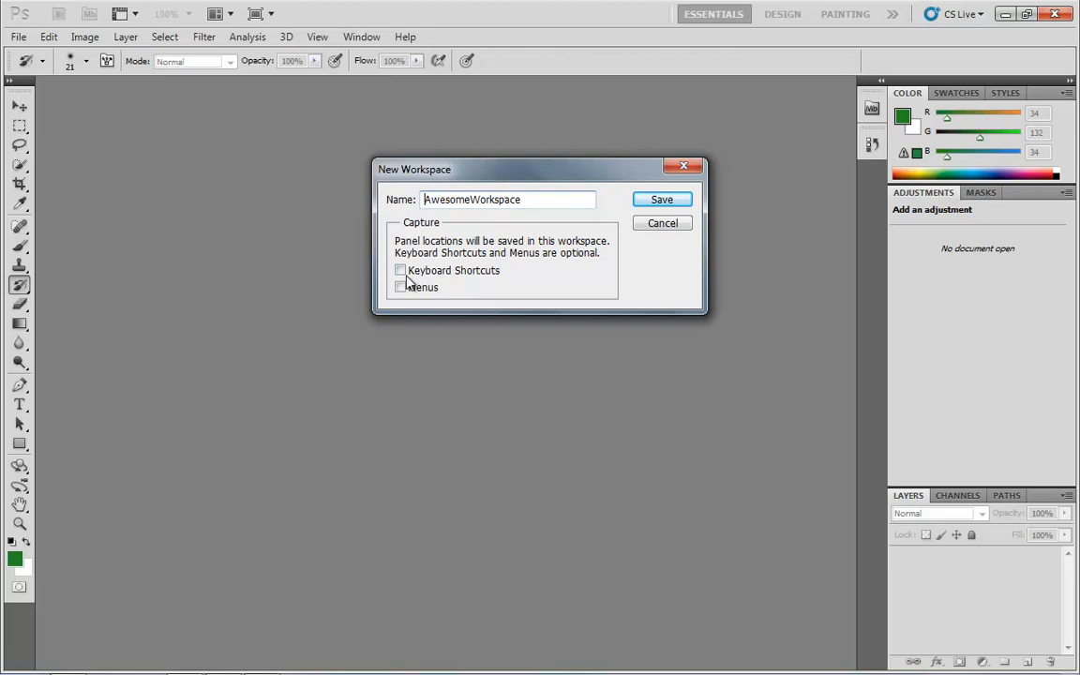
mouse_move(401, 285)
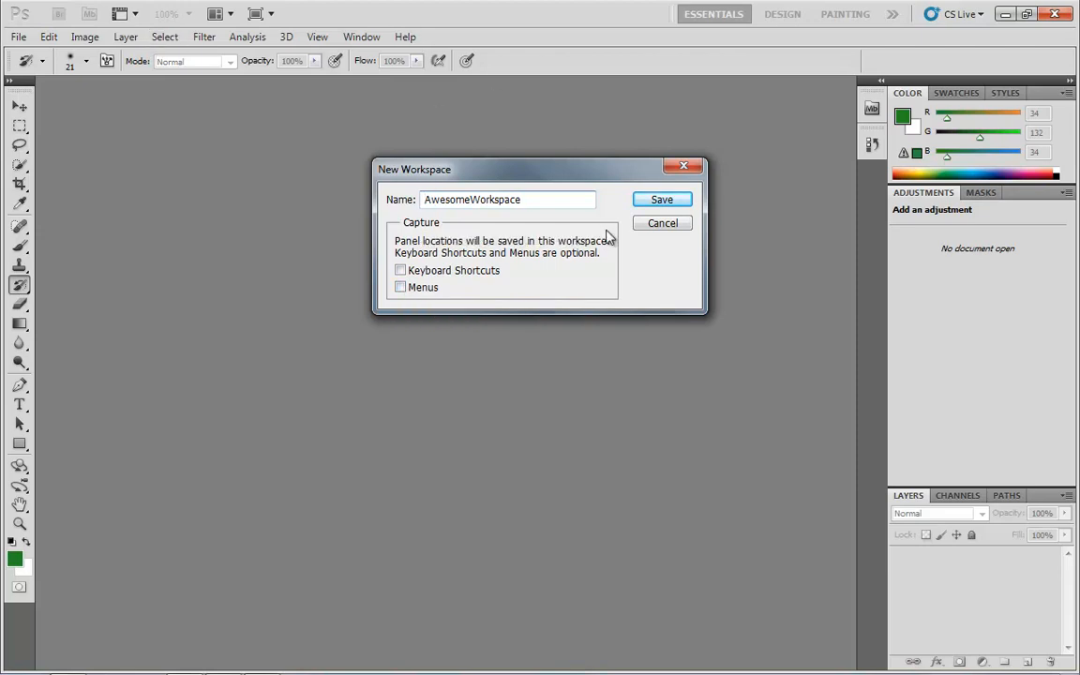
mouse_move(465, 289)
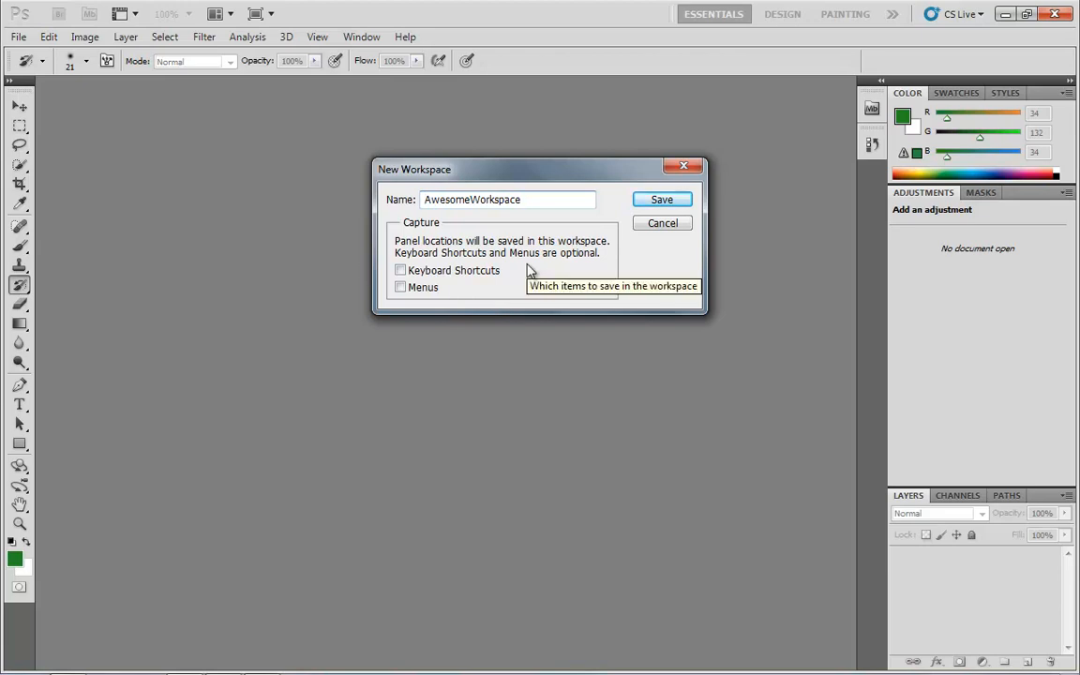
mouse_move(420, 274)
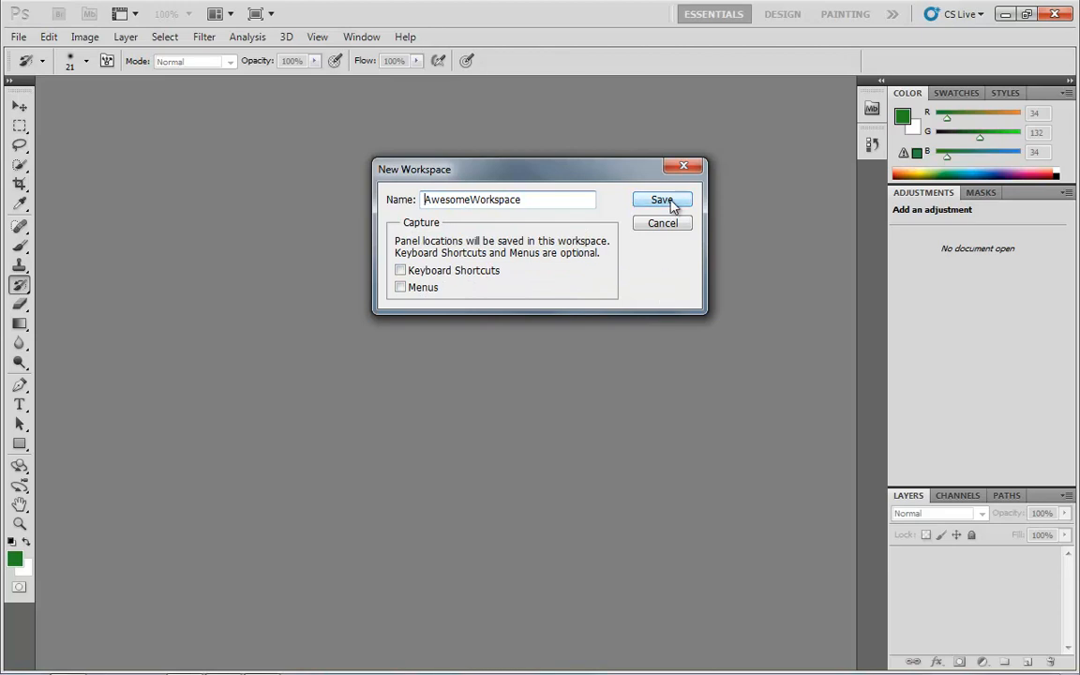
left_click(662, 199)
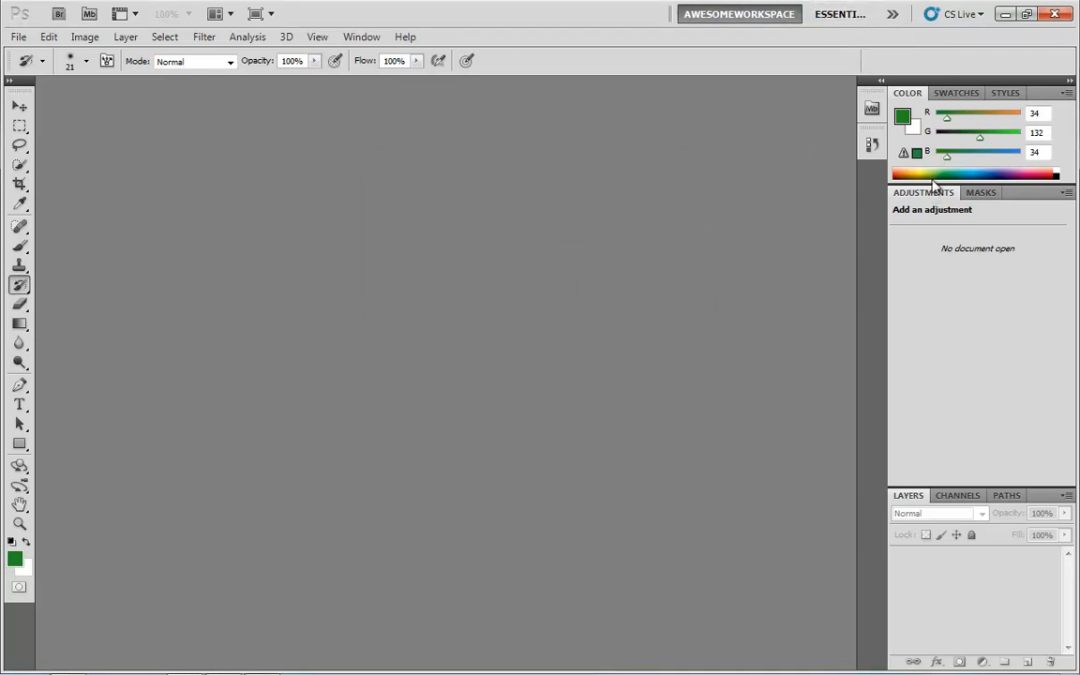
- Pull the Adjustments panel out of the right dock so it floats over the canvas
left_click_drag(923, 191, 333, 172)
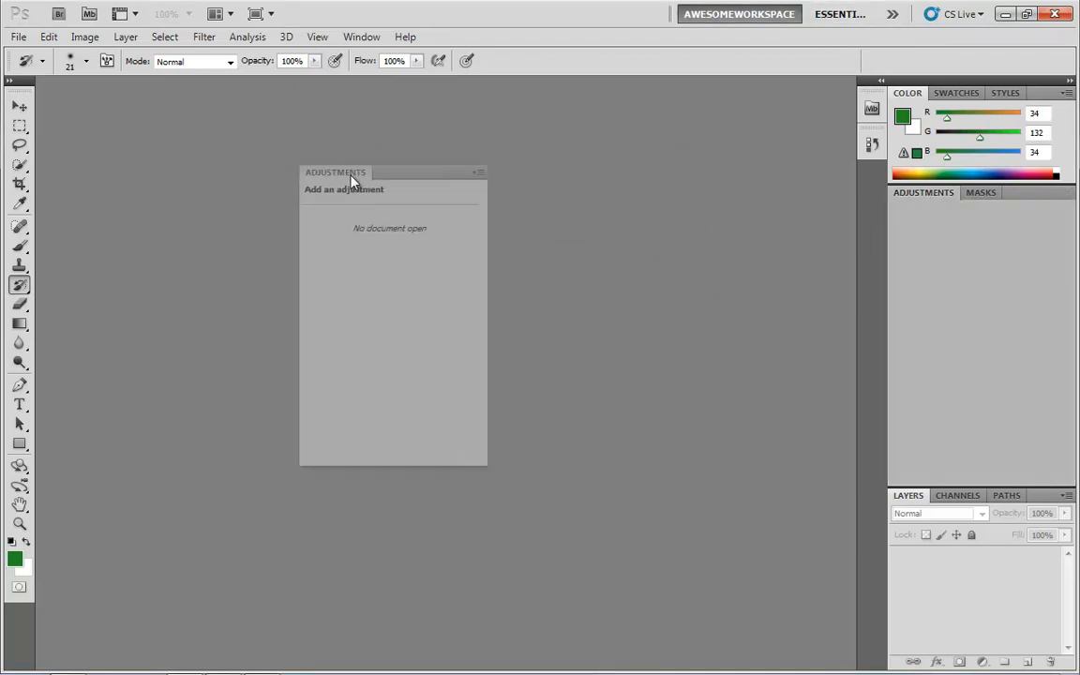
left_click(841, 13)
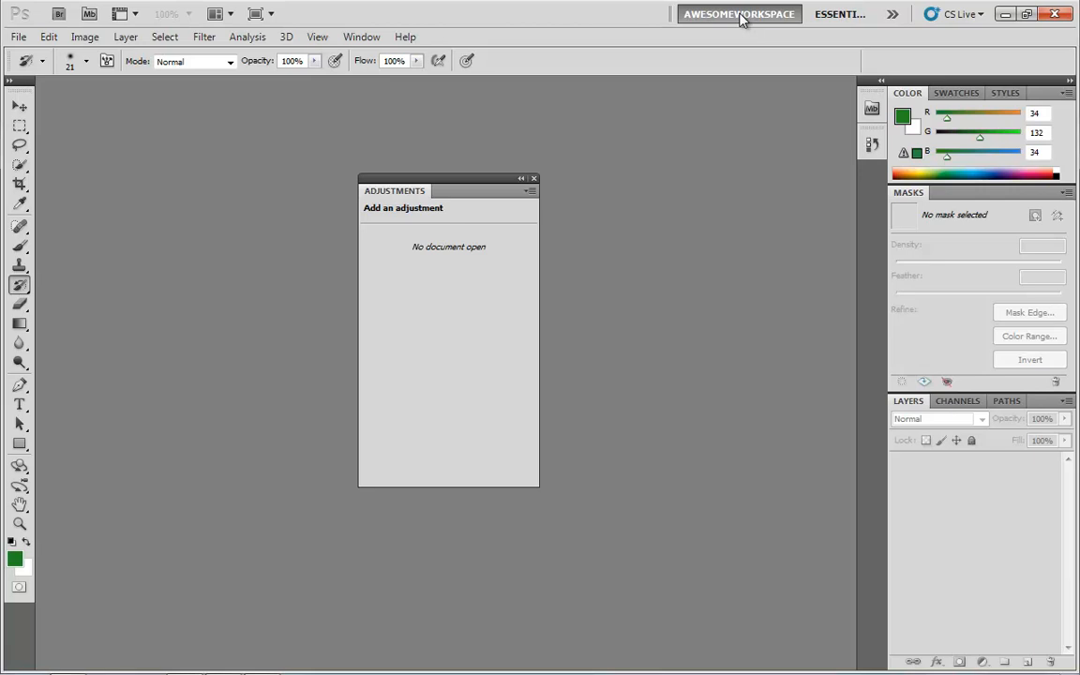
mouse_move(739, 15)
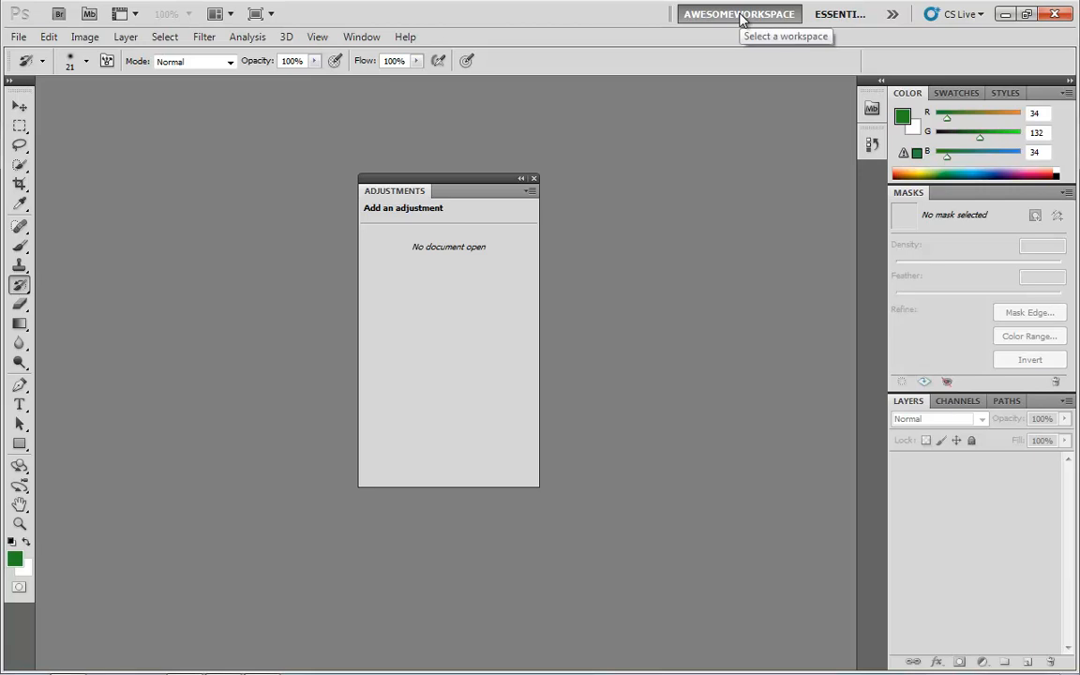
mouse_move(360, 37)
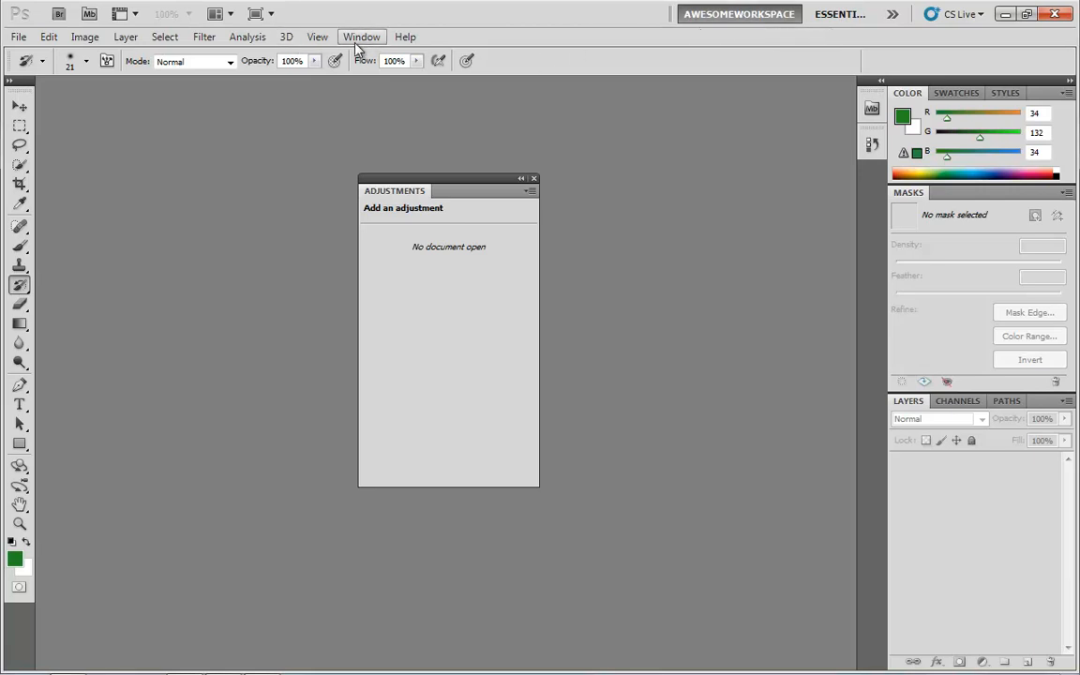
- Show the Navigator panel group via the Window menu and flip between its Info and Navigator tabs
left_click(362, 38)
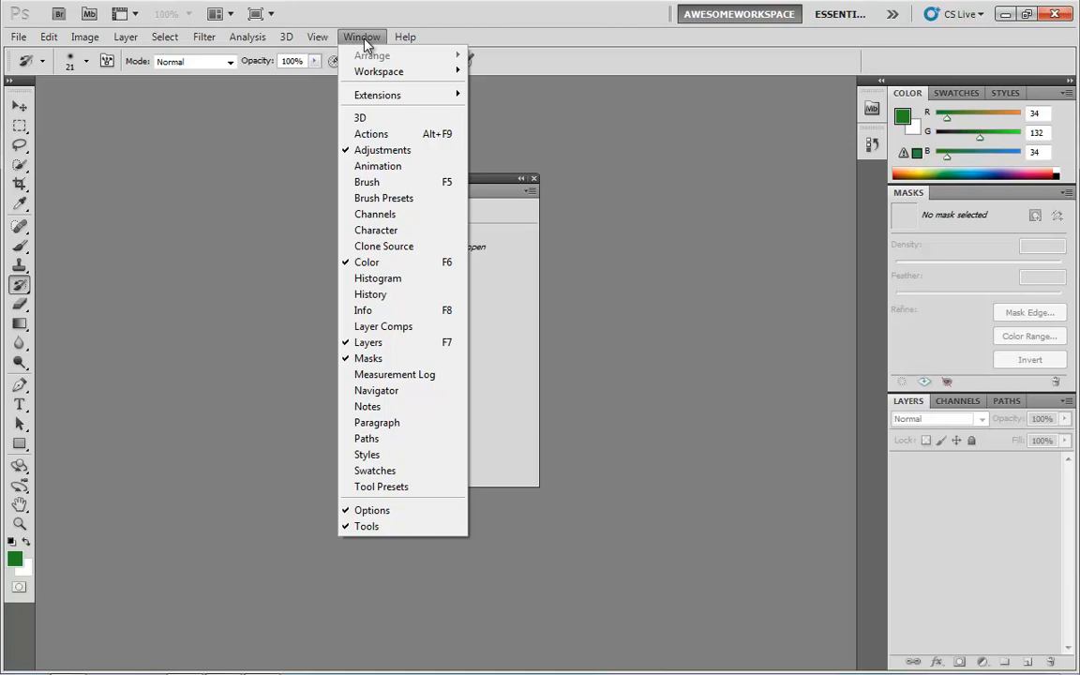
mouse_move(367, 406)
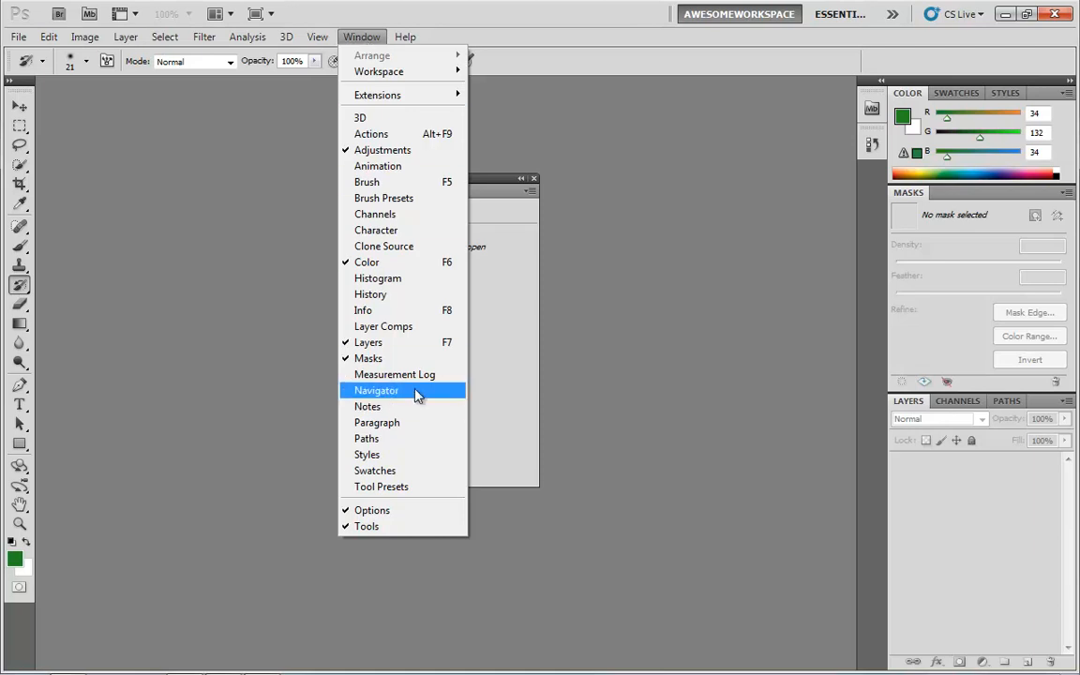
left_click(376, 390)
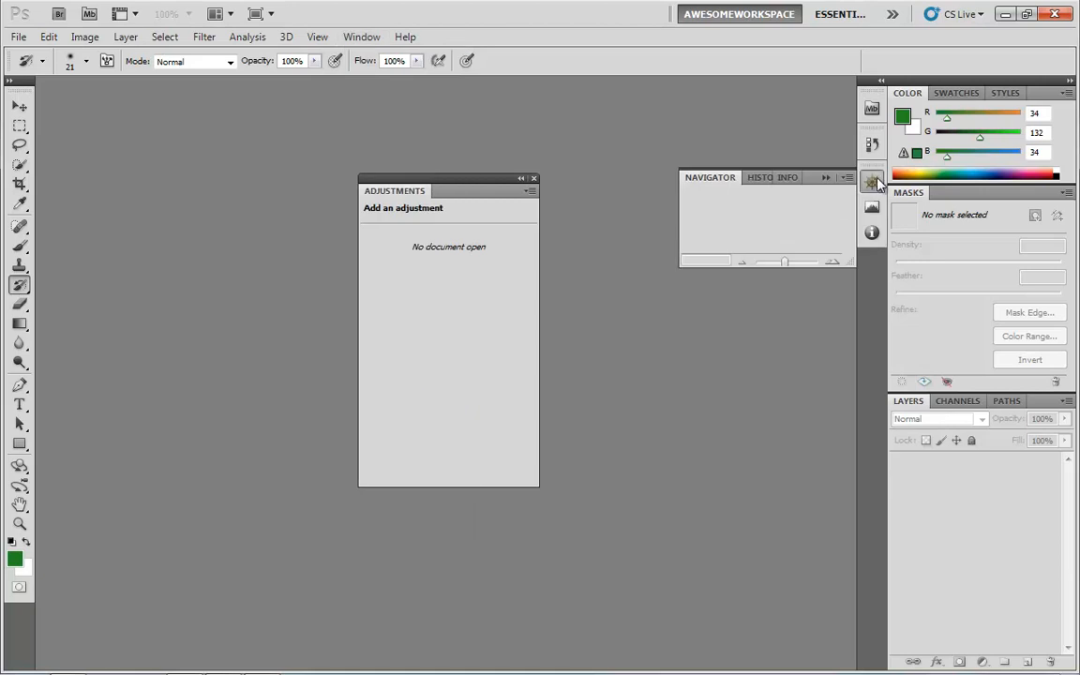
mouse_move(872, 180)
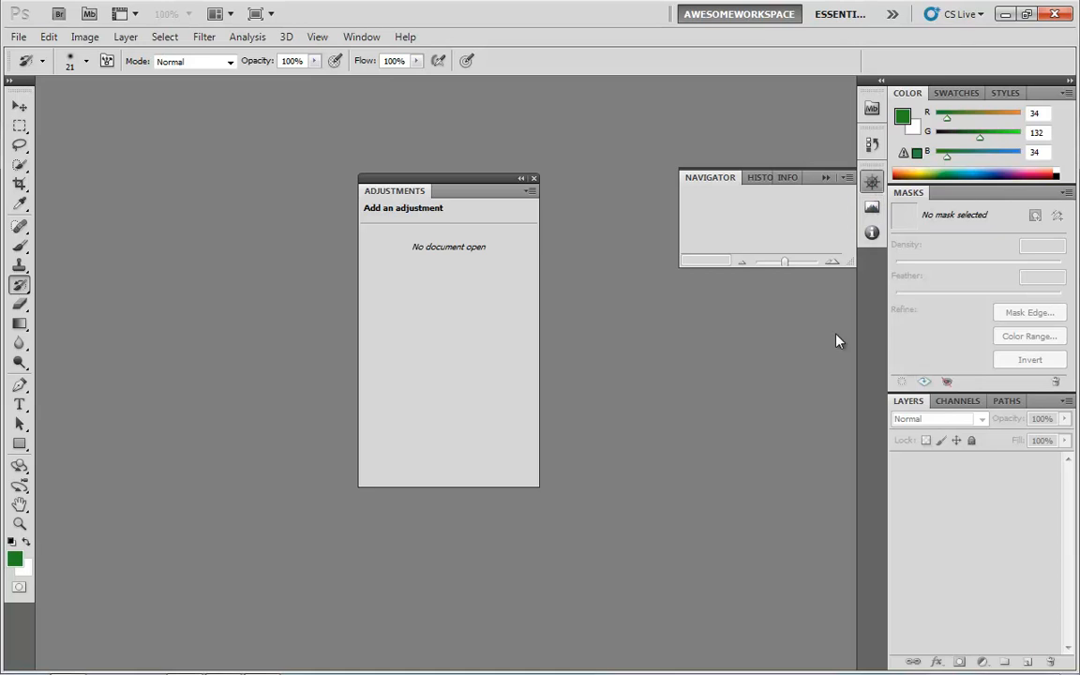
left_click(741, 176)
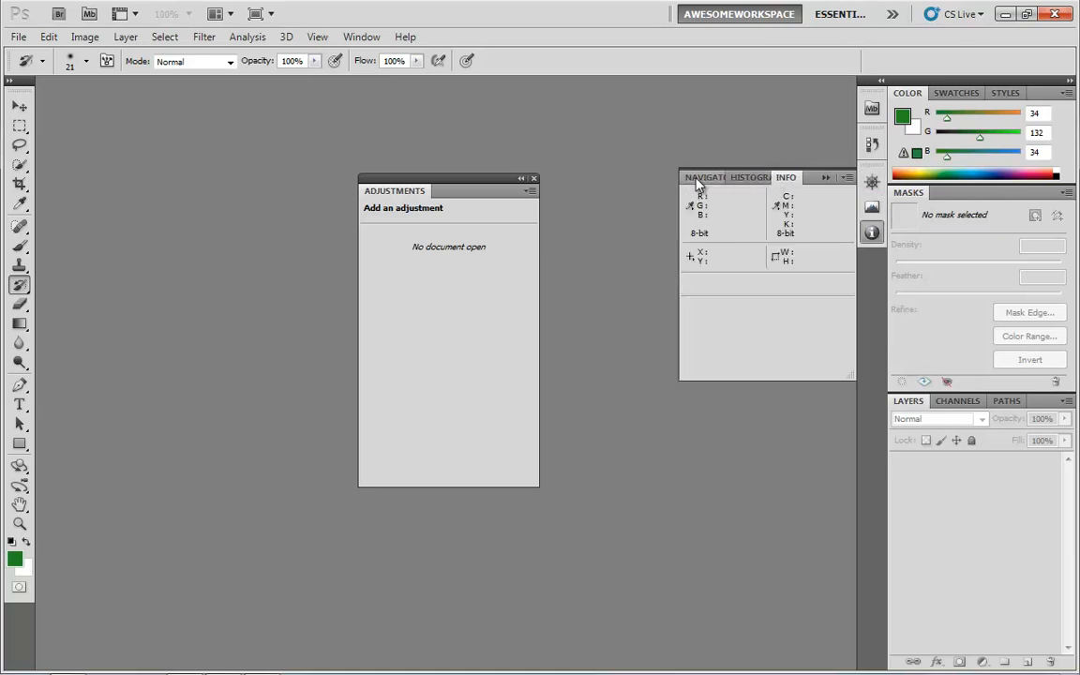
left_click(709, 177)
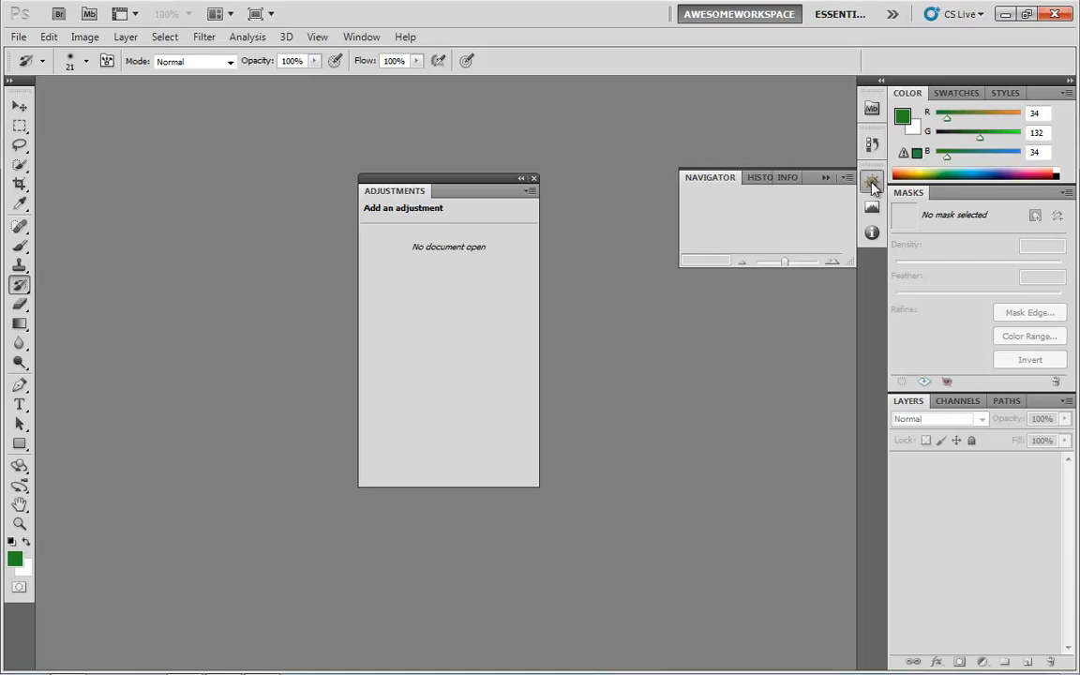
mouse_move(873, 184)
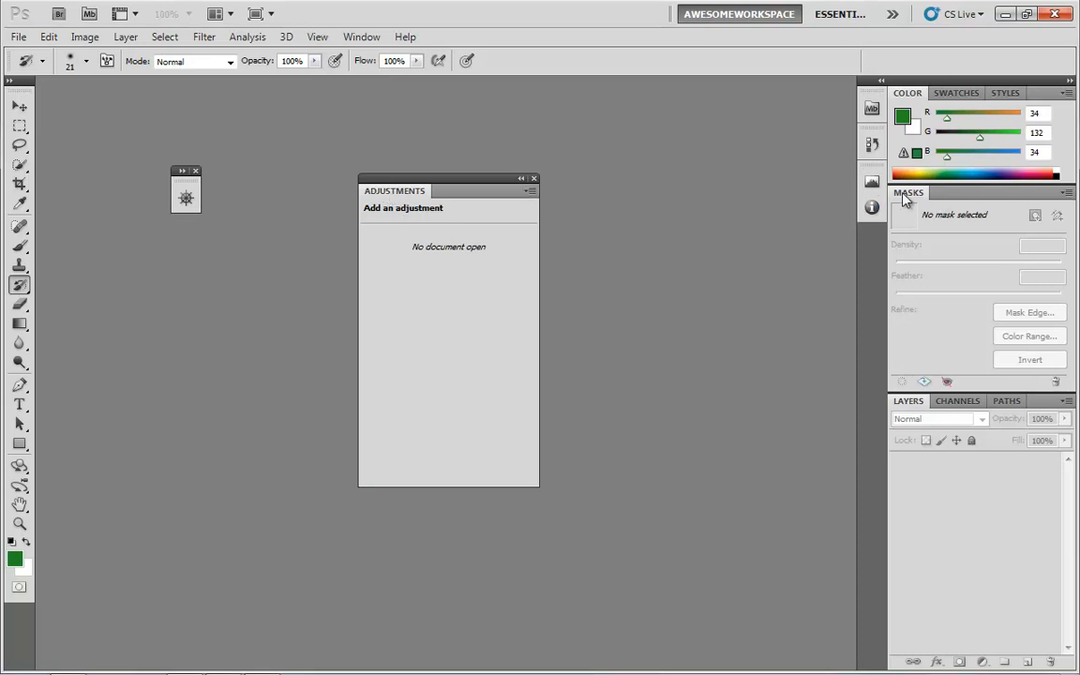
mouse_move(976, 195)
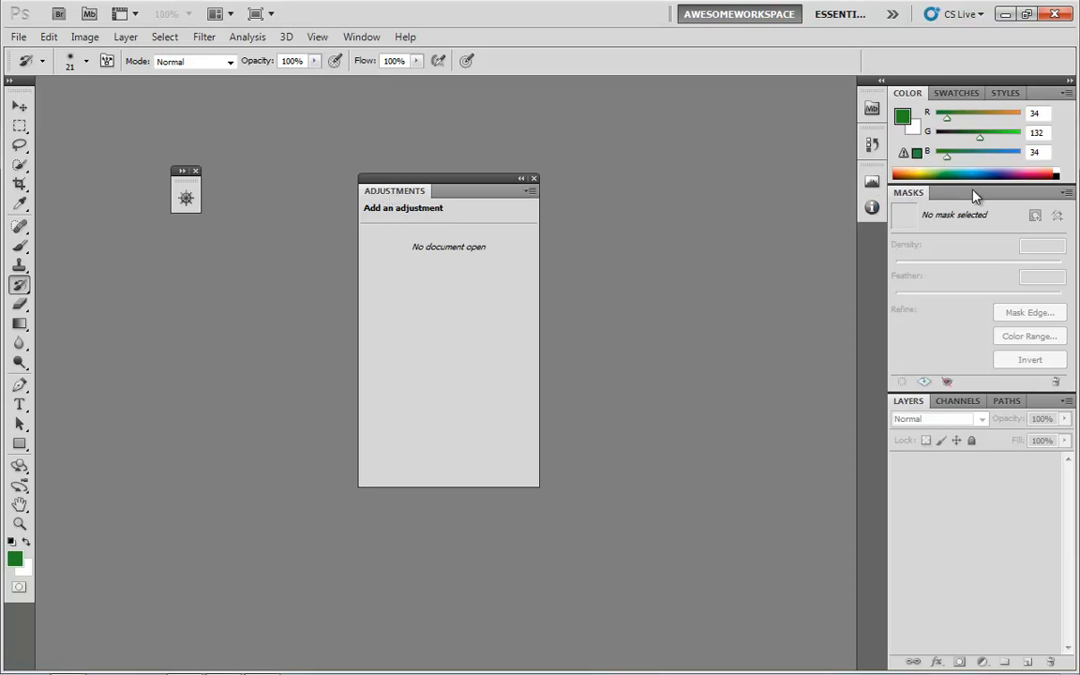
mouse_move(919, 199)
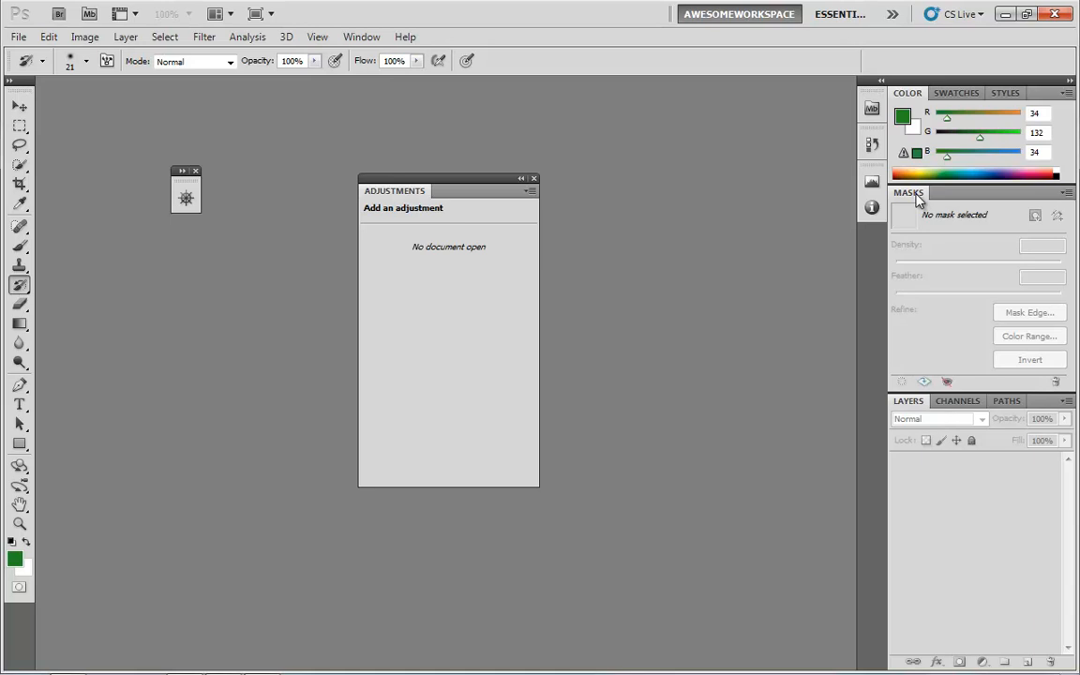
- Dock the floating Adjustments panel back as a tab beside Masks in the right-side group
left_click_drag(394, 191, 435, 204)
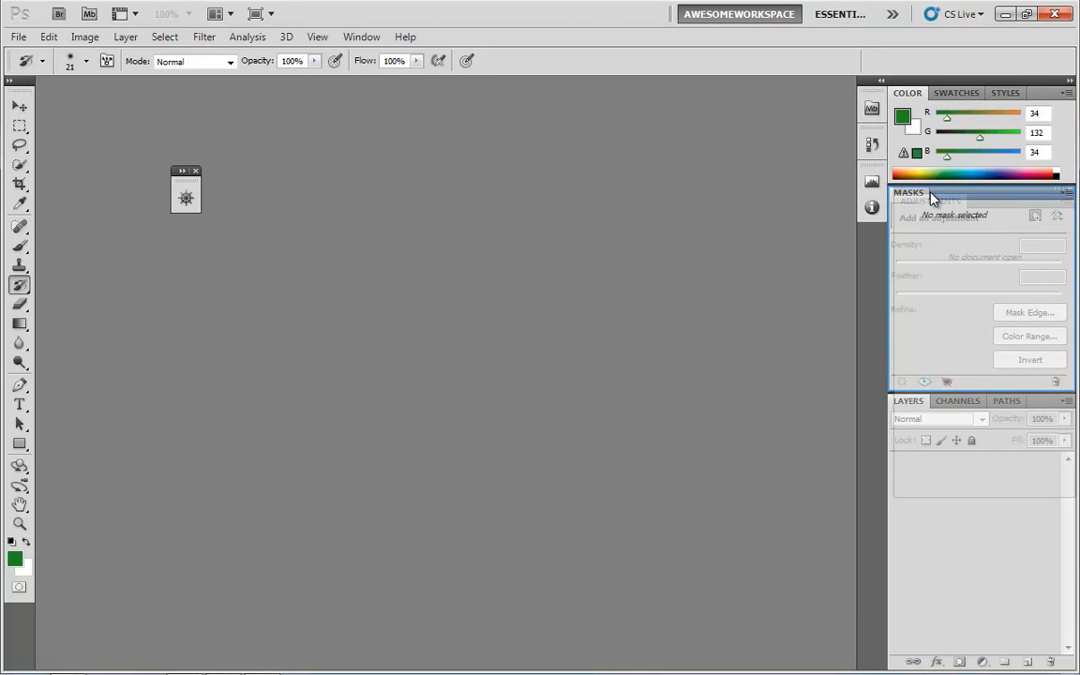
left_click(966, 192)
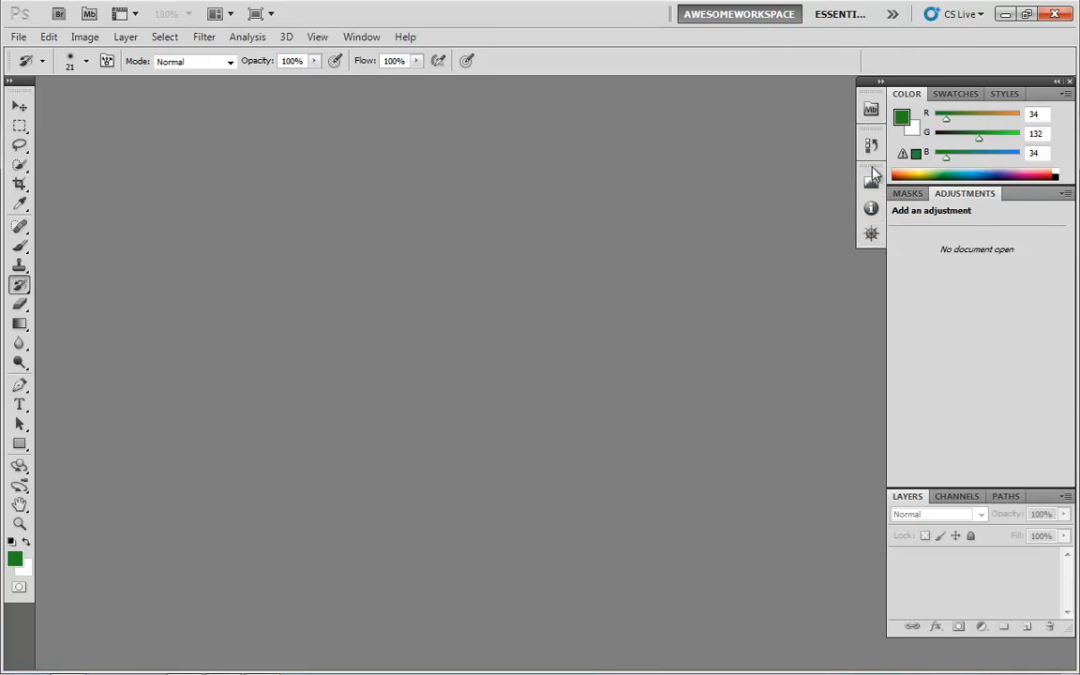
mouse_move(870, 180)
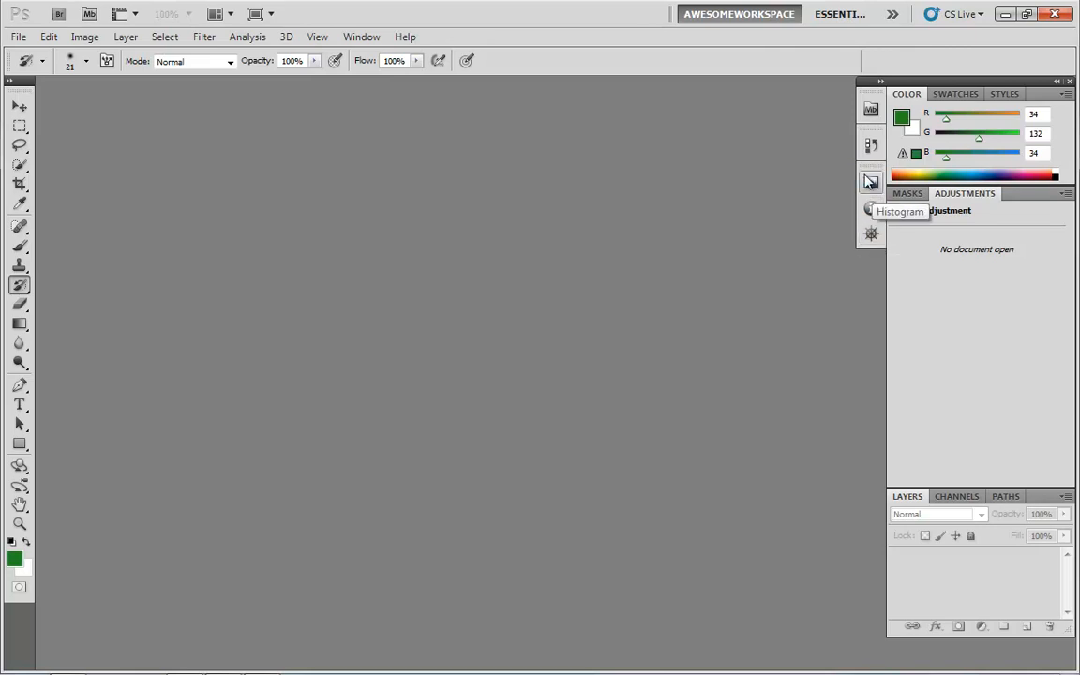
mouse_move(867, 253)
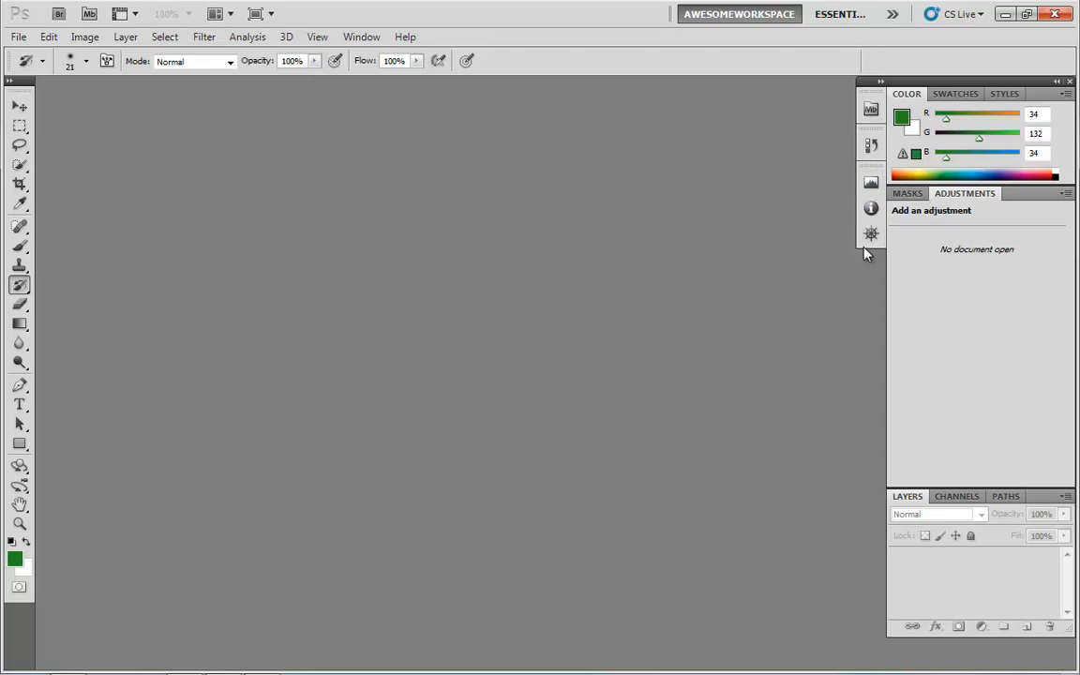
- Expand the Histogram icon group and reorder its tabs so Navigator leads Histogram and Info
left_click(870, 180)
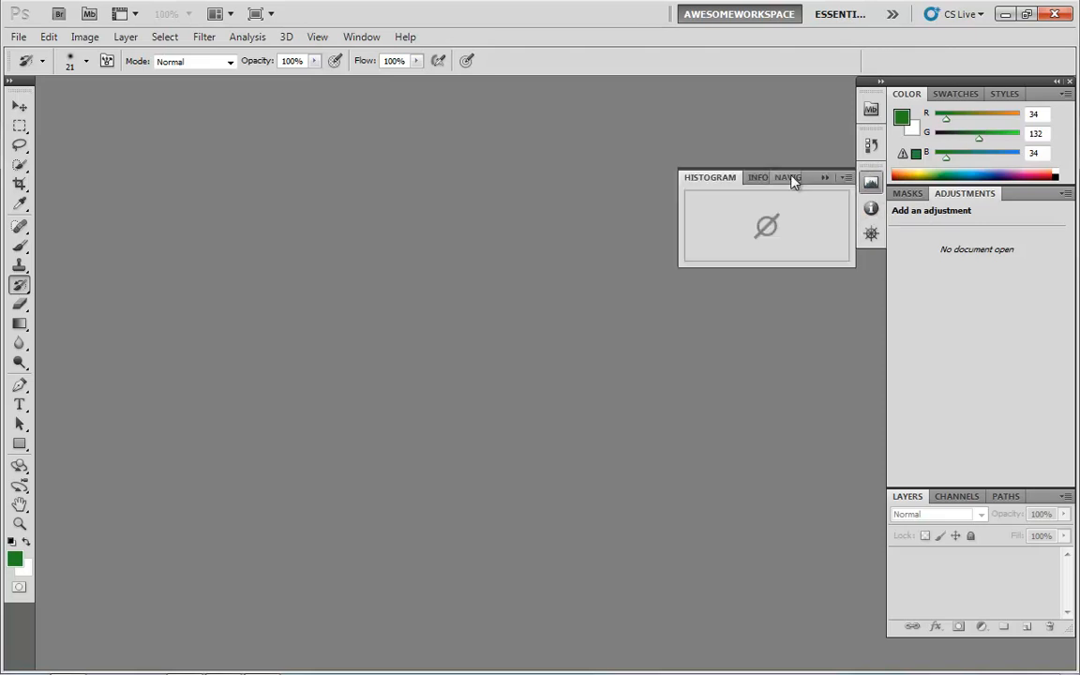
left_click(788, 177)
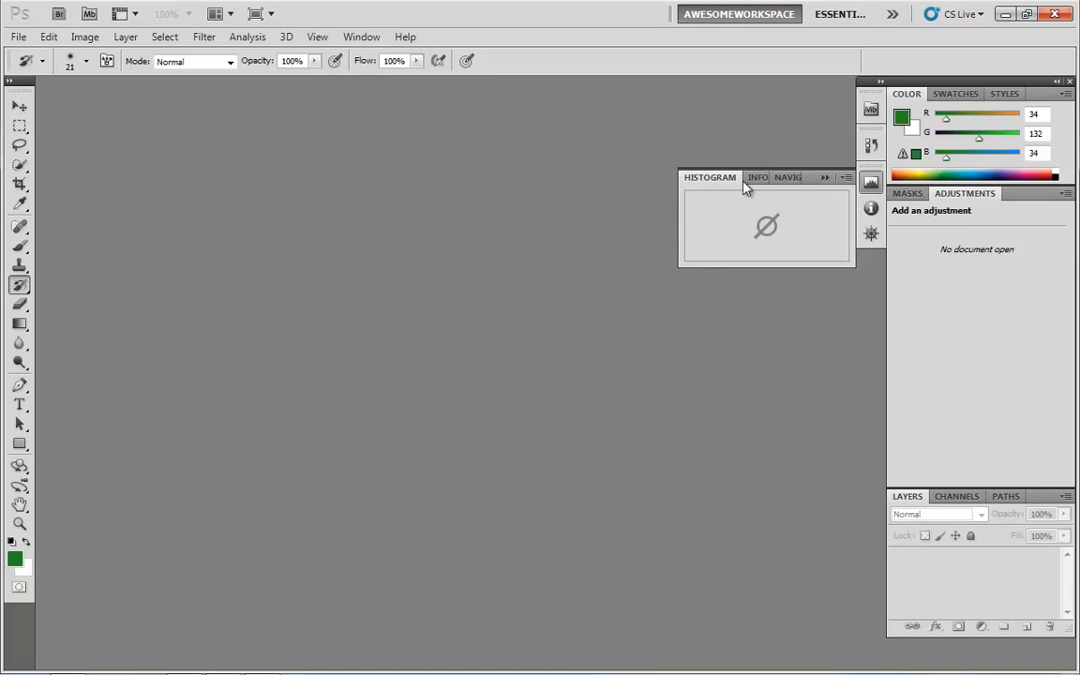
left_click(788, 176)
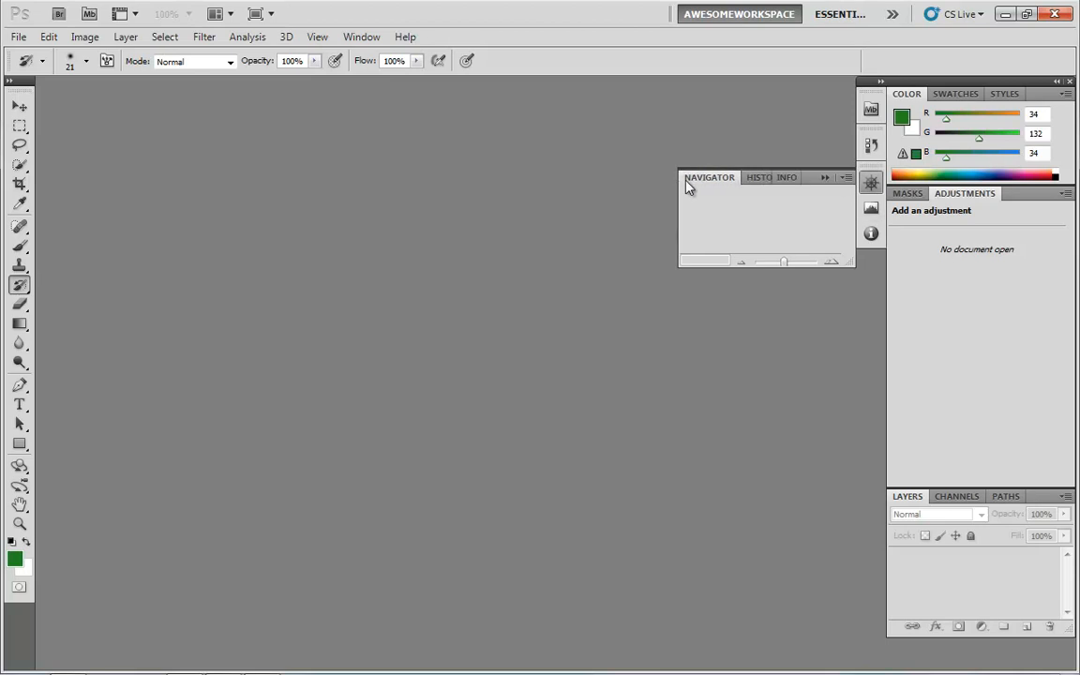
mouse_move(748, 157)
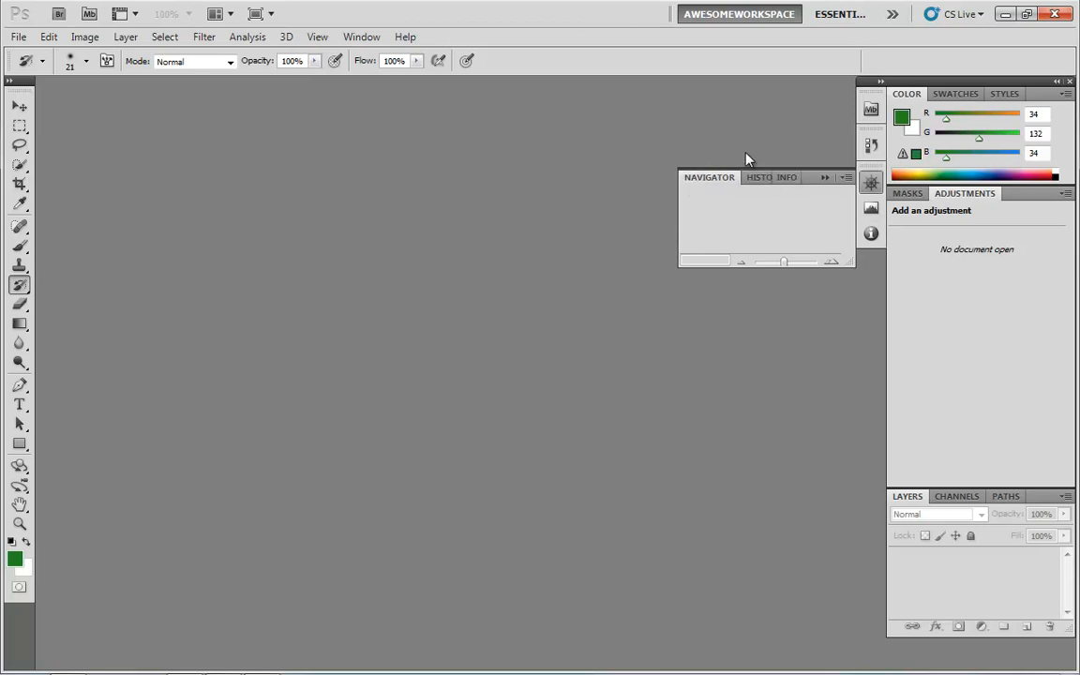
mouse_move(757, 176)
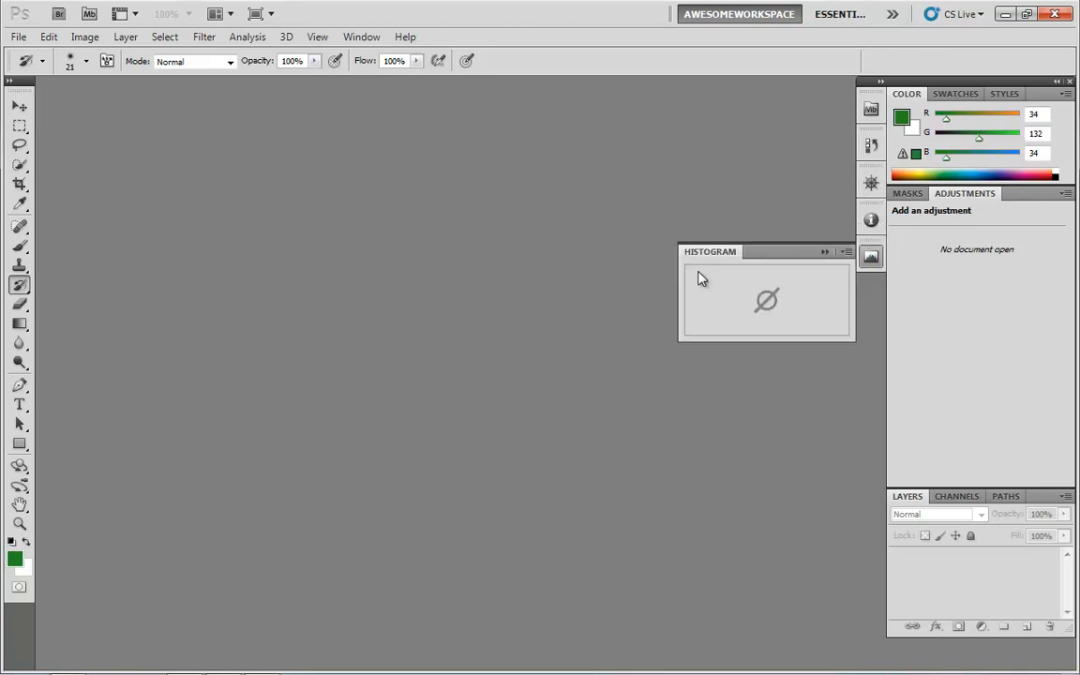
left_click(870, 182)
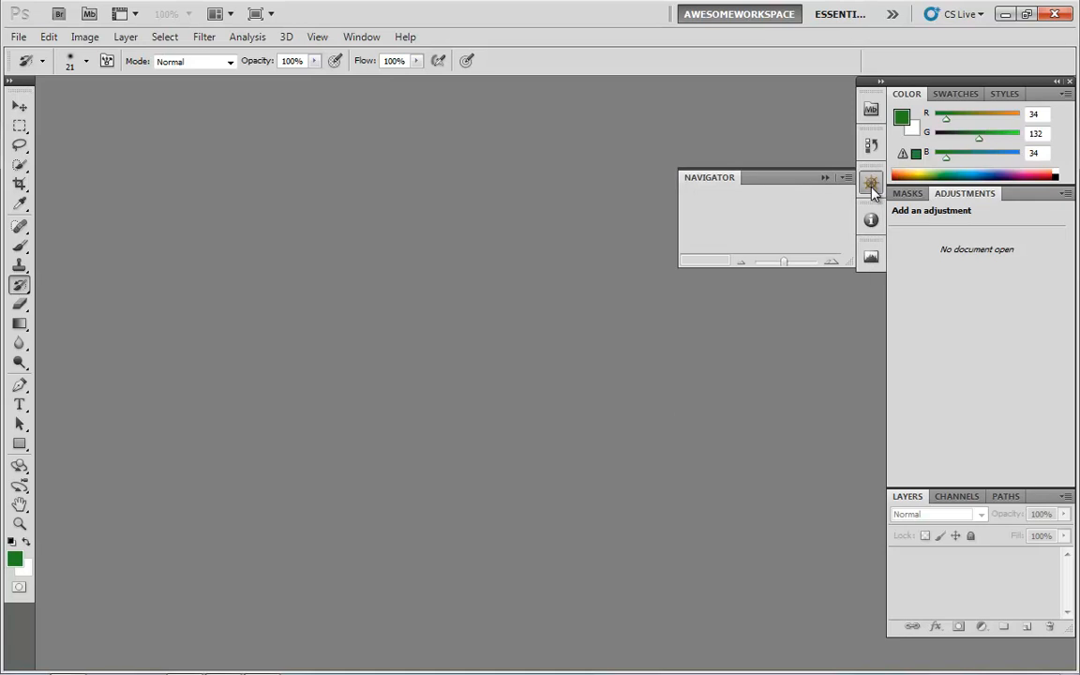
mouse_move(871, 184)
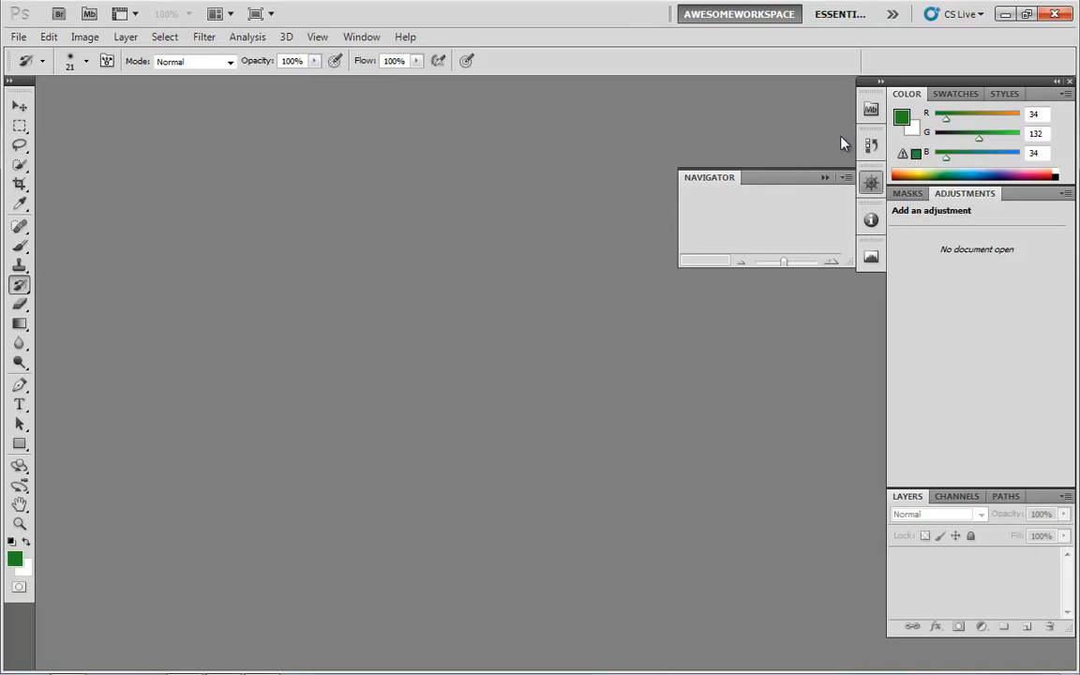
mouse_move(833, 209)
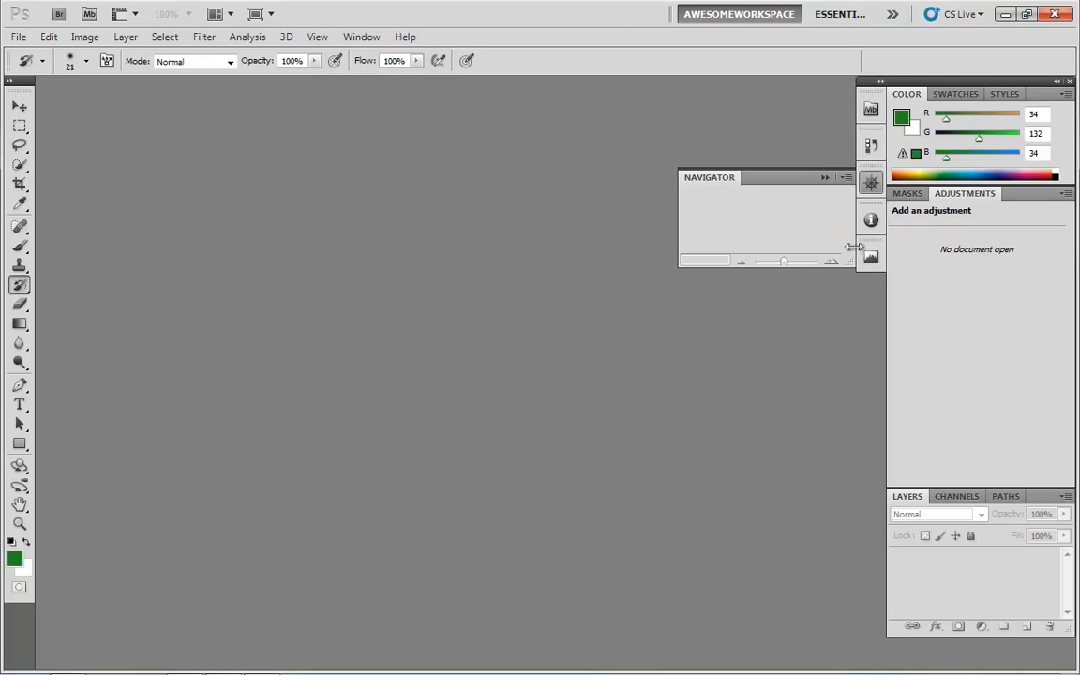
mouse_move(870, 107)
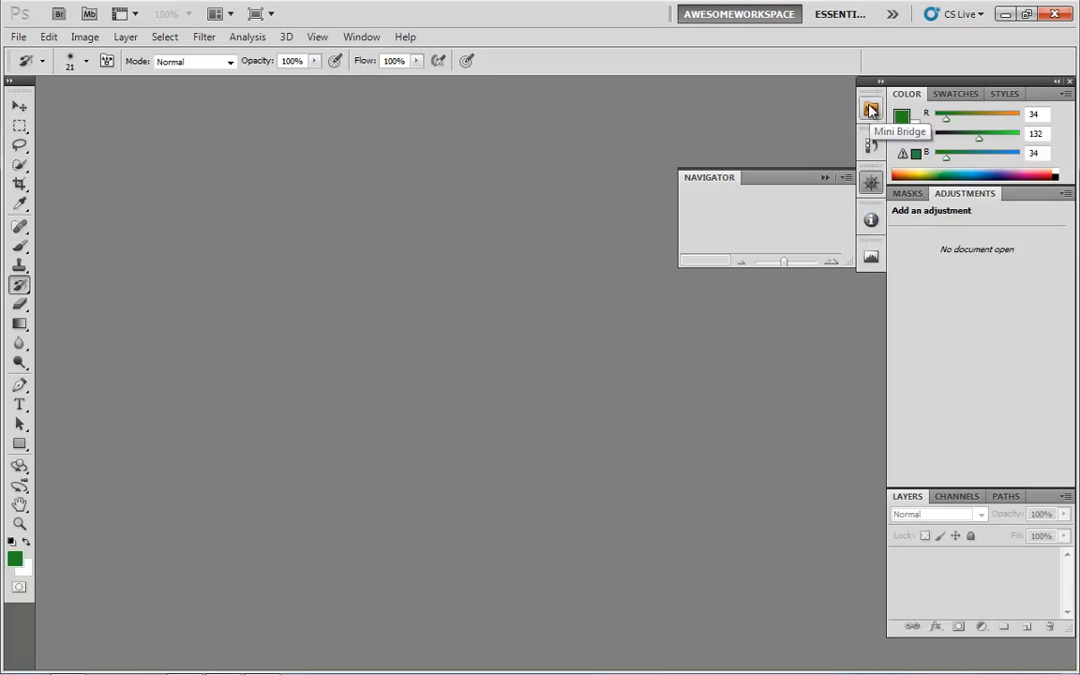
mouse_move(942, 120)
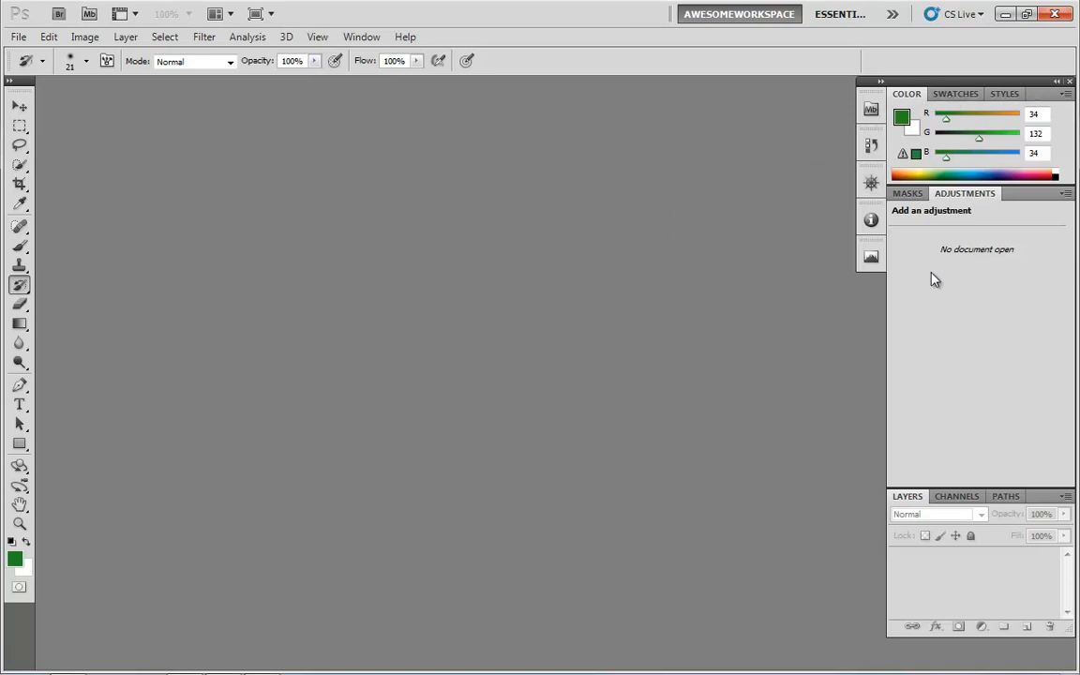
mouse_move(851, 159)
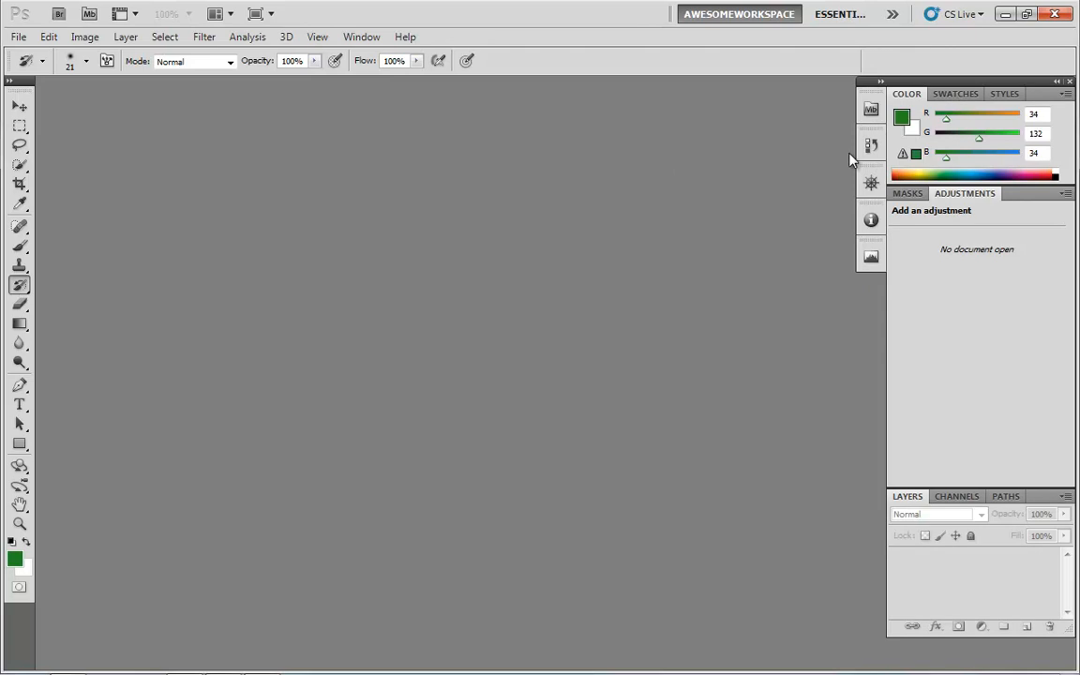
mouse_move(887, 98)
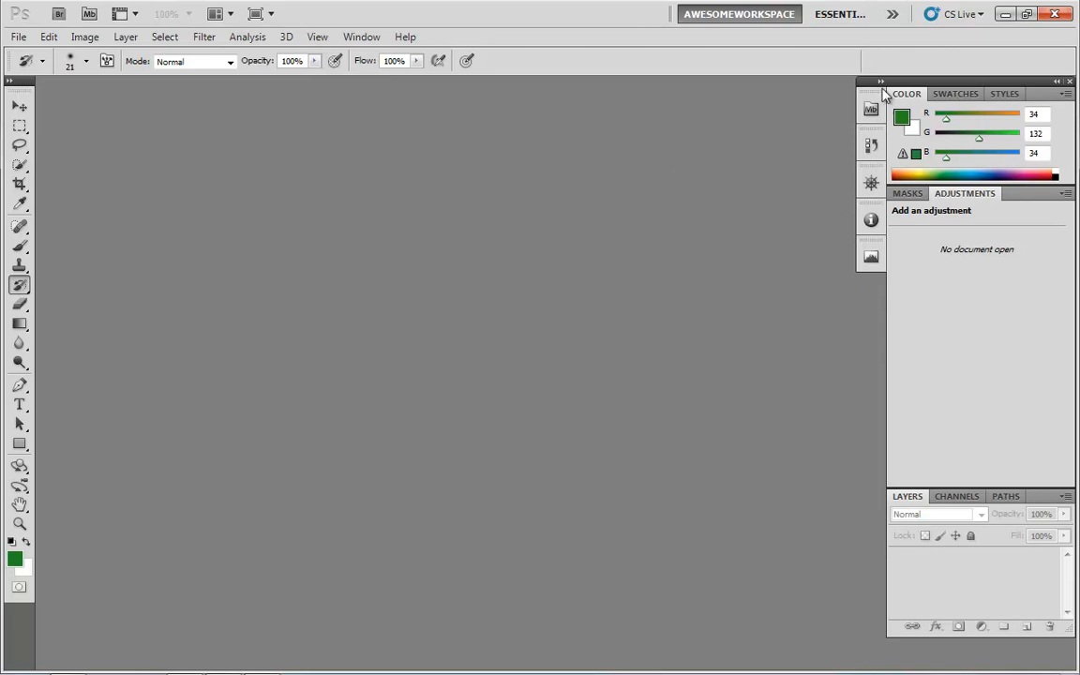
mouse_move(967, 173)
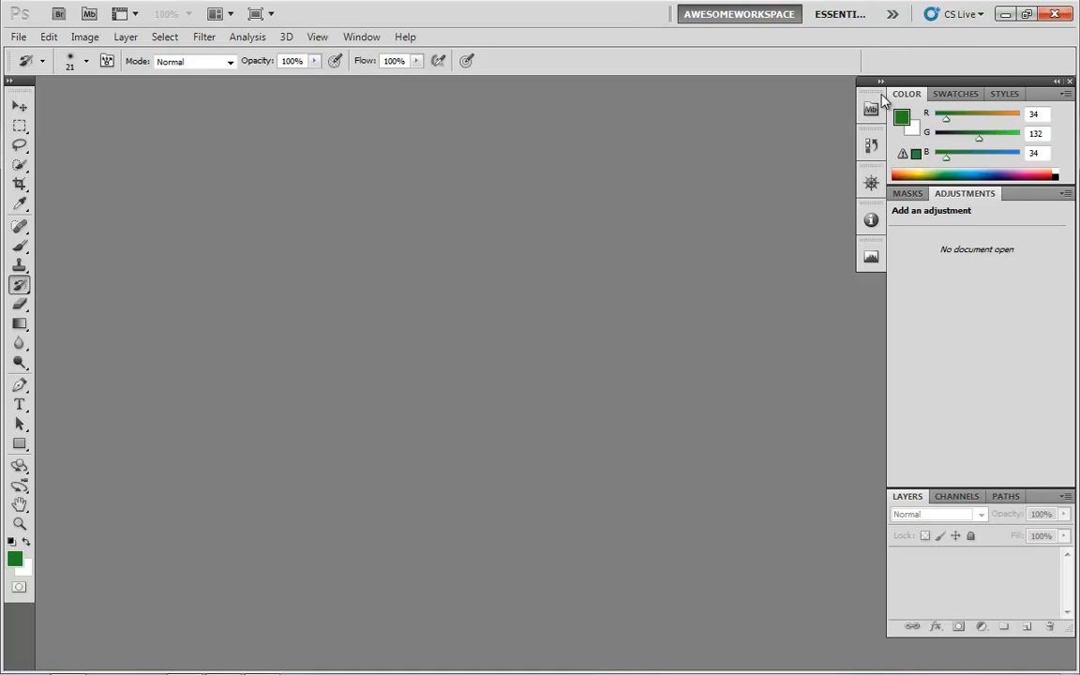
mouse_move(1058, 89)
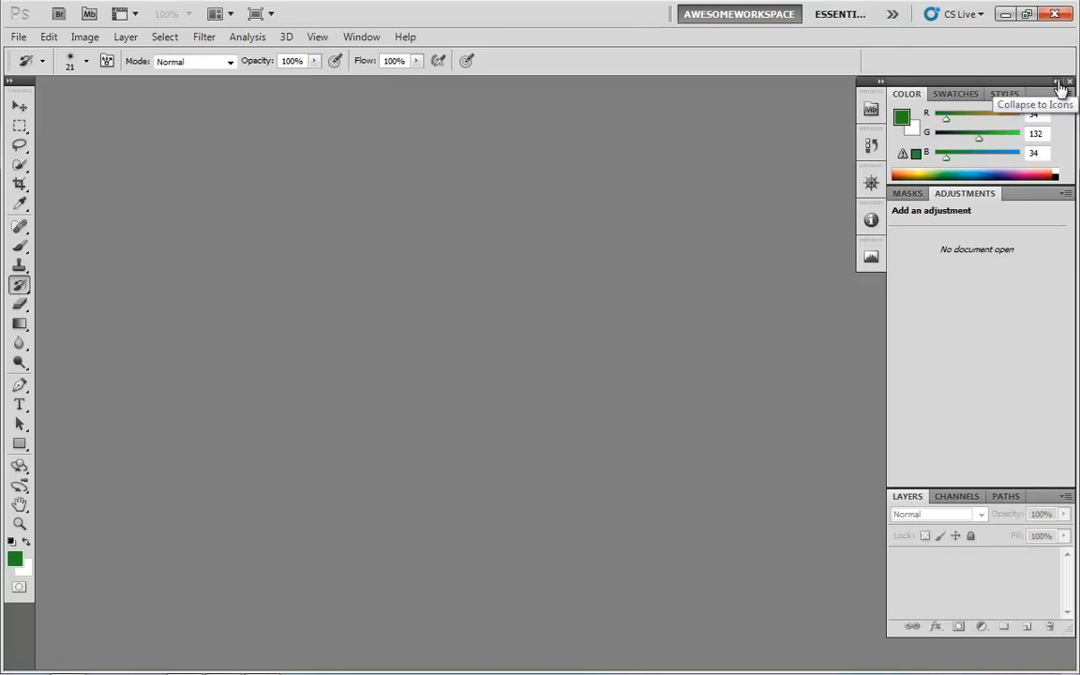
- Collapse the right-hand Color, Adjustments and Layers panel groups down to labelled icons
left_click(1061, 86)
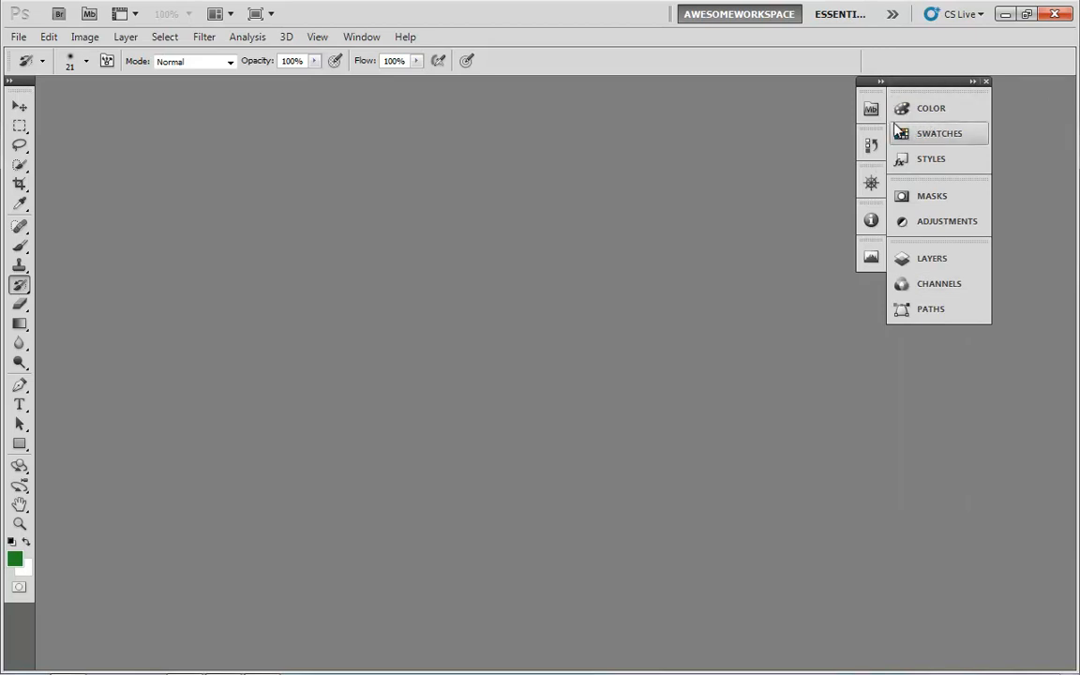
mouse_move(871, 106)
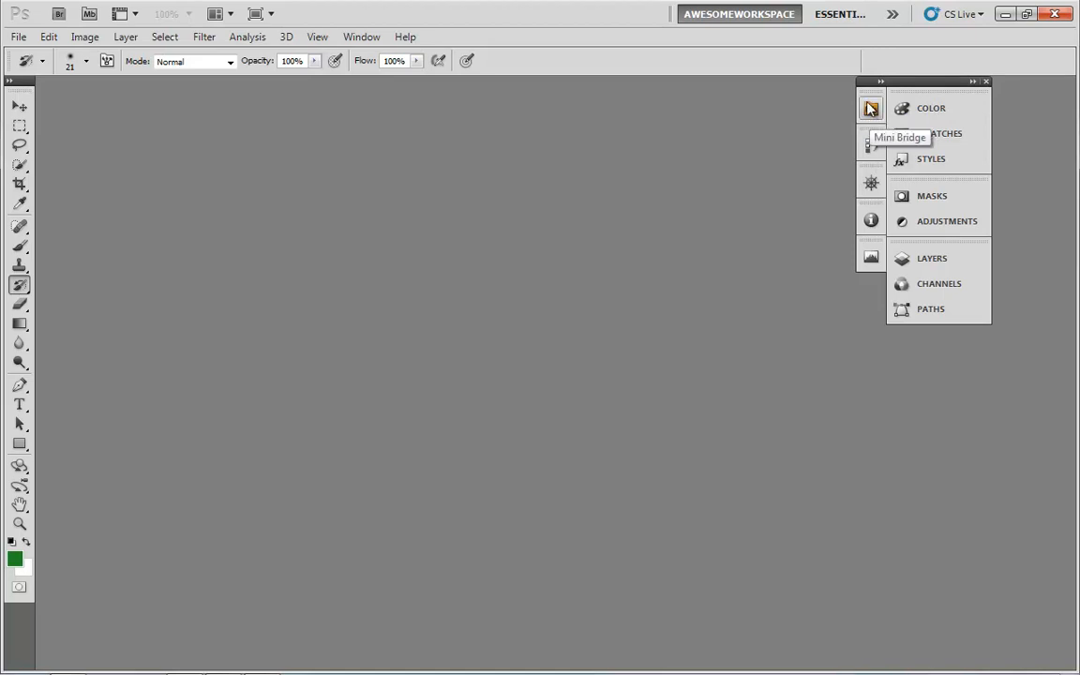
mouse_move(871, 251)
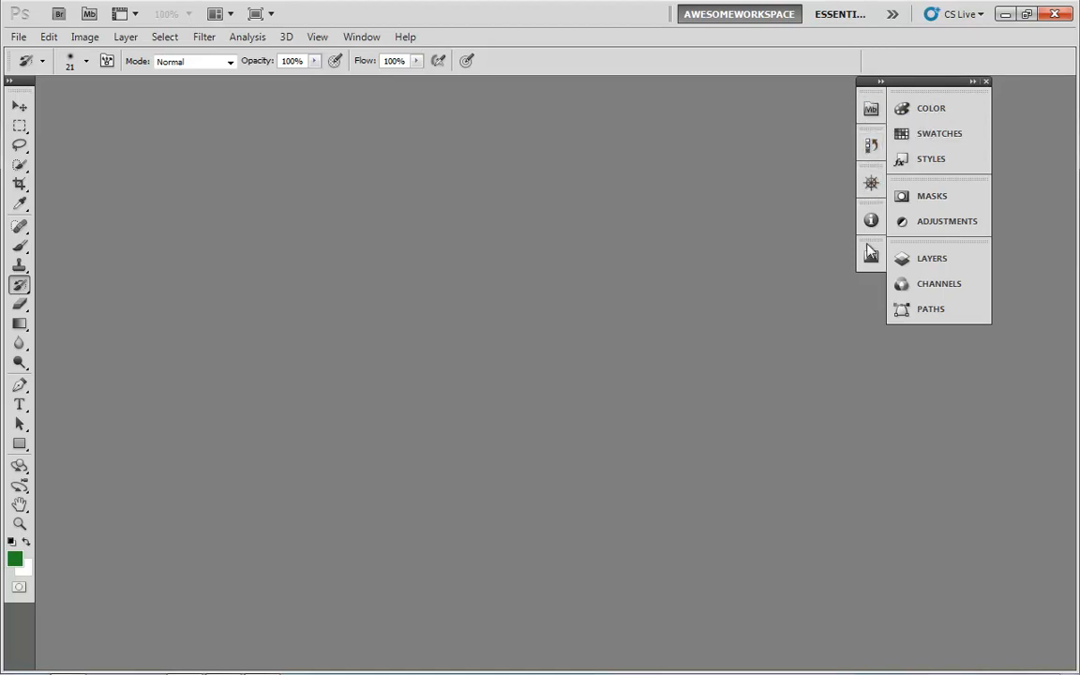
mouse_move(938, 283)
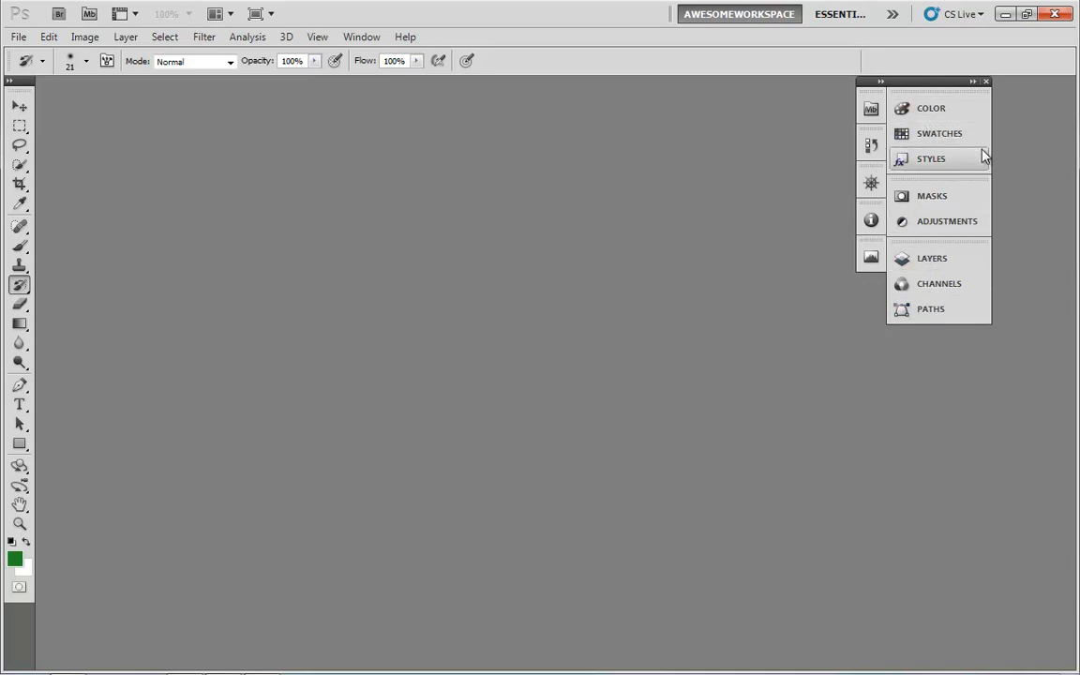
mouse_move(1003, 180)
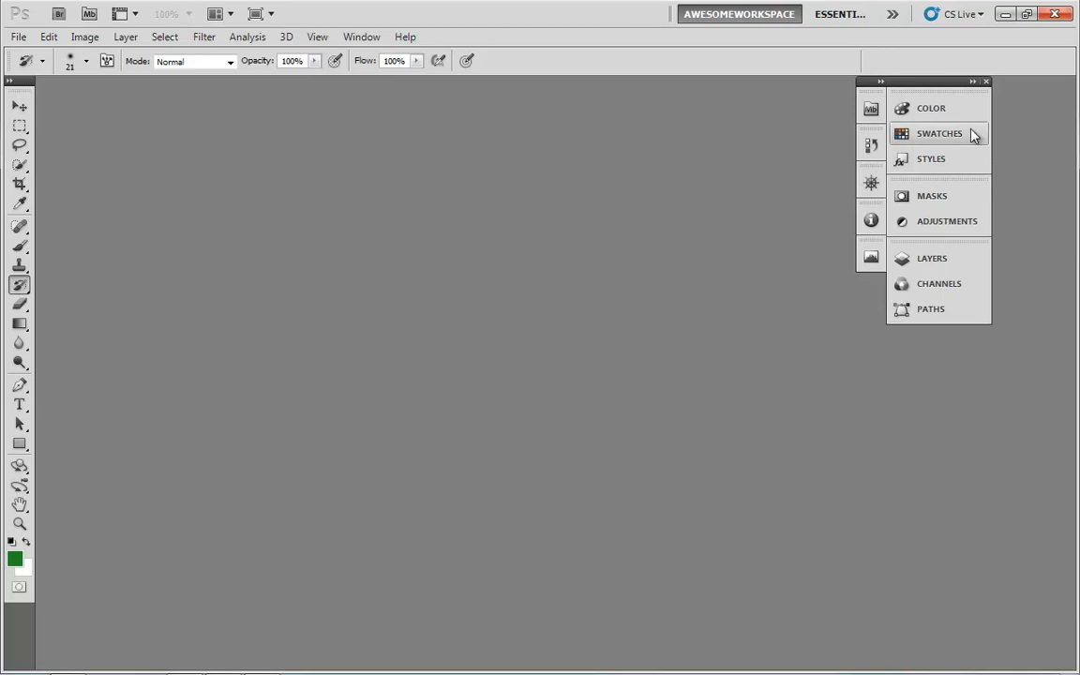
mouse_move(990, 152)
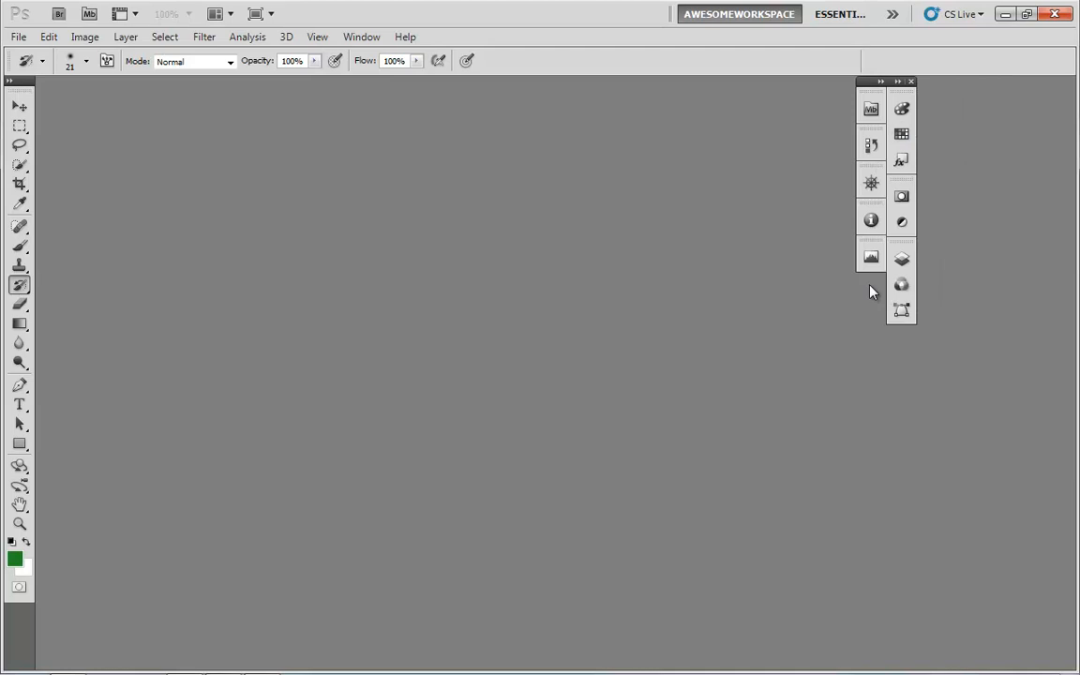
mouse_move(900, 258)
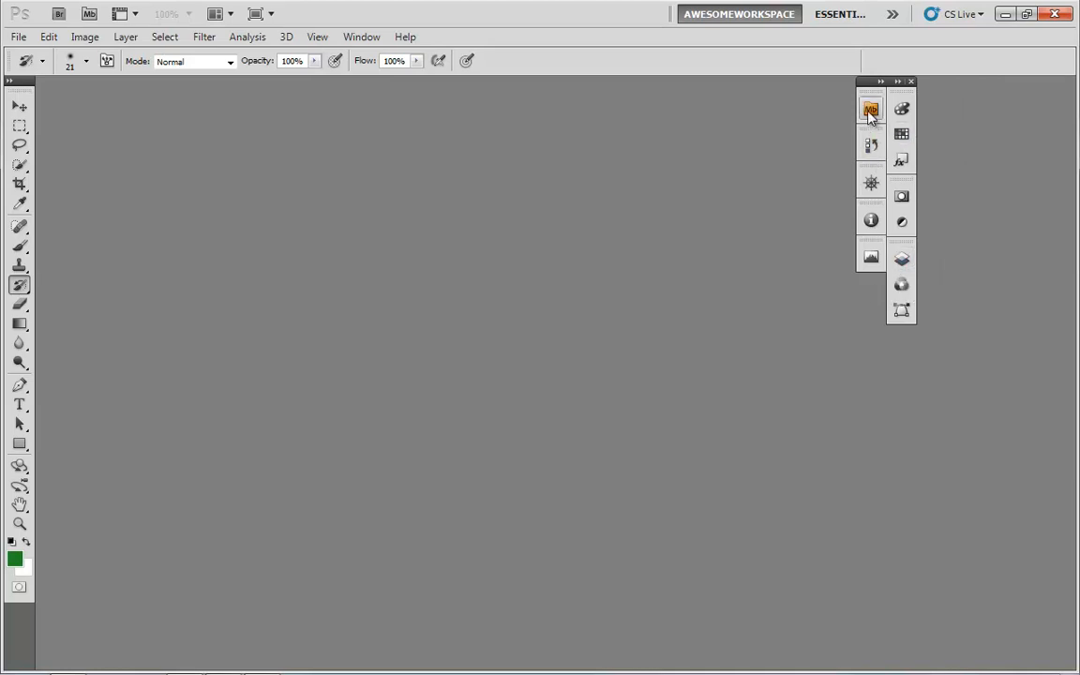
mouse_move(870, 109)
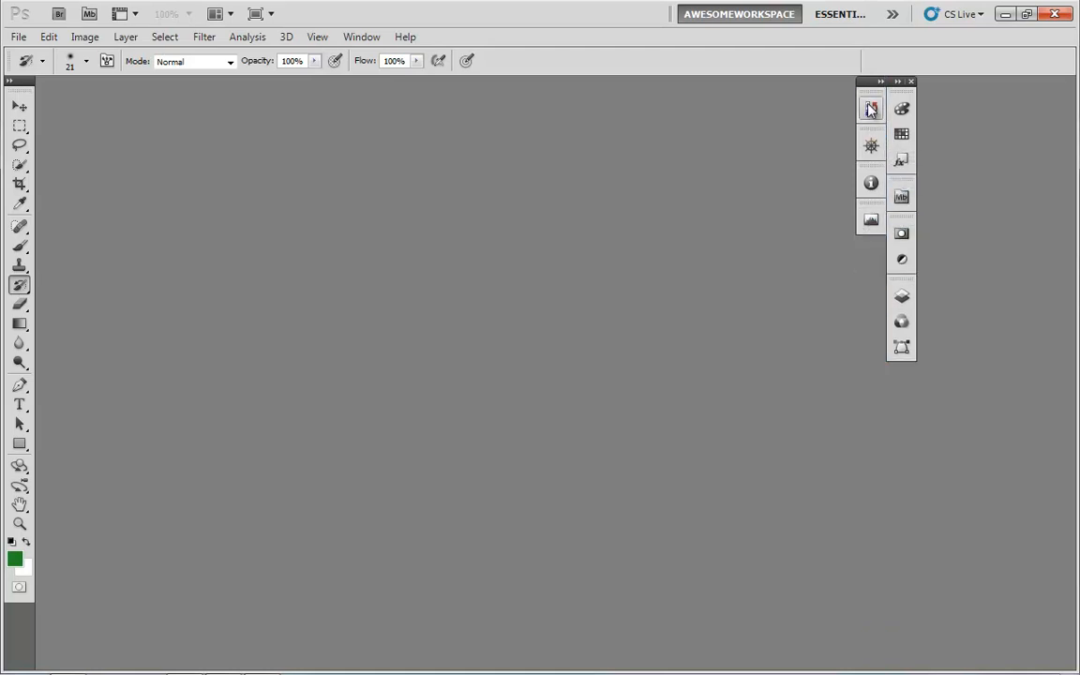
- Merge the Mini Bridge/History and Navigator/Histogram/Info icon groups into one single icon column
left_click(901, 197)
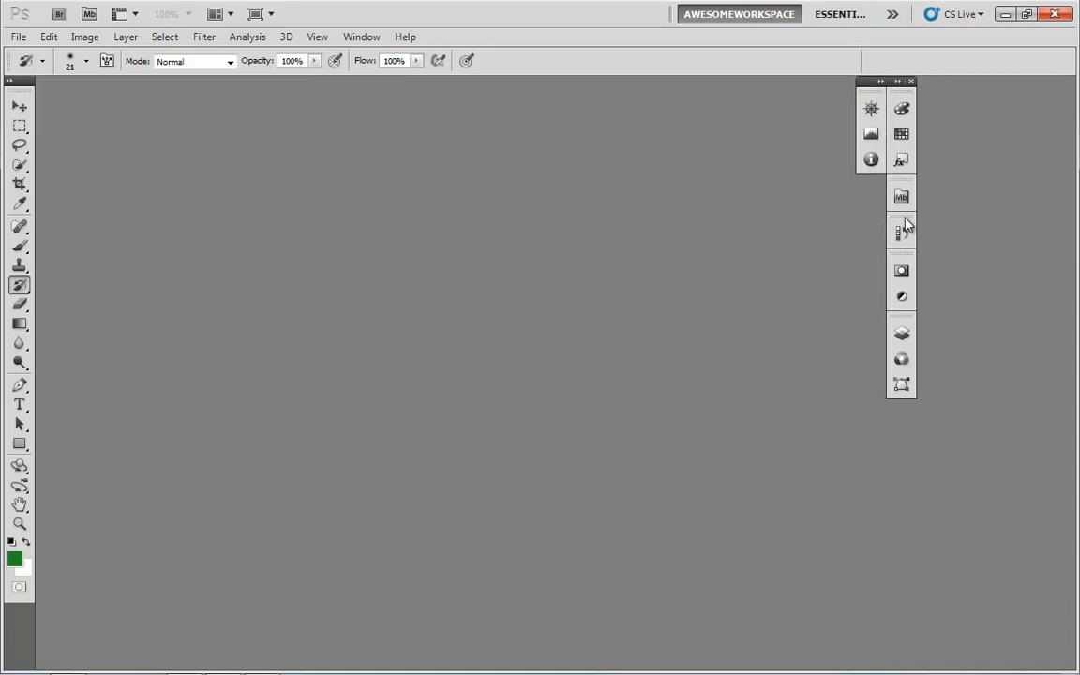
left_click_drag(870, 107, 846, 356)
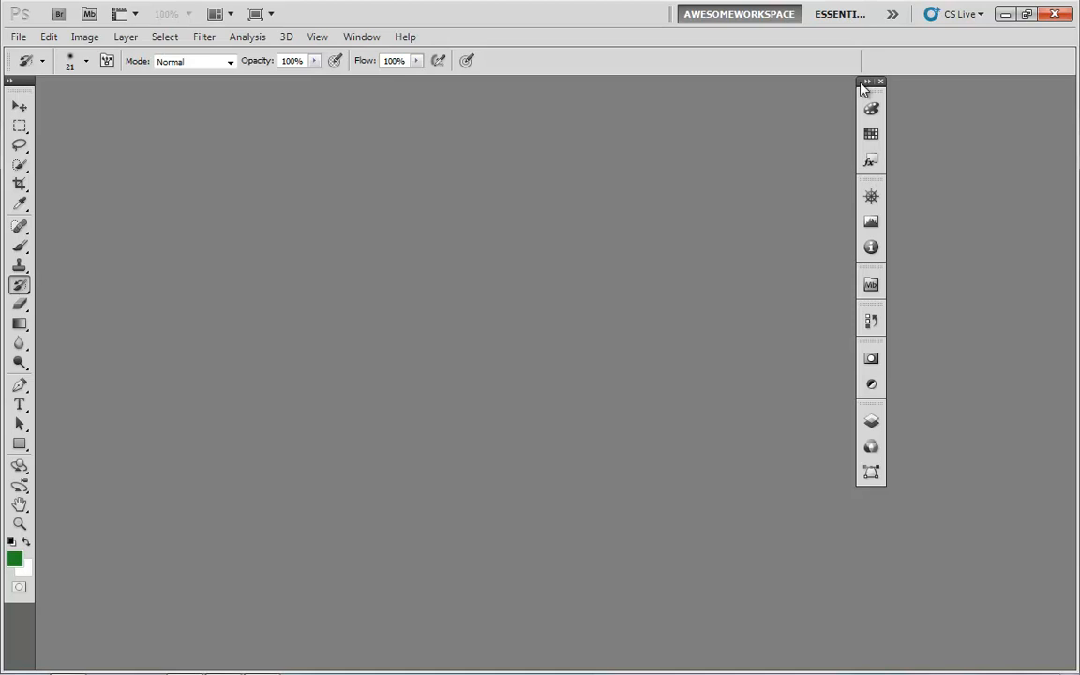
- Dock the merged icon column at the right edge, then pull the labelled column back out to float
left_click_drag(870, 82, 1060, 83)
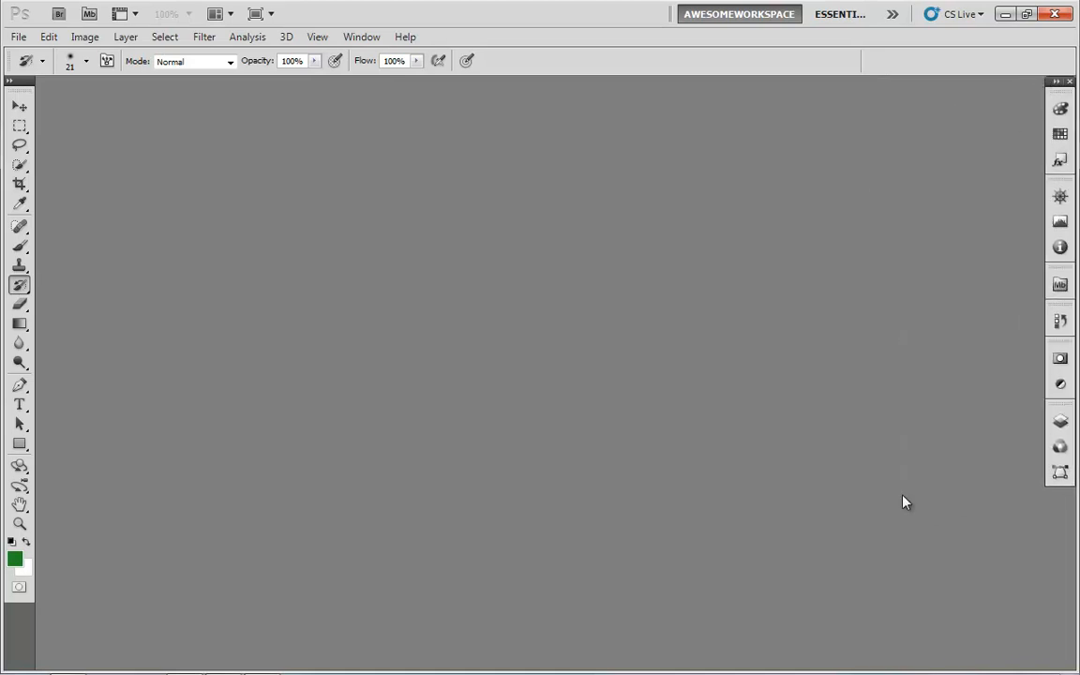
mouse_move(1037, 217)
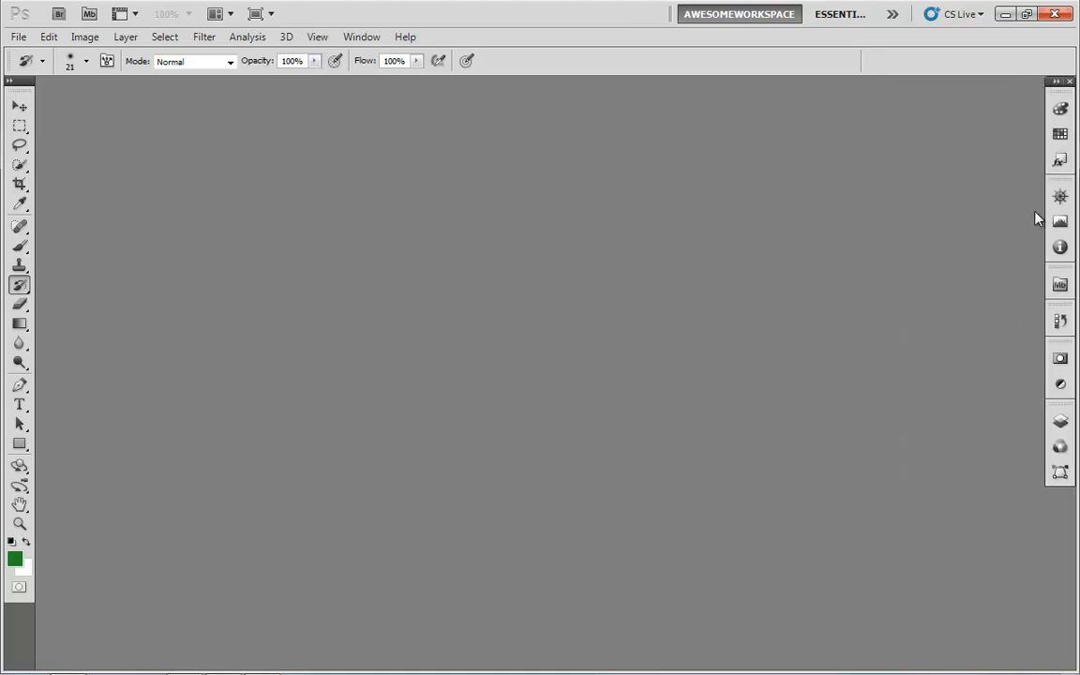
mouse_move(1039, 138)
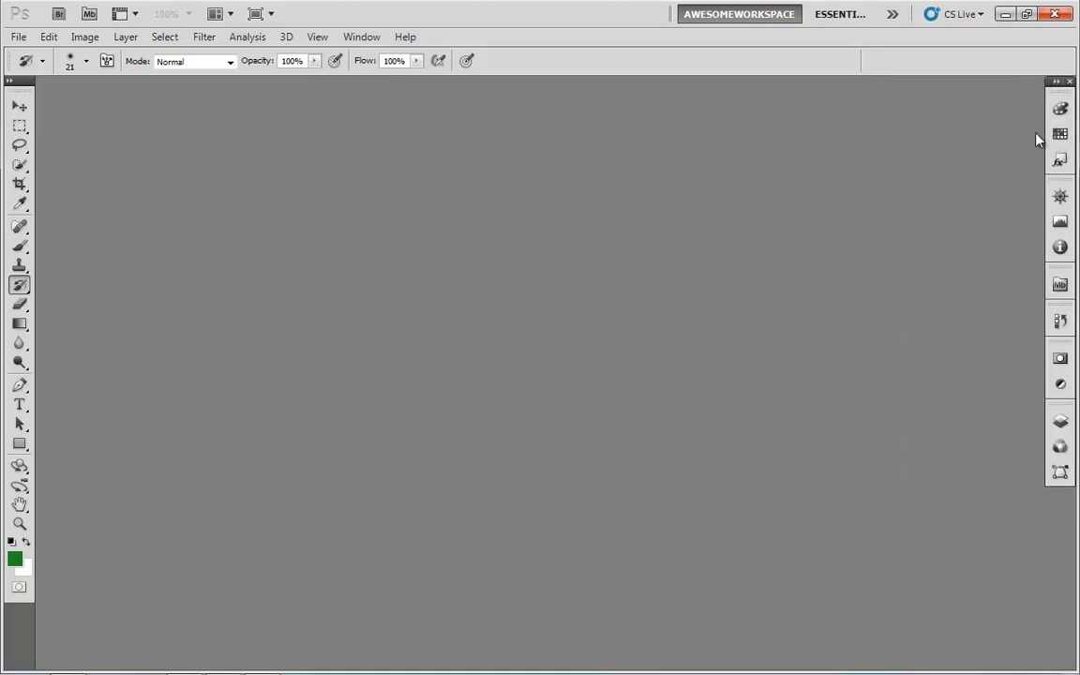
mouse_move(1060, 248)
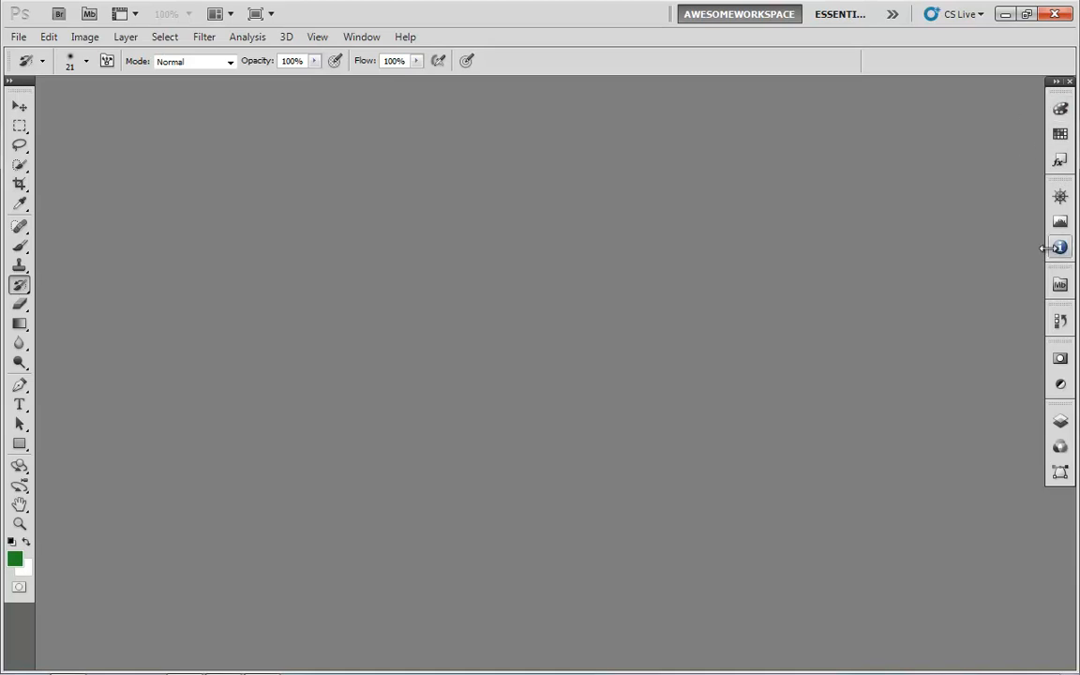
mouse_move(1060, 197)
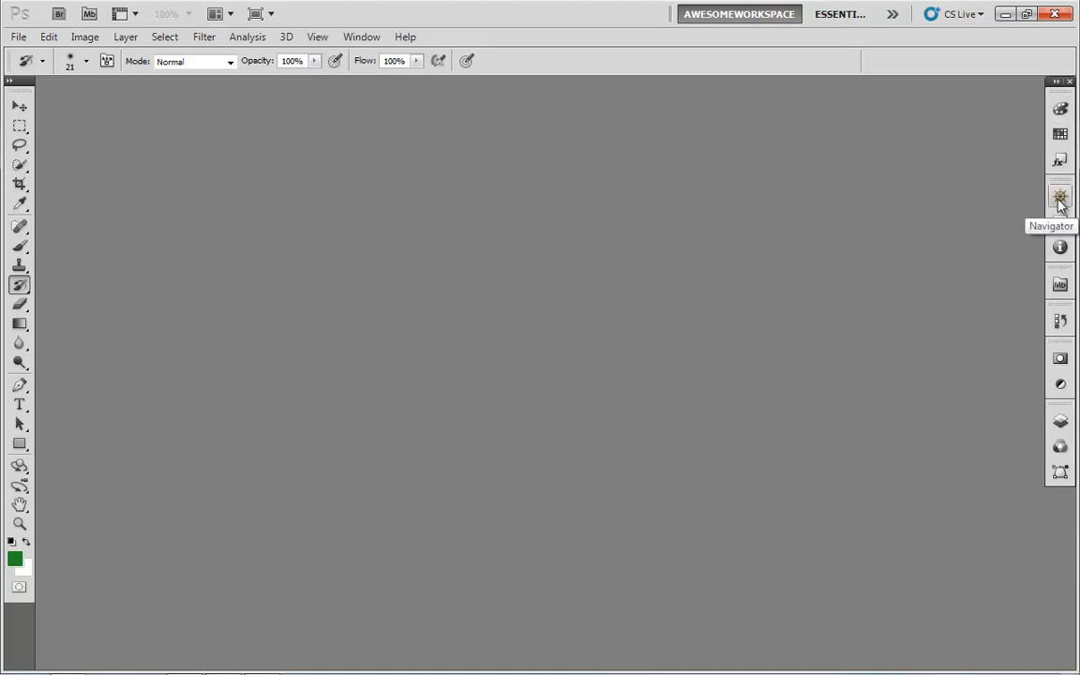
mouse_move(1013, 204)
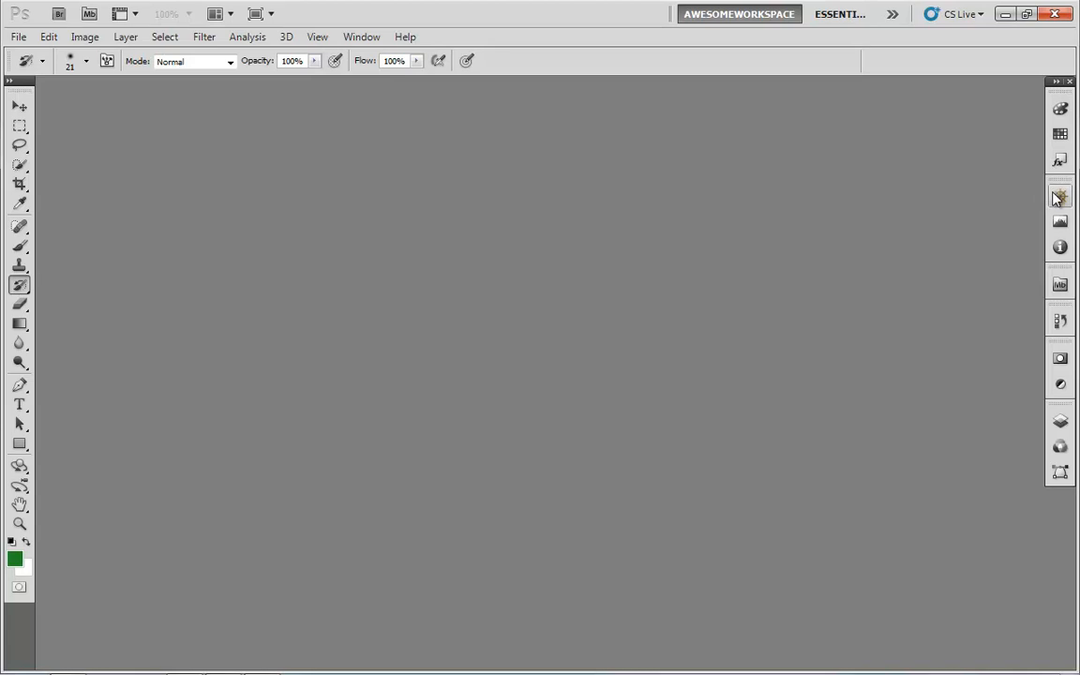
mouse_move(1062, 197)
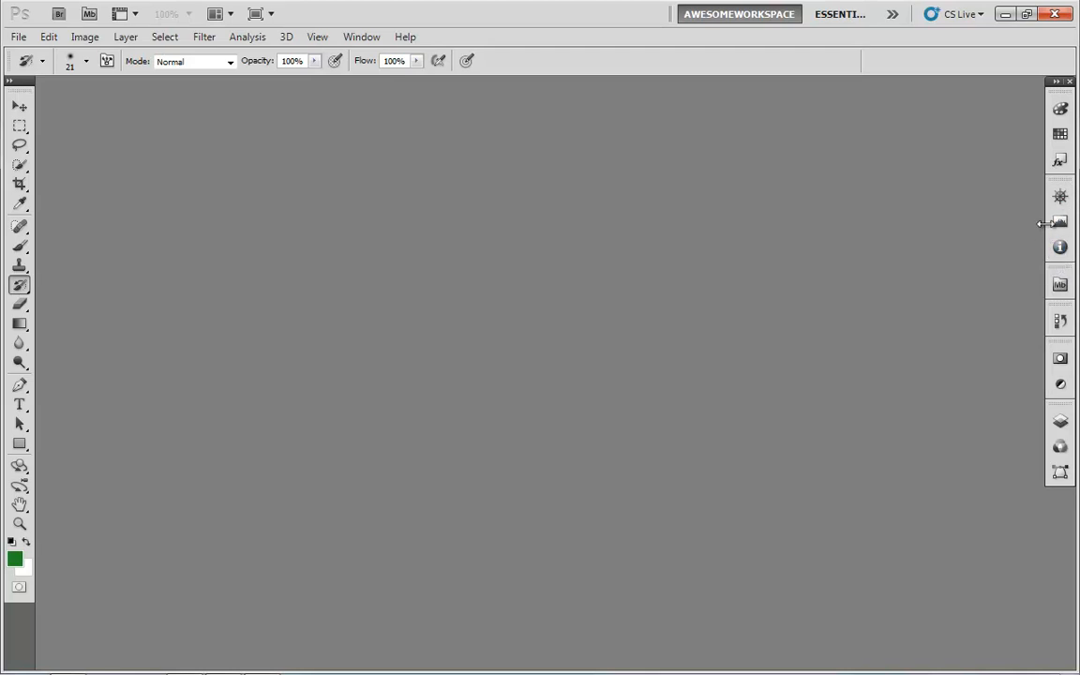
mouse_move(1033, 114)
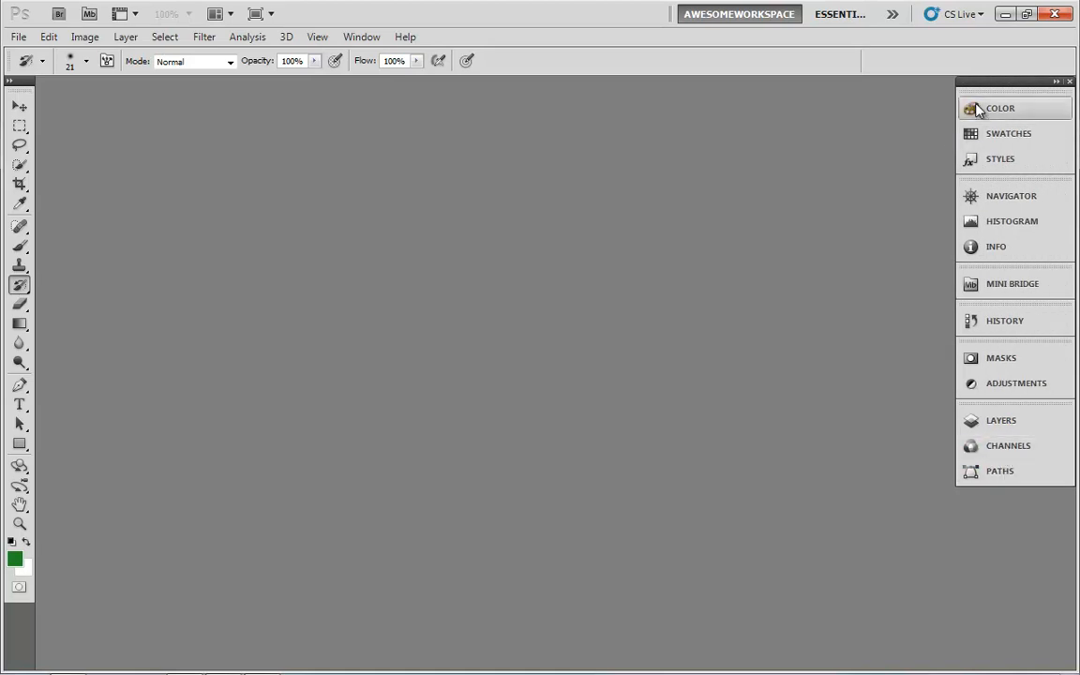
left_click(999, 107)
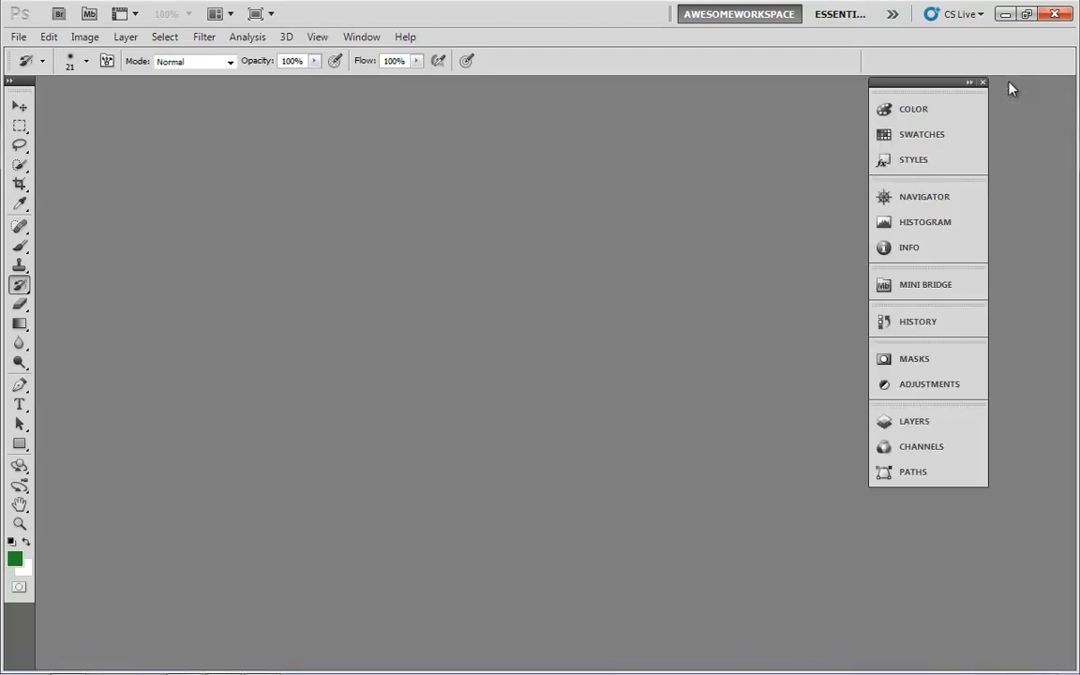
mouse_move(866, 186)
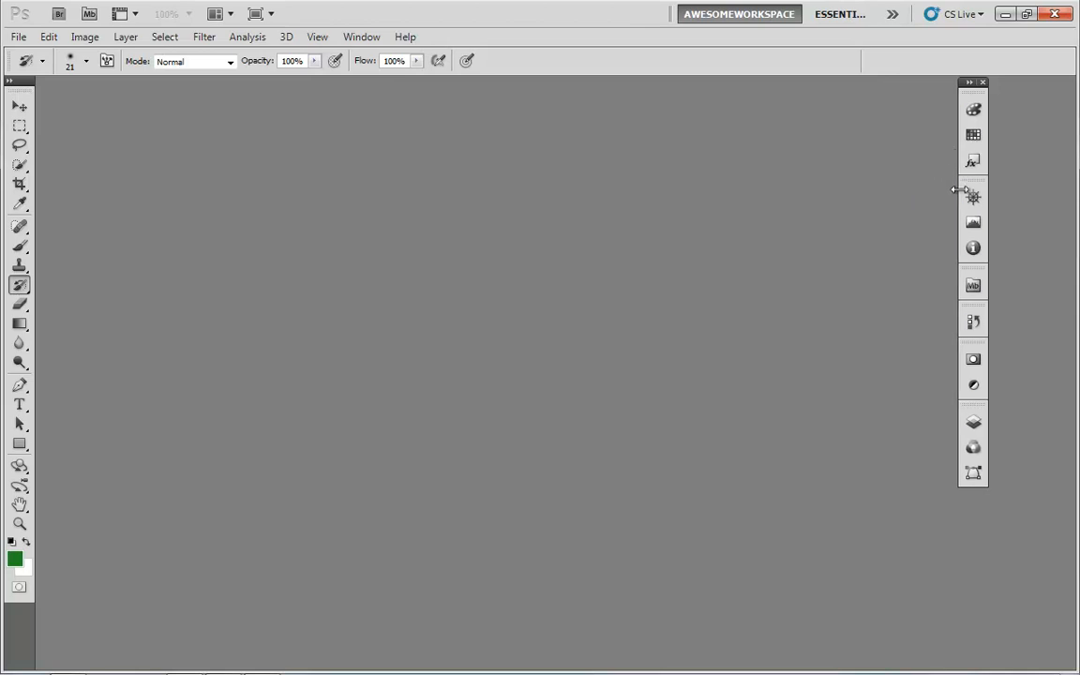
mouse_move(956, 234)
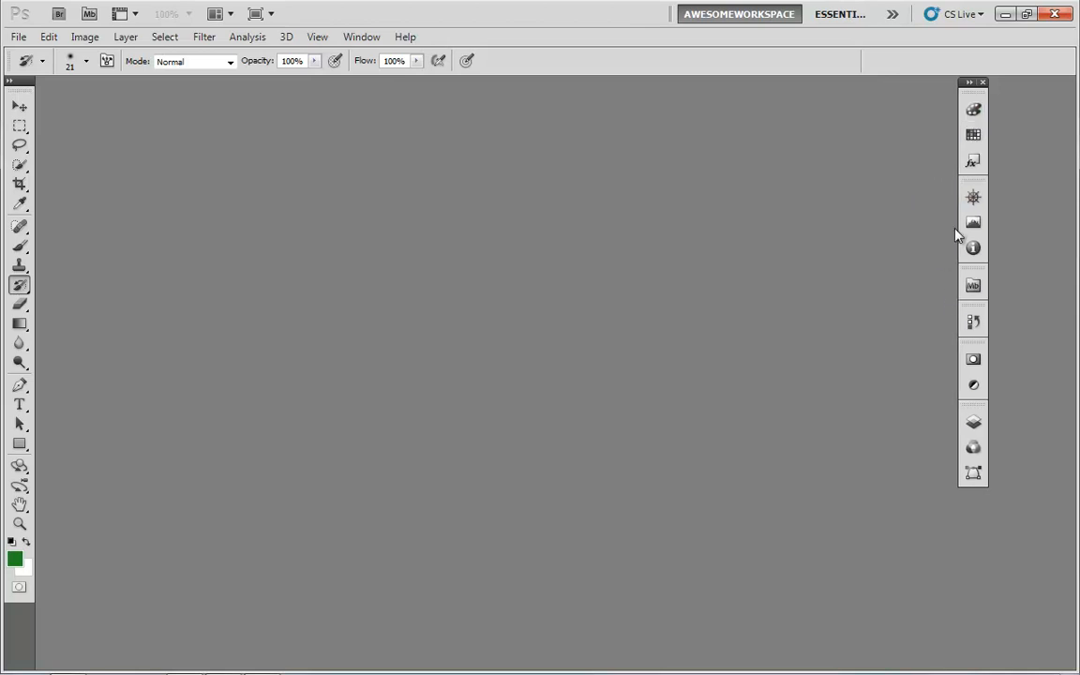
- Expand the icon column and look through the Color, Styles, Info, Mini Bridge and History panels
left_click(971, 82)
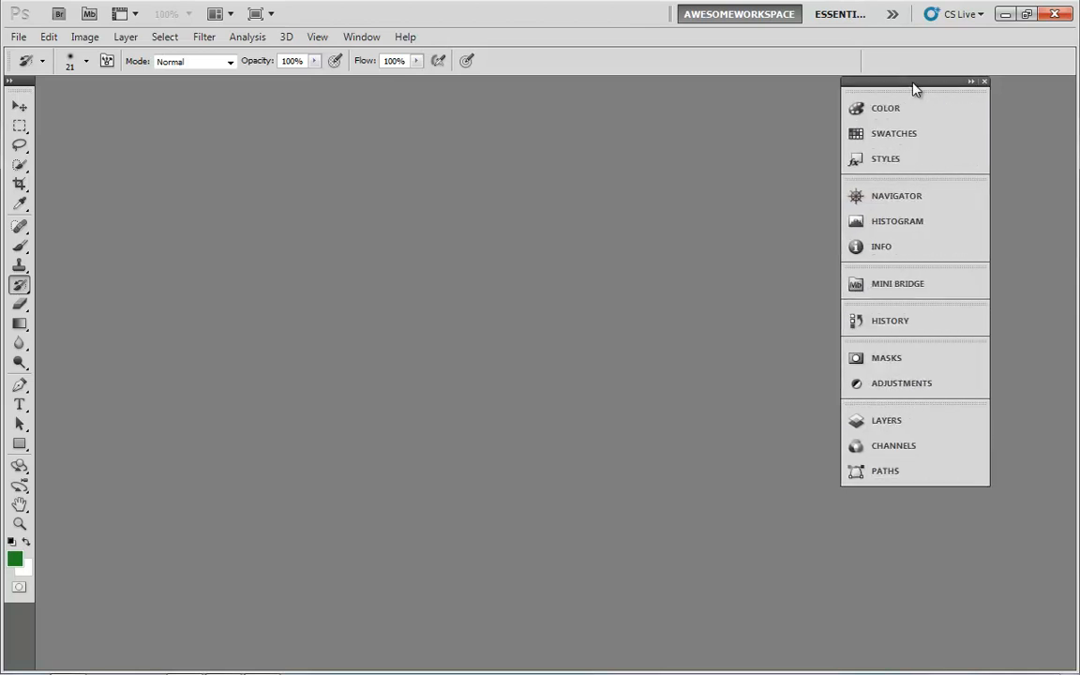
left_click(885, 107)
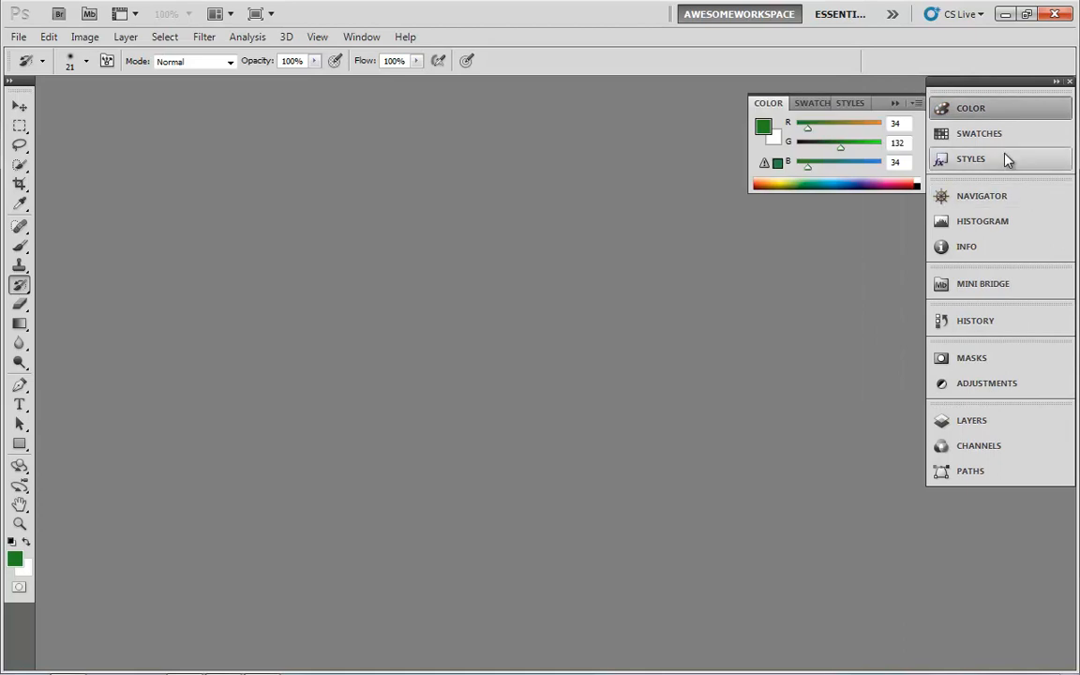
left_click(972, 157)
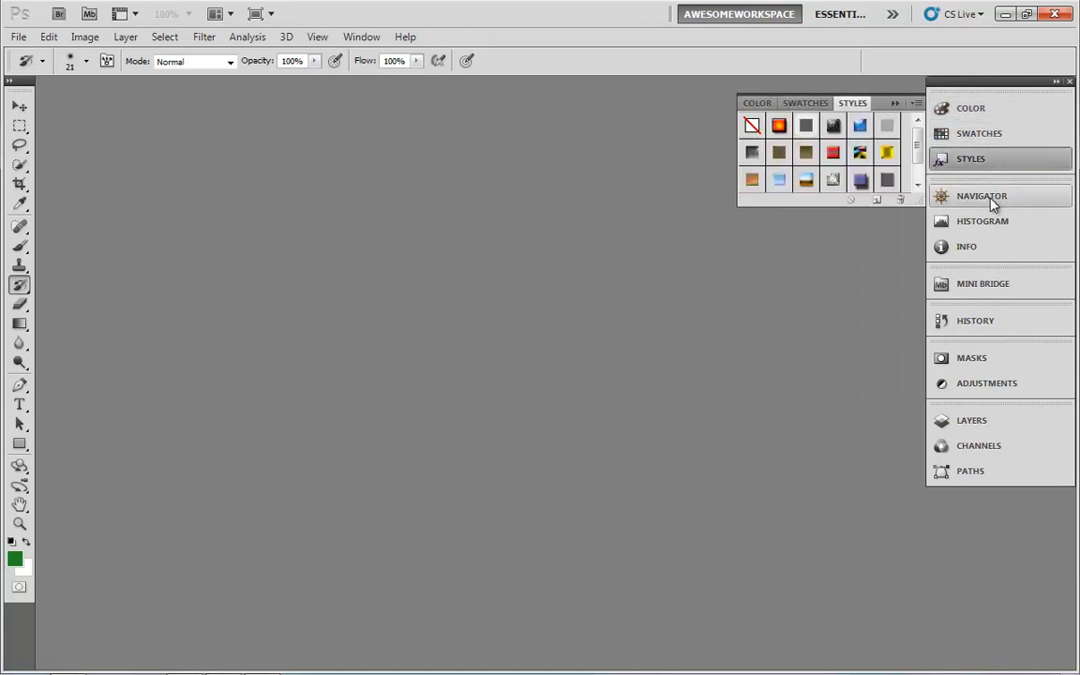
left_click(968, 247)
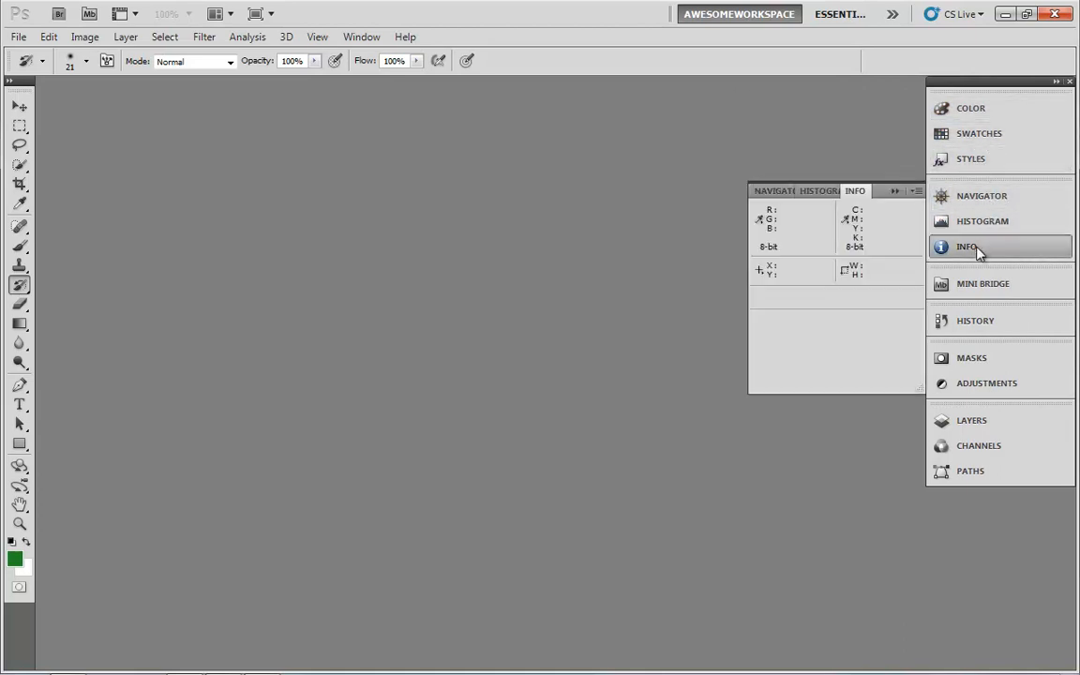
left_click(983, 283)
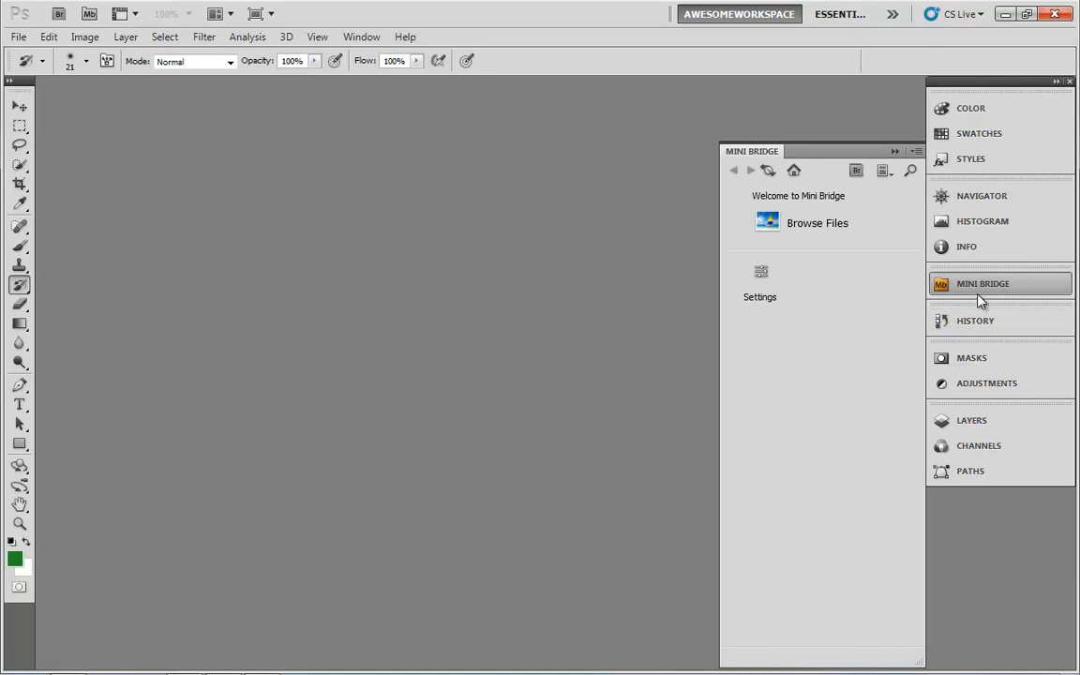
left_click(975, 321)
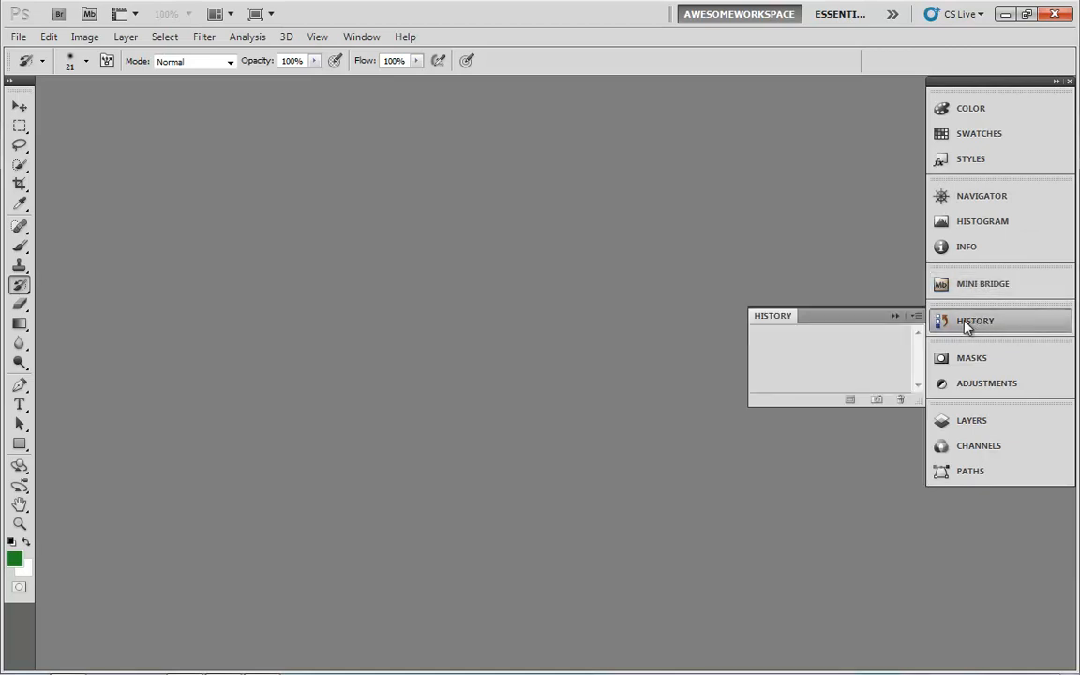
- View the Adjustments and Channels panels, then collapse the panel column to an icon-only strip
left_click(987, 383)
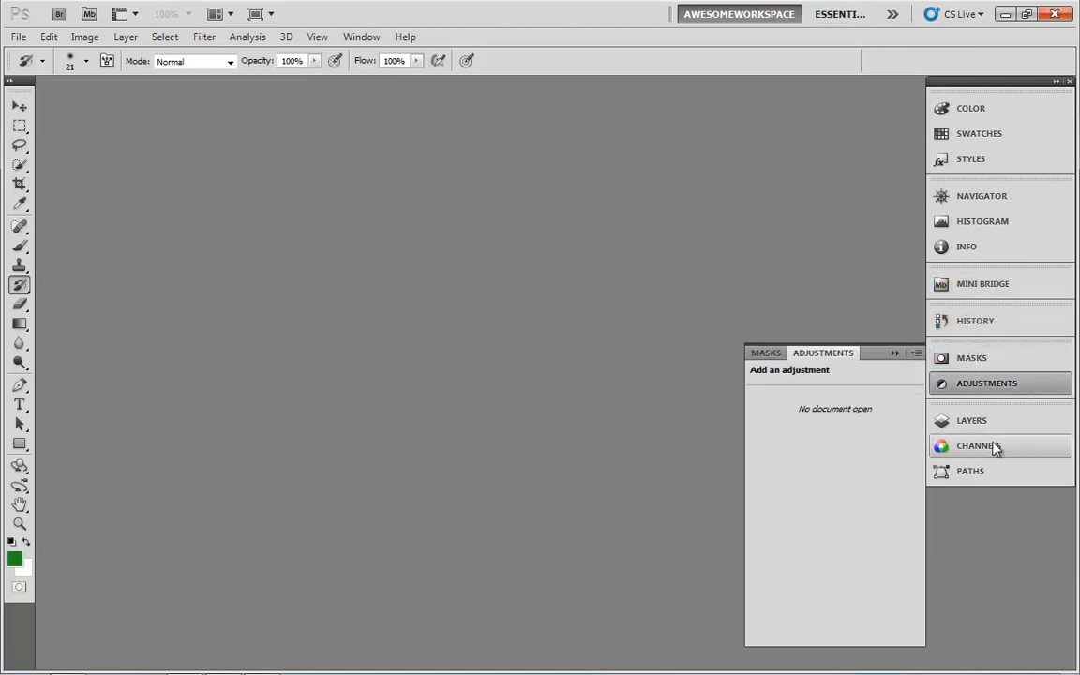
left_click(979, 447)
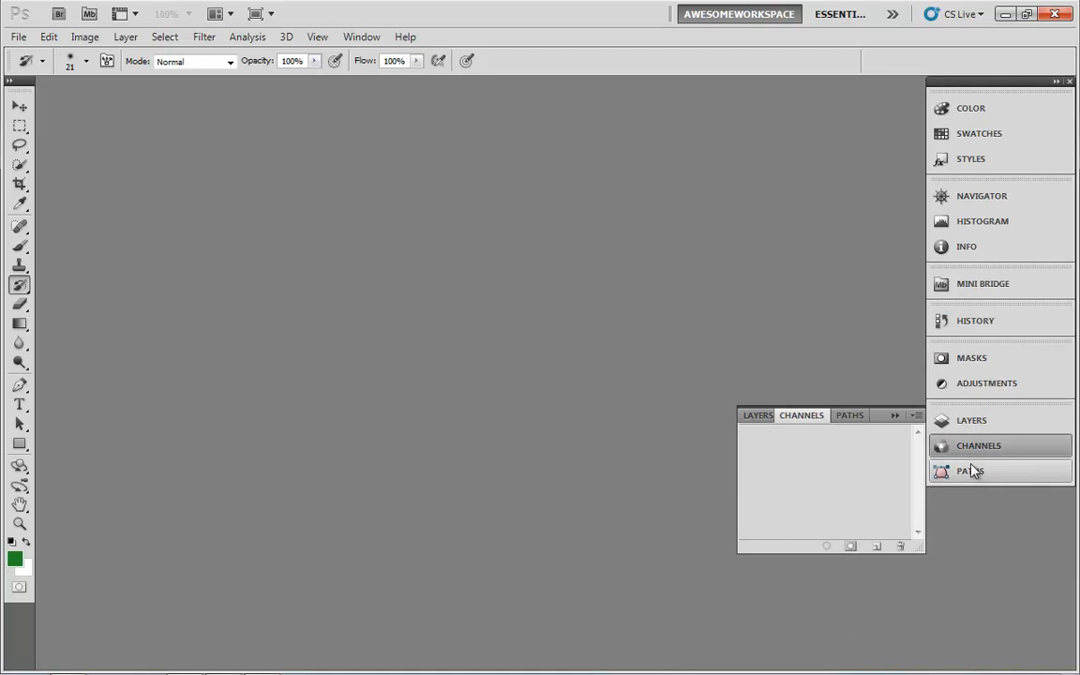
left_click(971, 471)
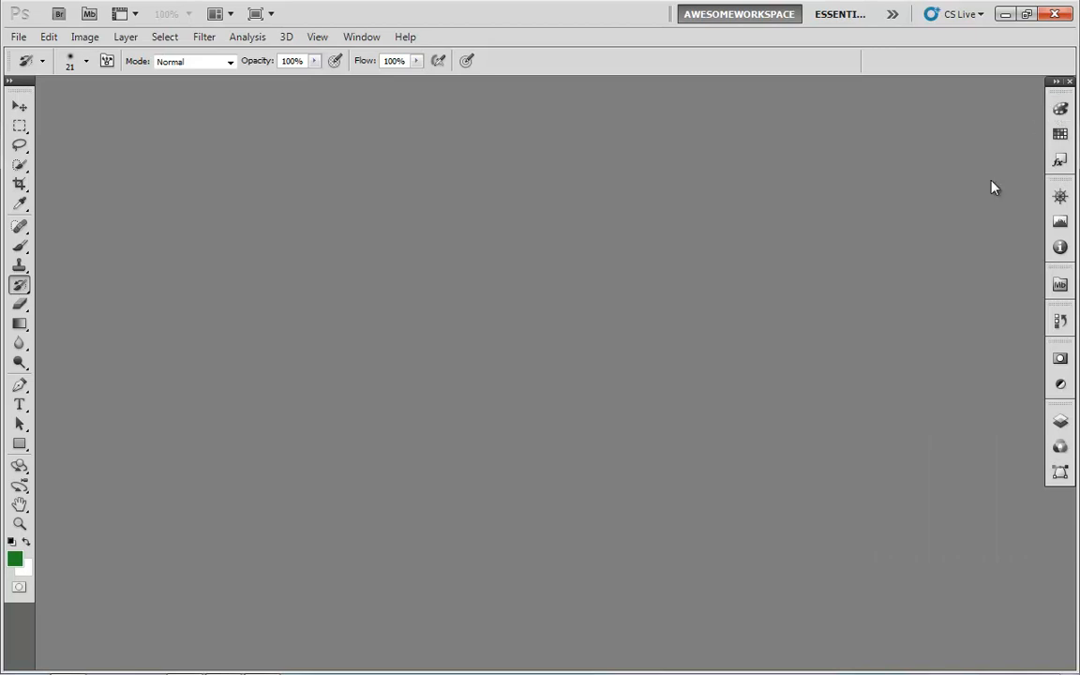
mouse_move(1044, 428)
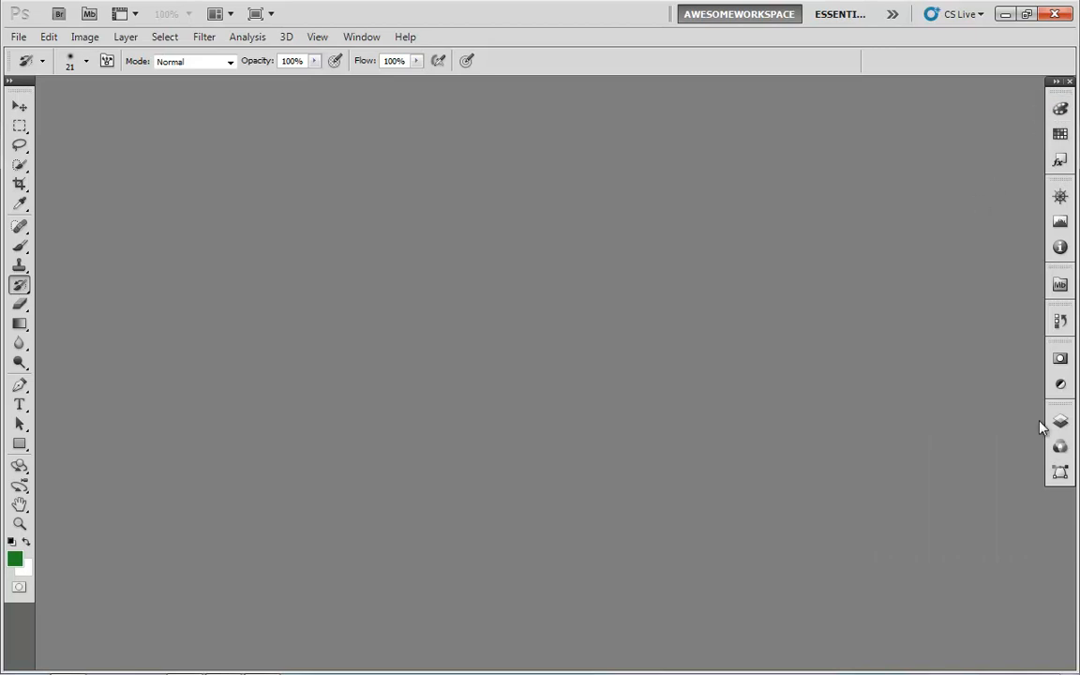
mouse_move(1036, 101)
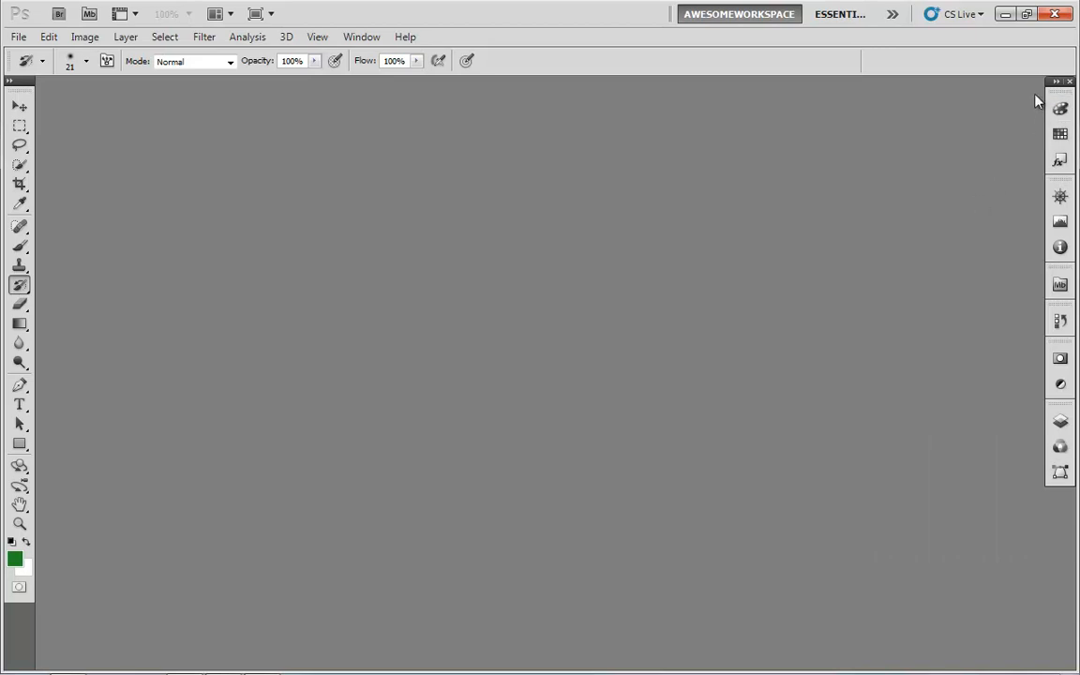
mouse_move(1031, 102)
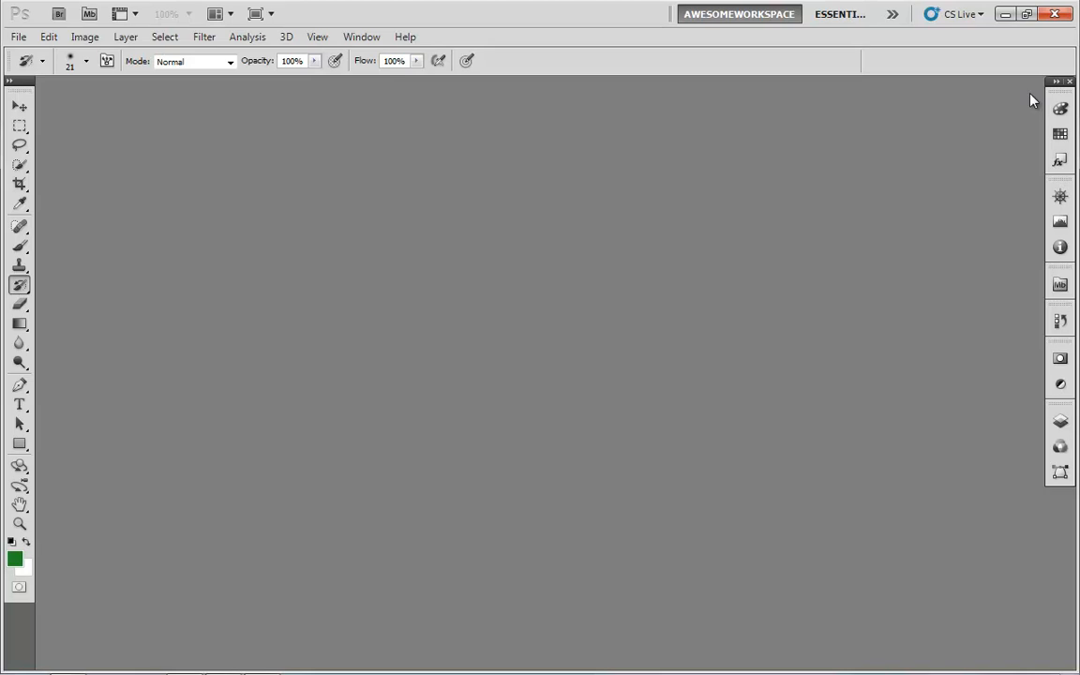
mouse_move(739, 13)
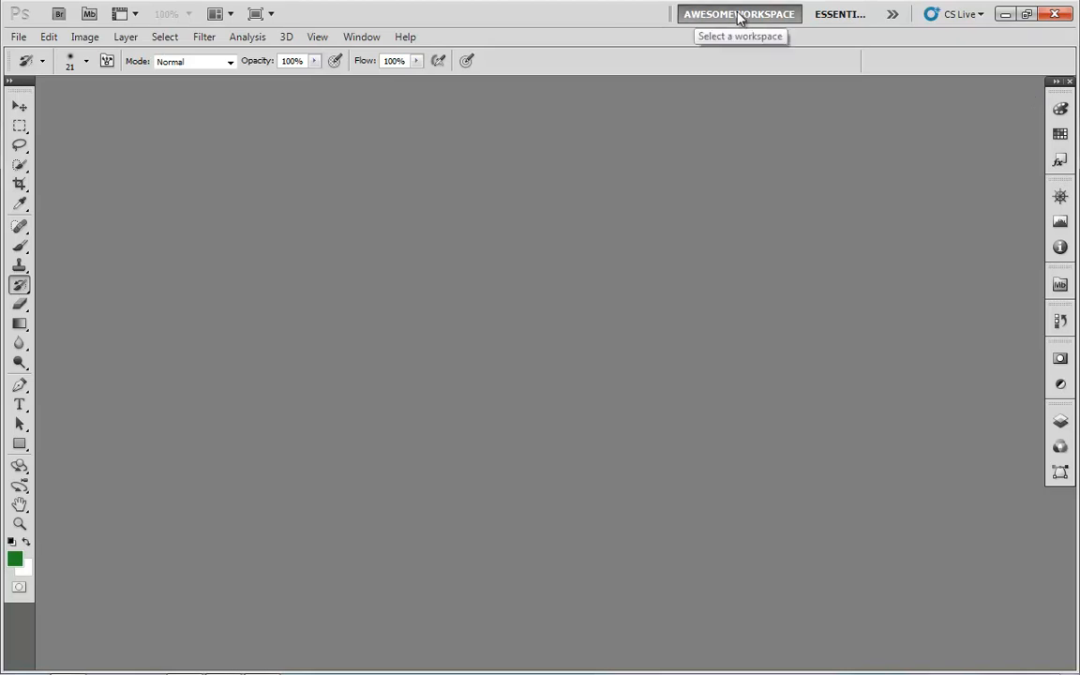
mouse_move(373, 279)
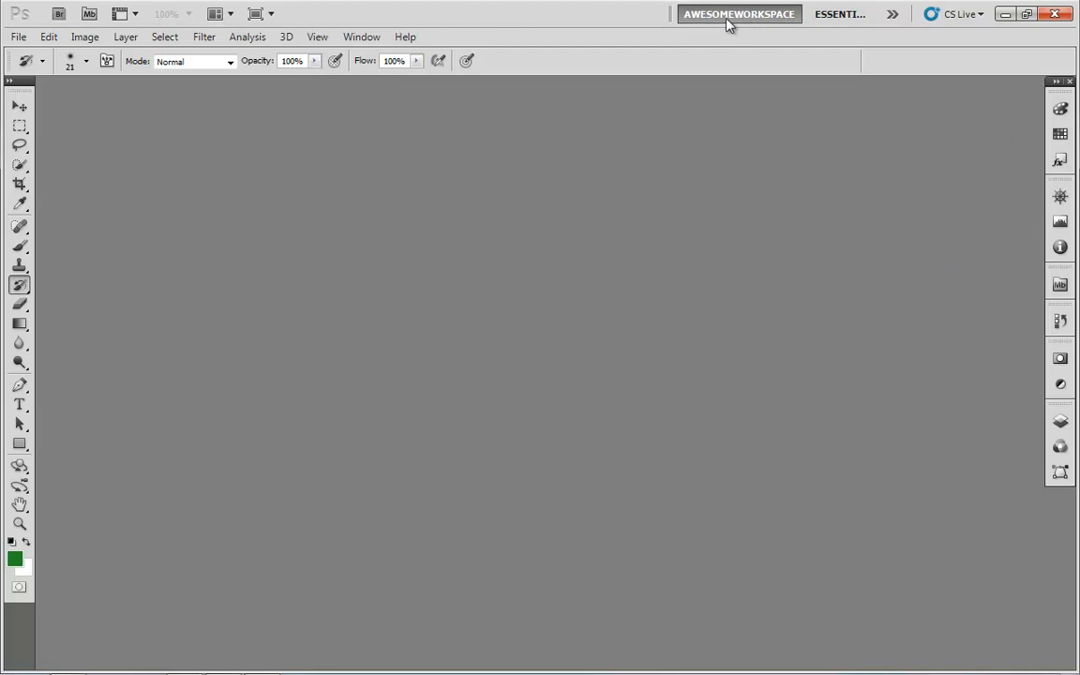
mouse_move(740, 15)
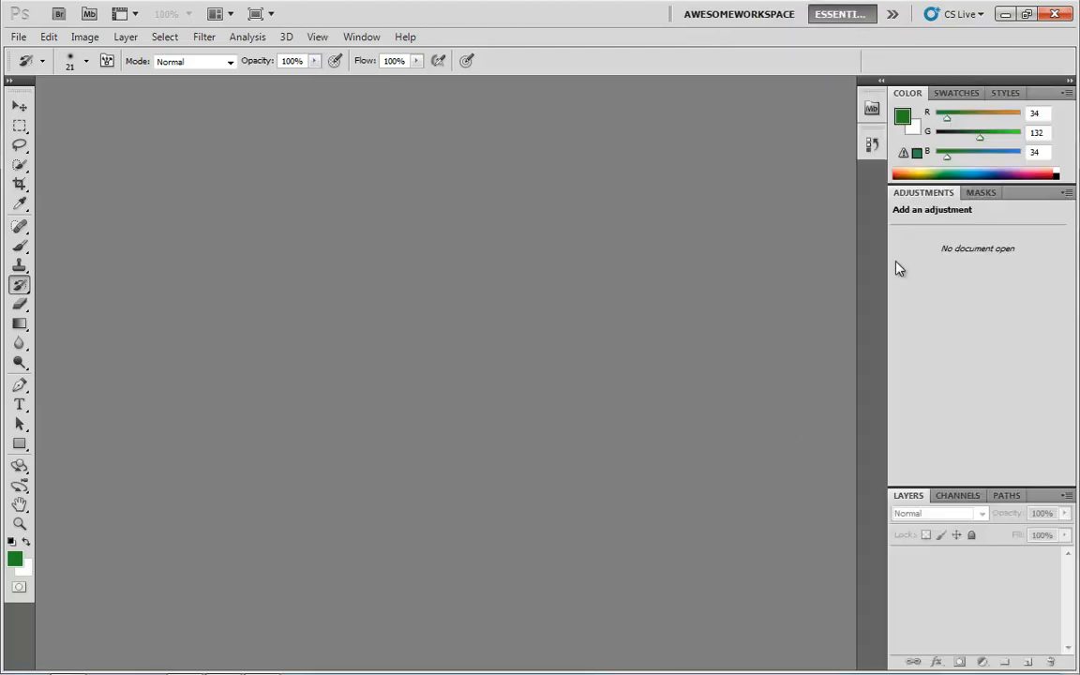
mouse_move(848, 210)
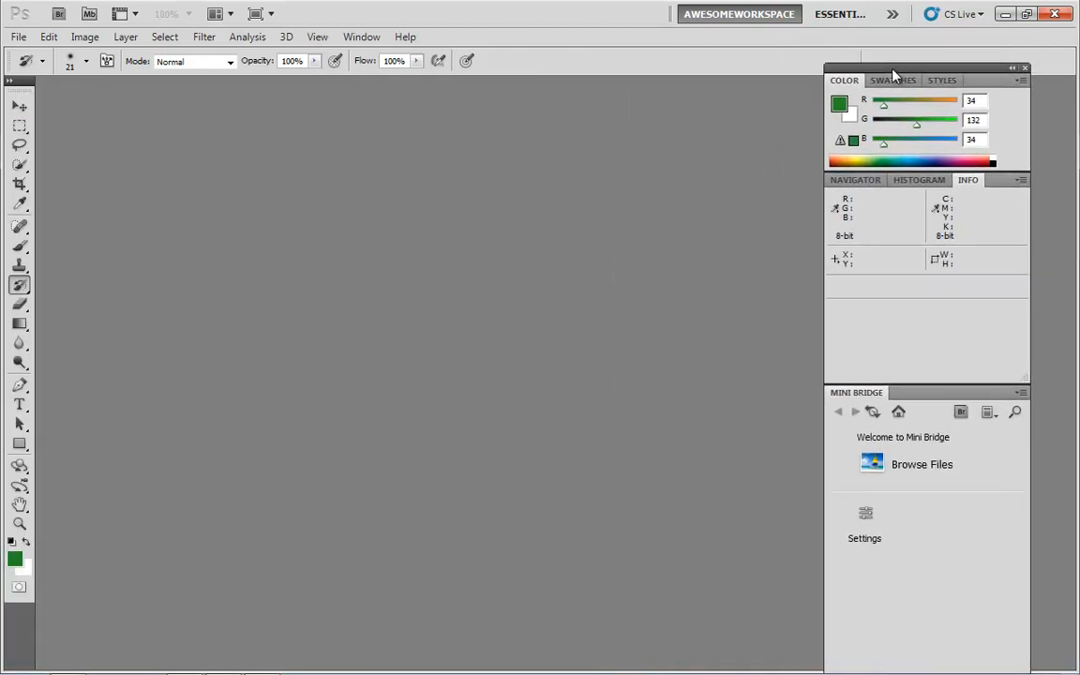
- Collapse the AwesomeWorkspace panels to icons, expand them again, and switch to Essentials
left_click(1015, 68)
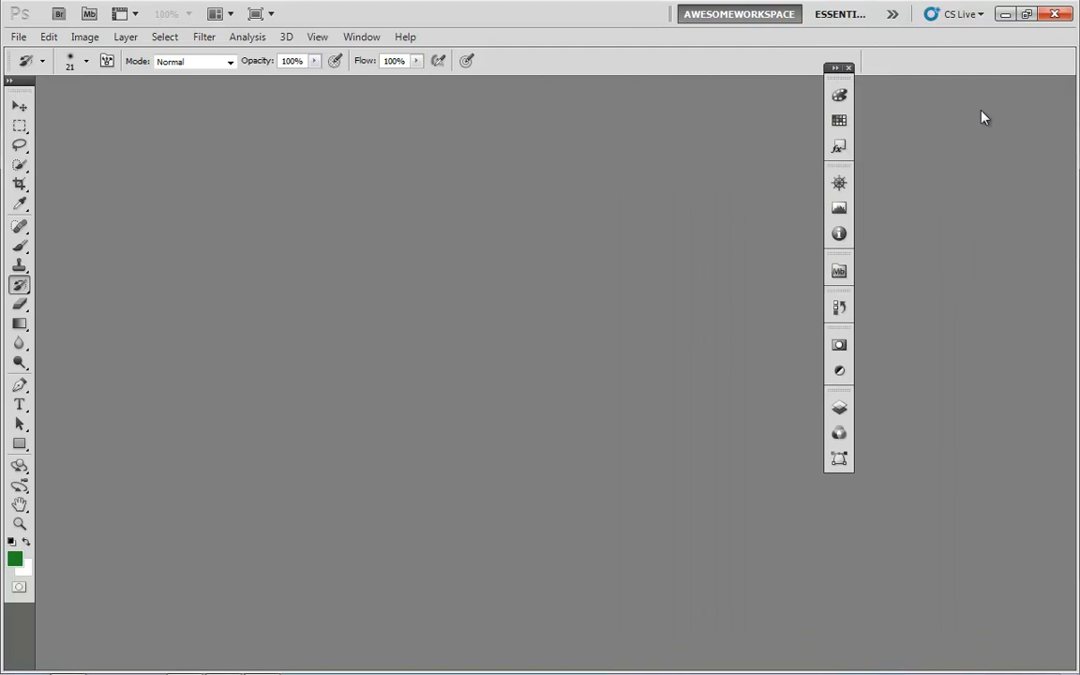
mouse_move(840, 75)
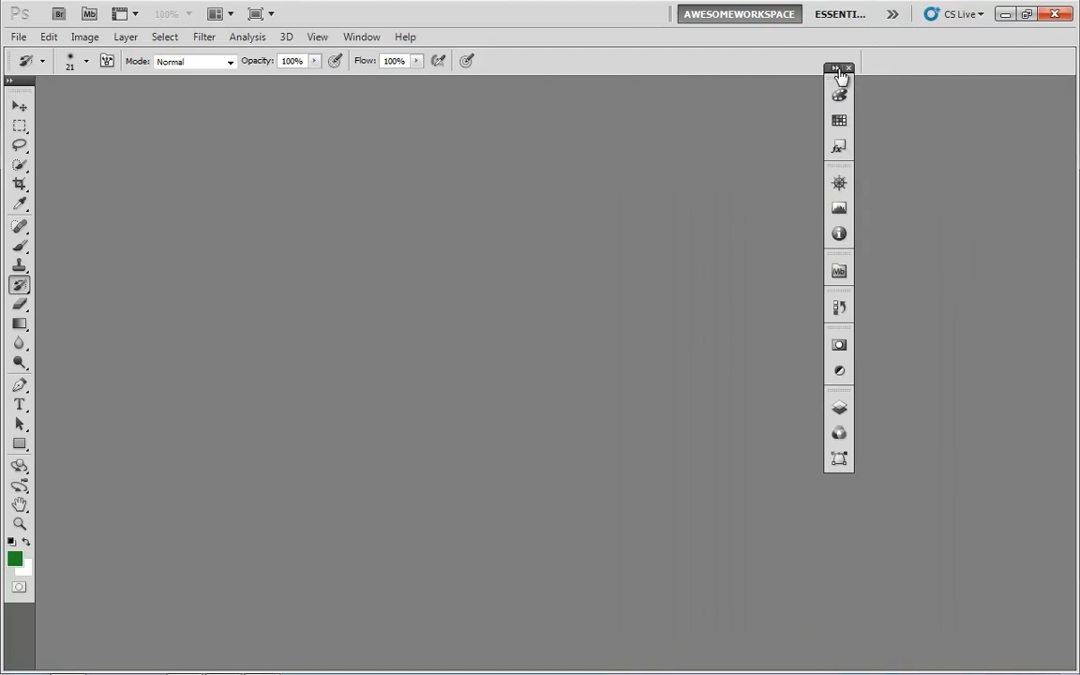
left_click(835, 67)
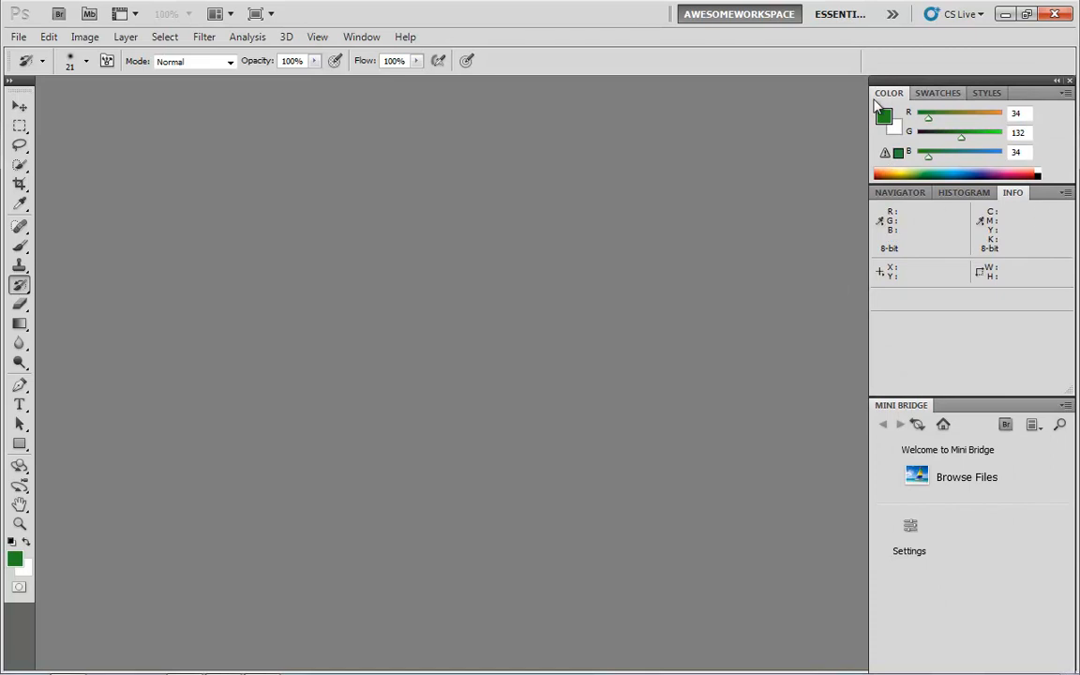
left_click(838, 13)
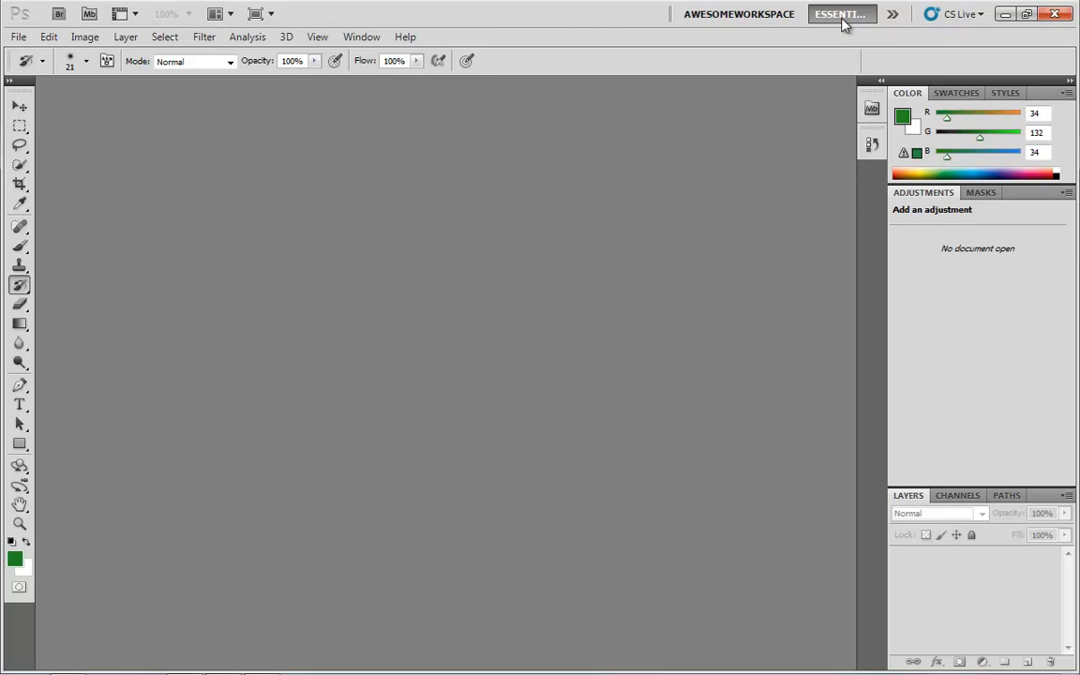
mouse_move(739, 13)
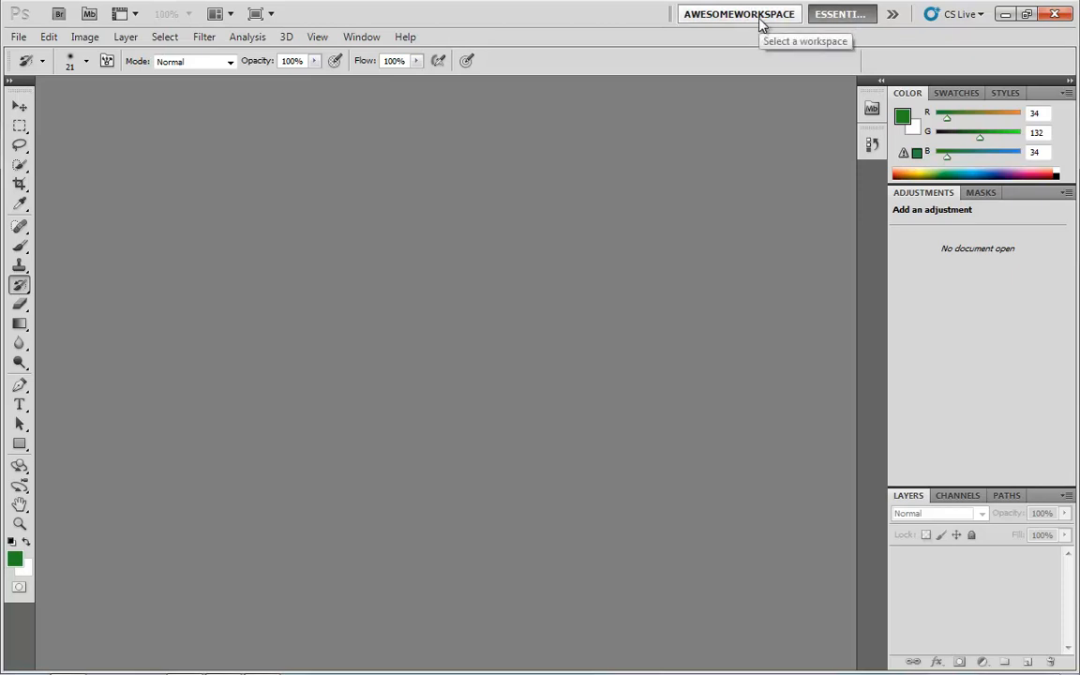
mouse_move(788, 21)
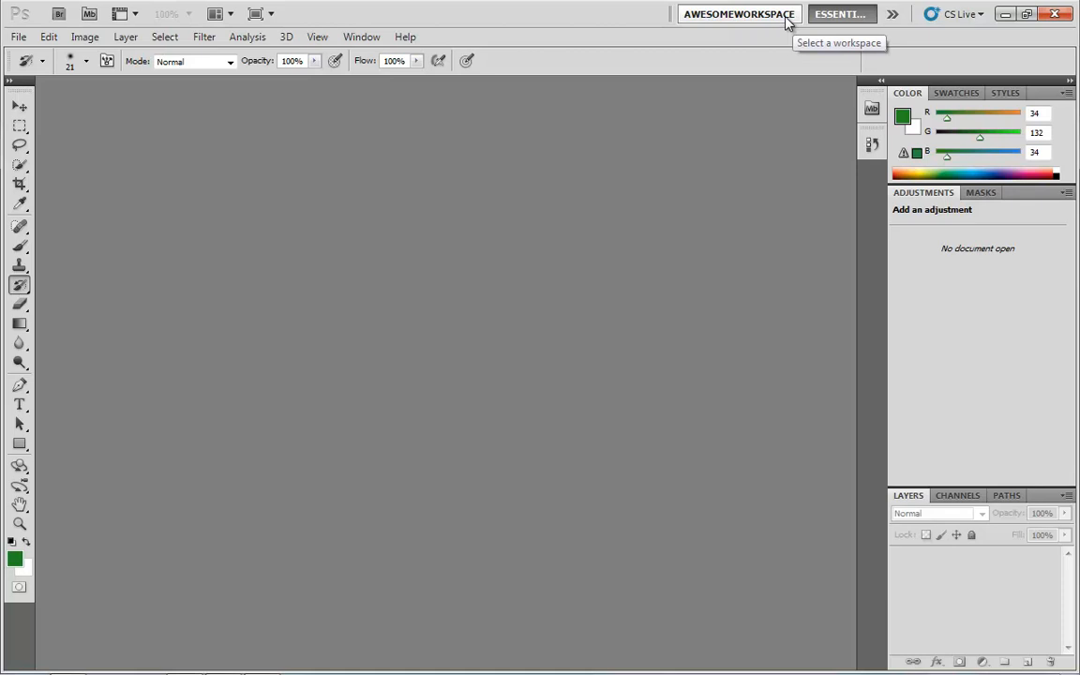
mouse_move(979, 169)
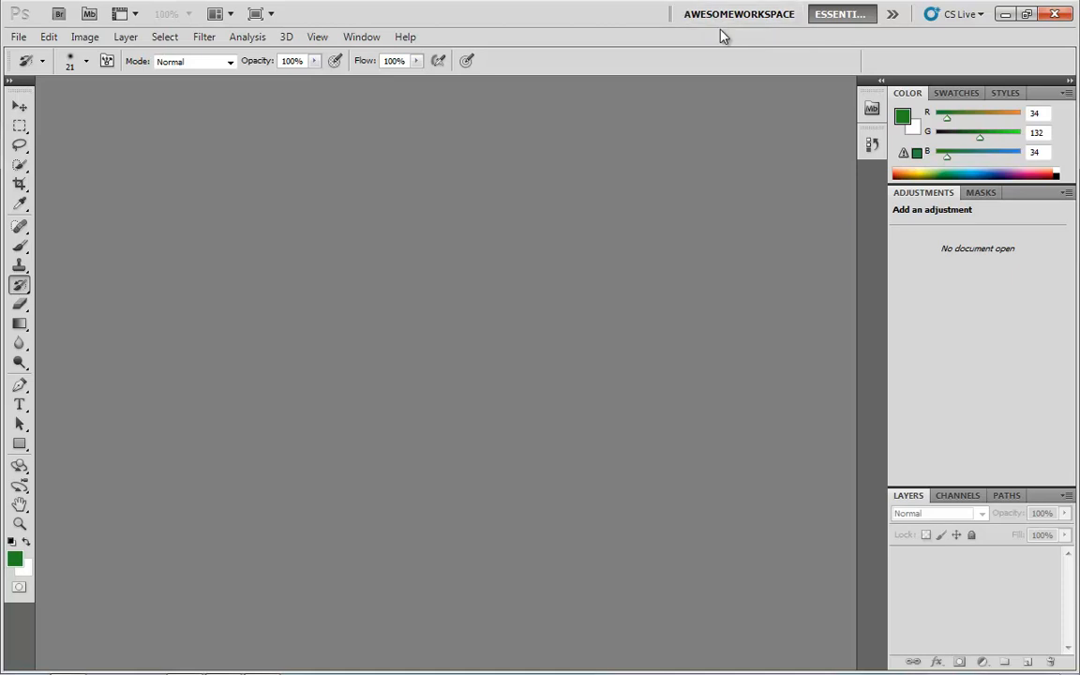
mouse_move(893, 13)
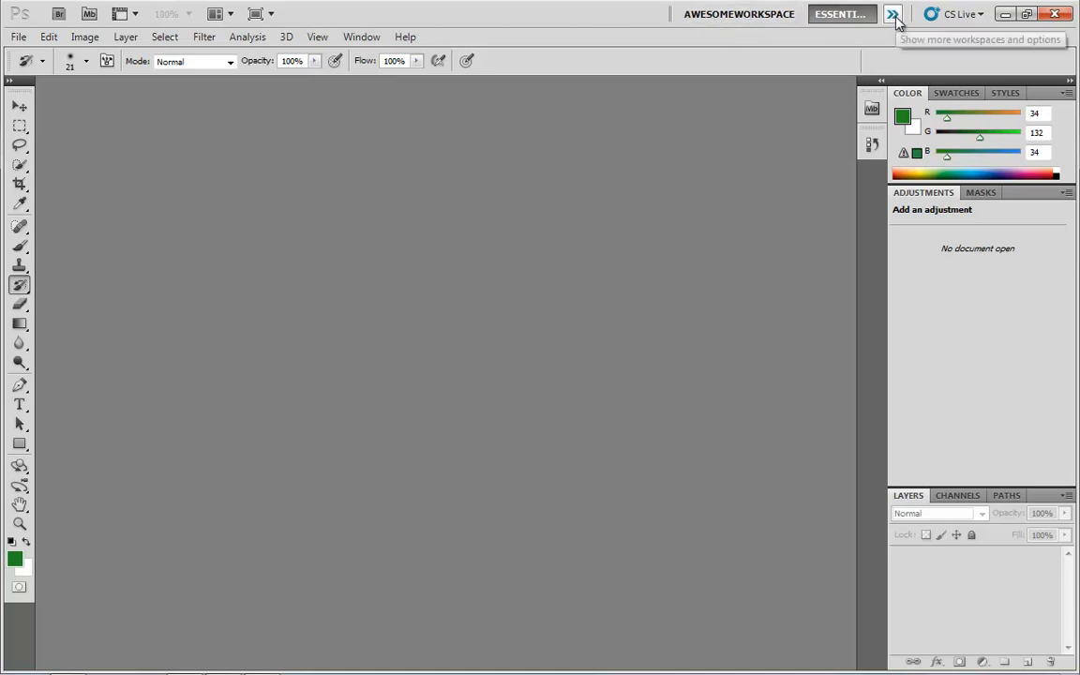
mouse_move(739, 15)
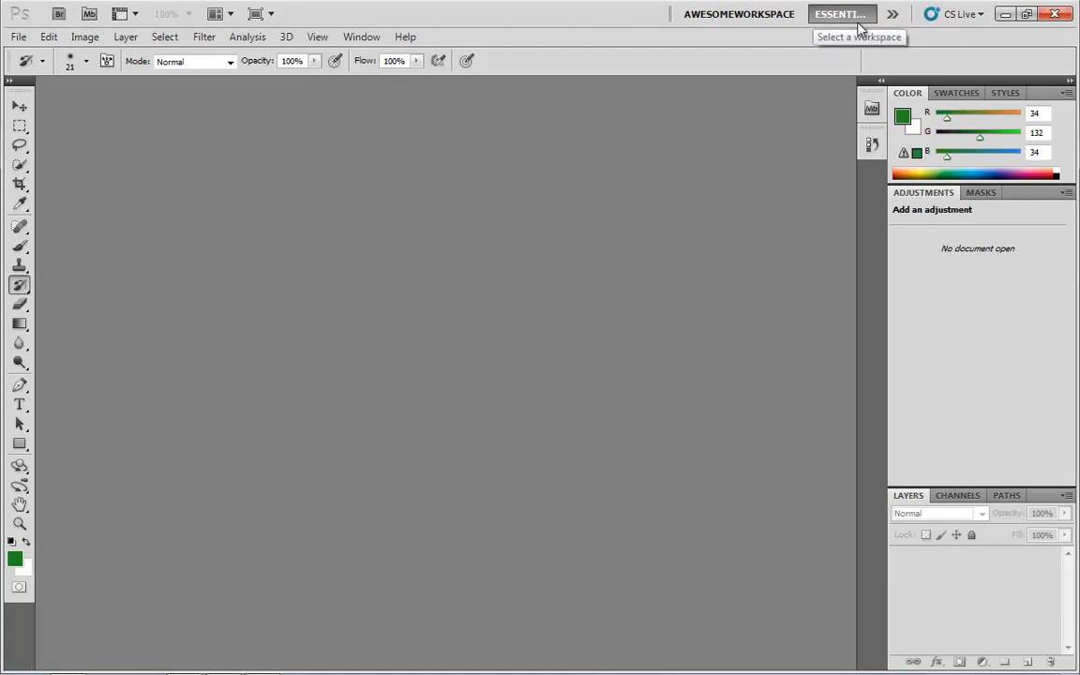
- Switch to AwesomeWorkspace from the application bar and show the workspace options list
left_click(739, 13)
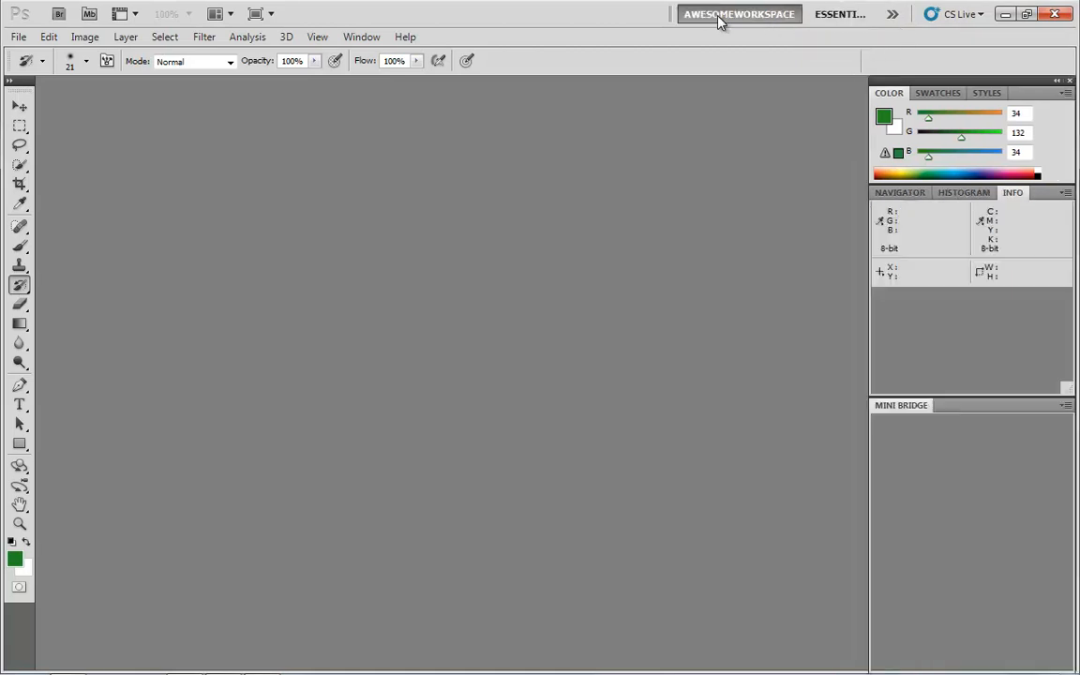
left_click(892, 15)
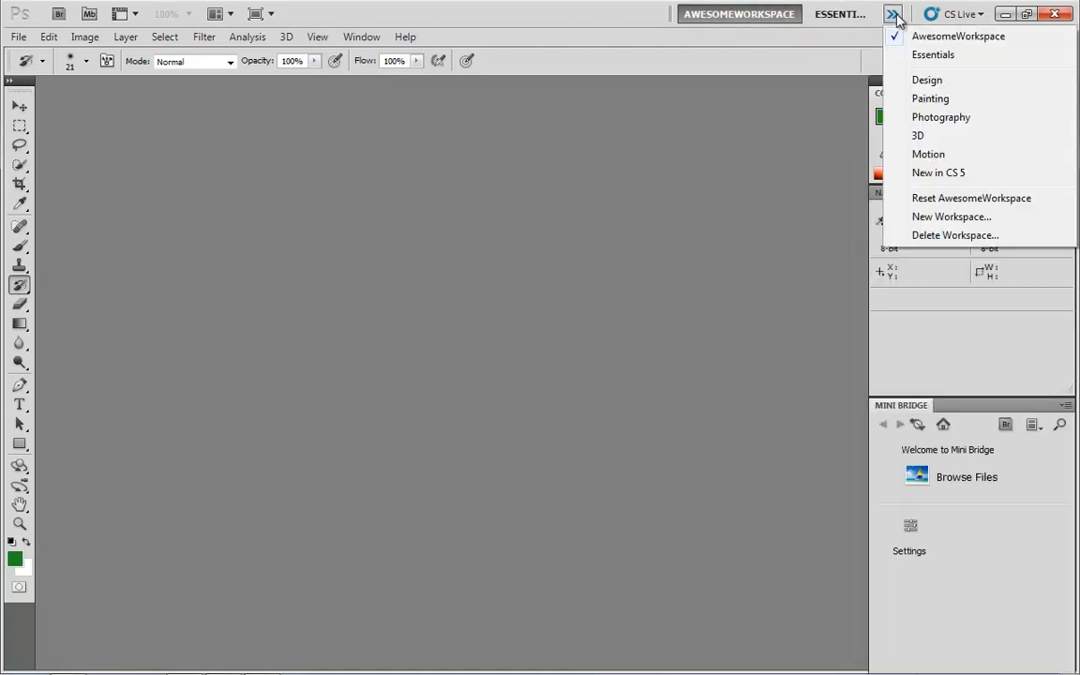
left_click(954, 234)
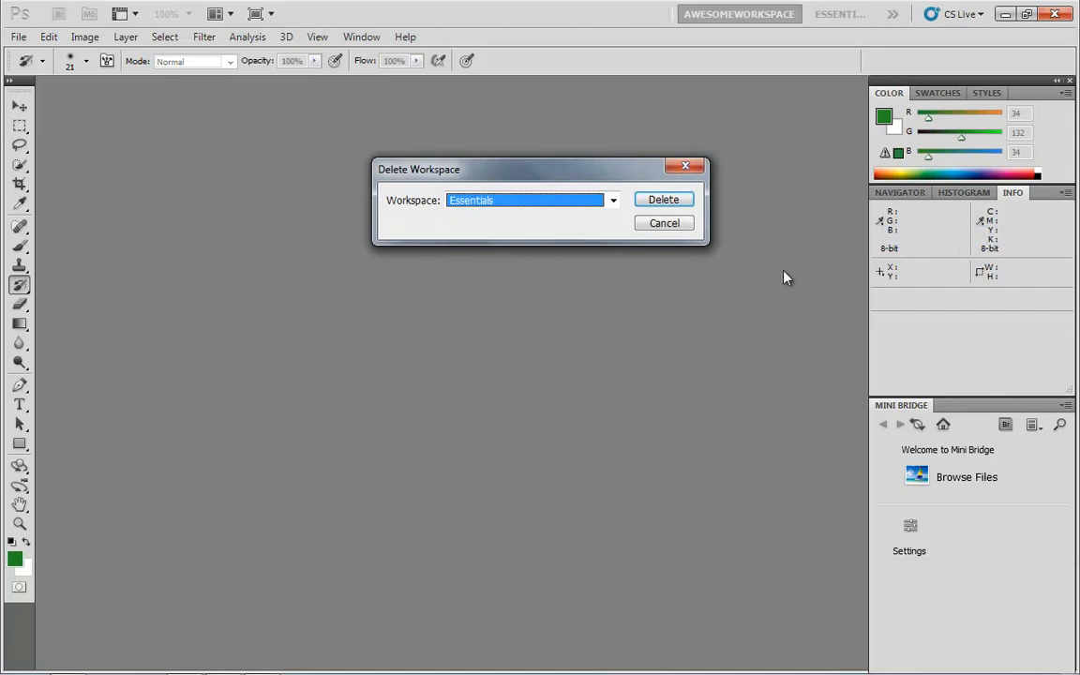
left_click(613, 199)
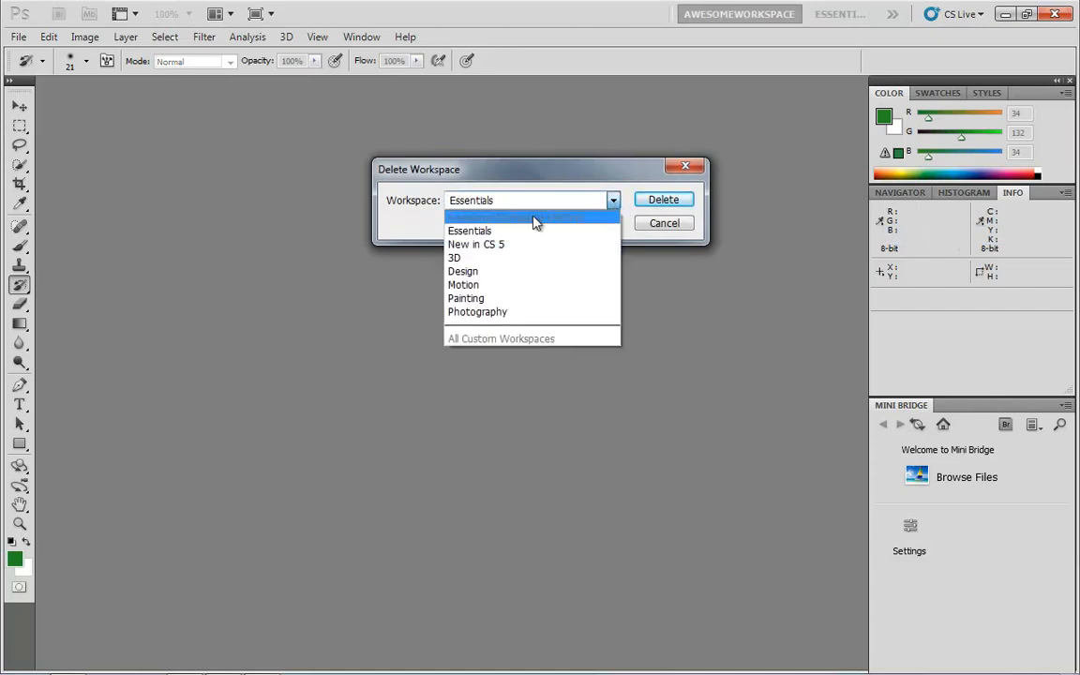
mouse_move(479, 229)
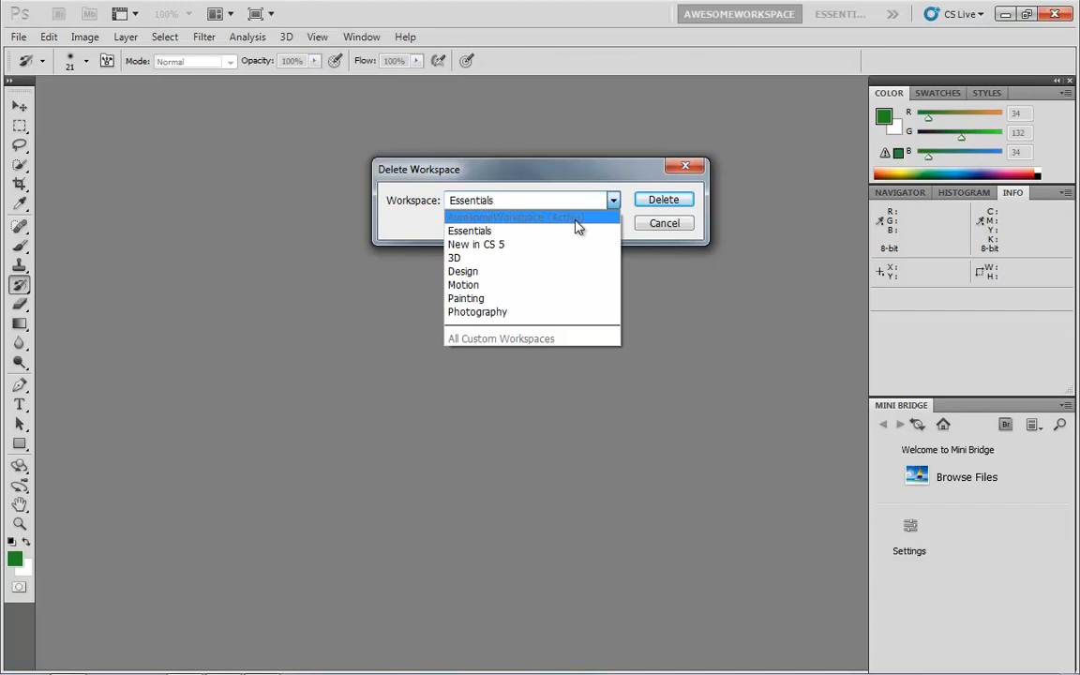
mouse_move(602, 229)
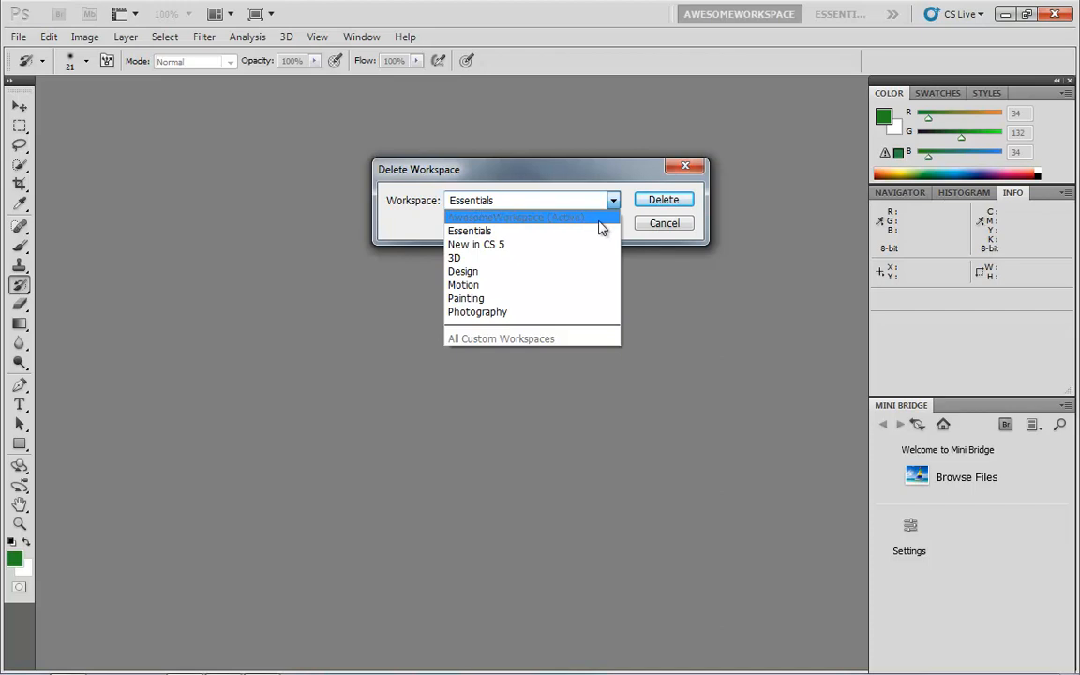
left_click(840, 14)
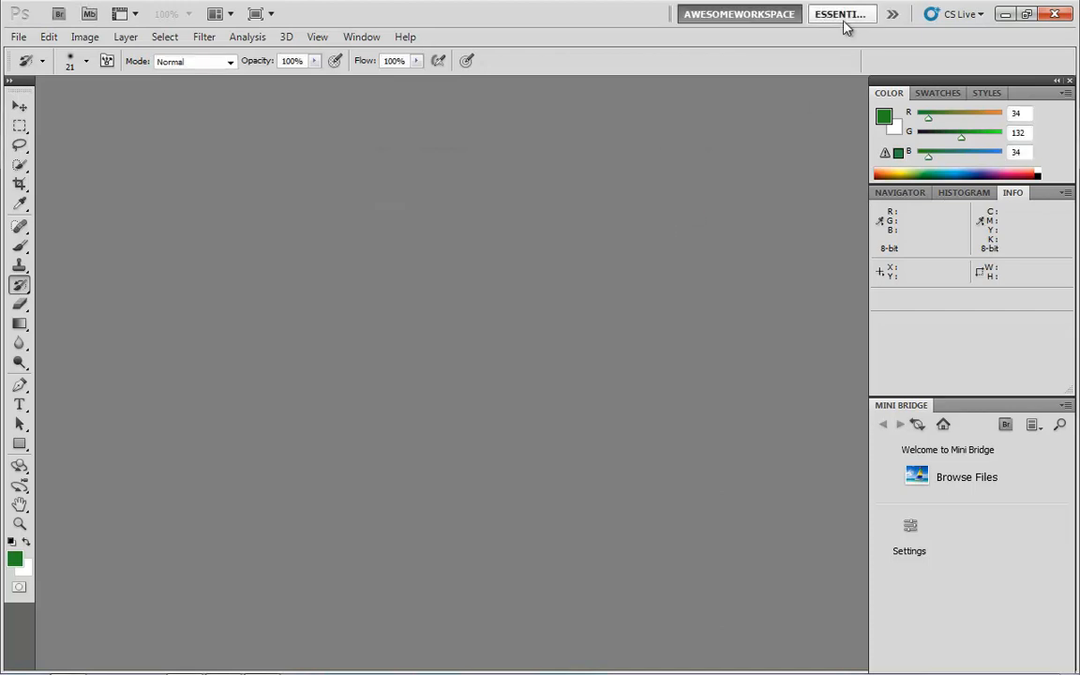
- From Essentials, delete AwesomeWorkspace via Delete Workspace and confirm with Yes
left_click(893, 13)
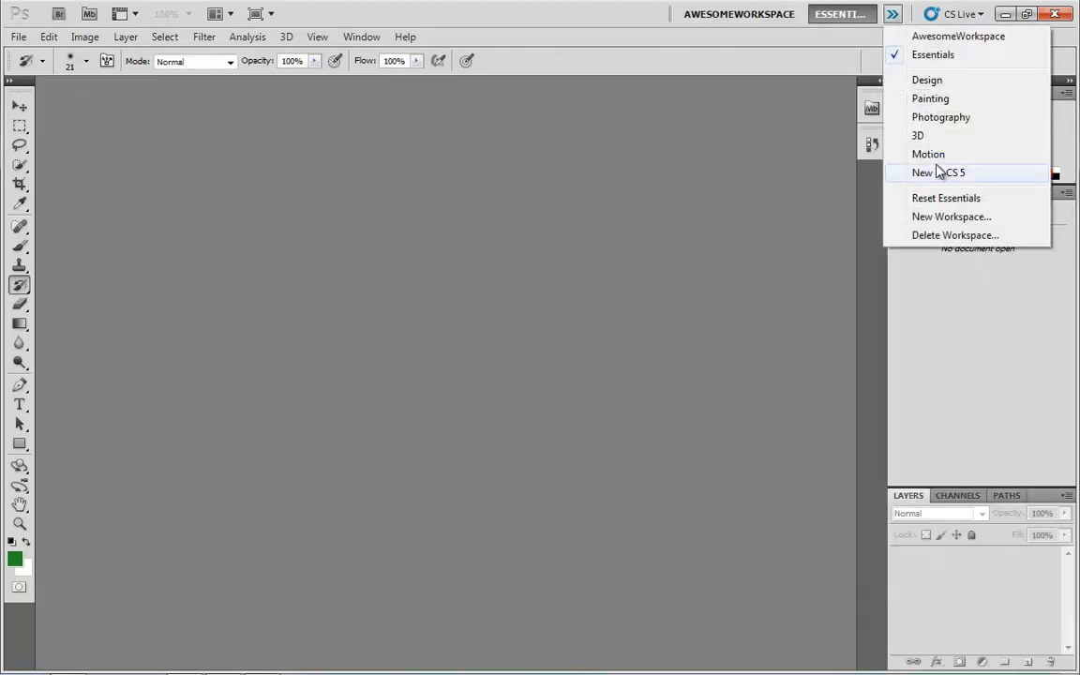
left_click(955, 236)
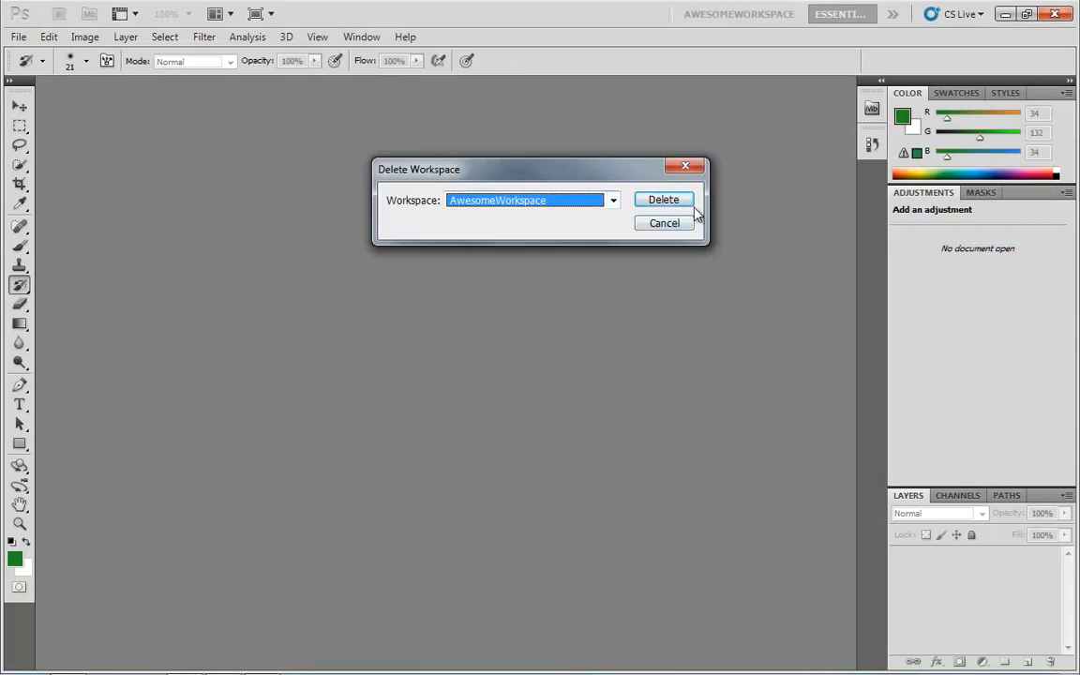
left_click(664, 199)
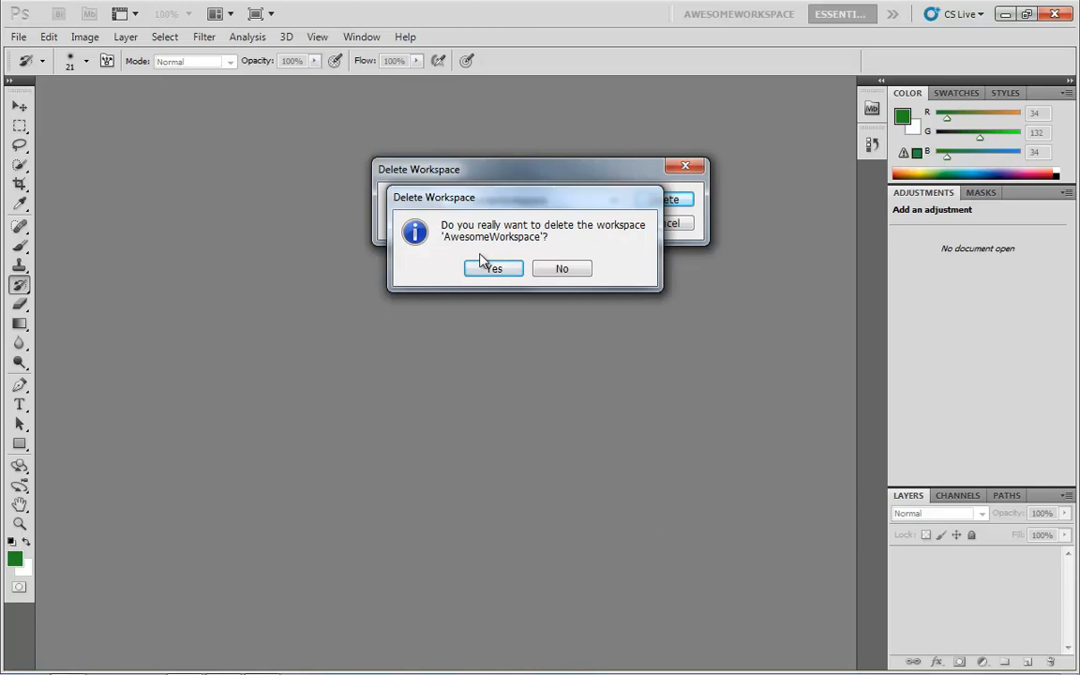
left_click(494, 268)
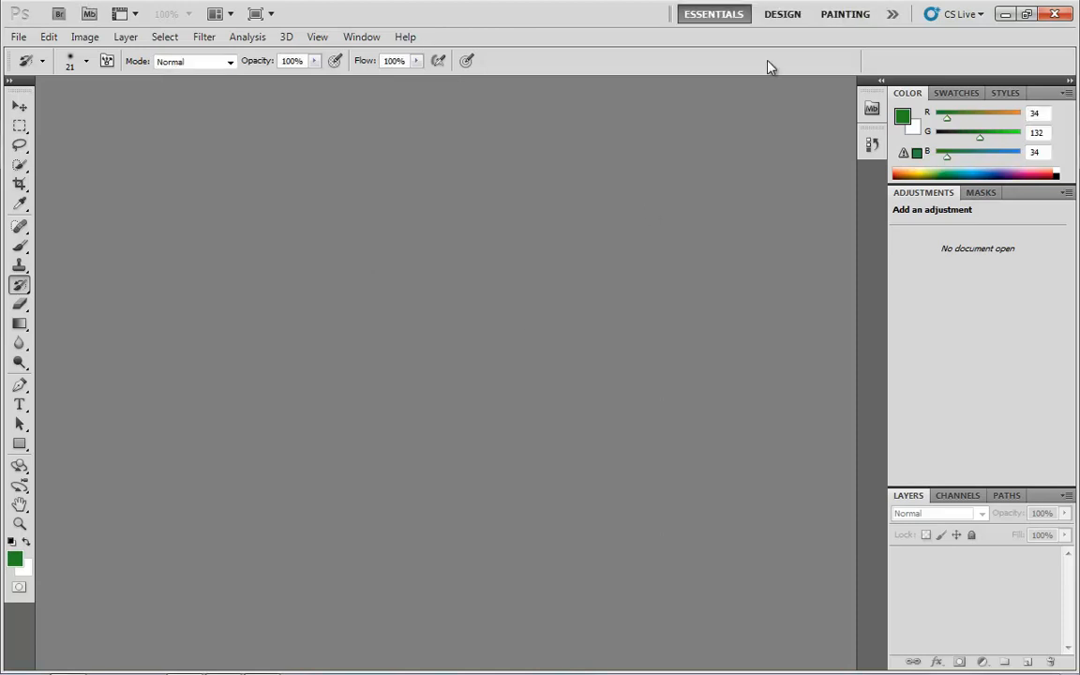